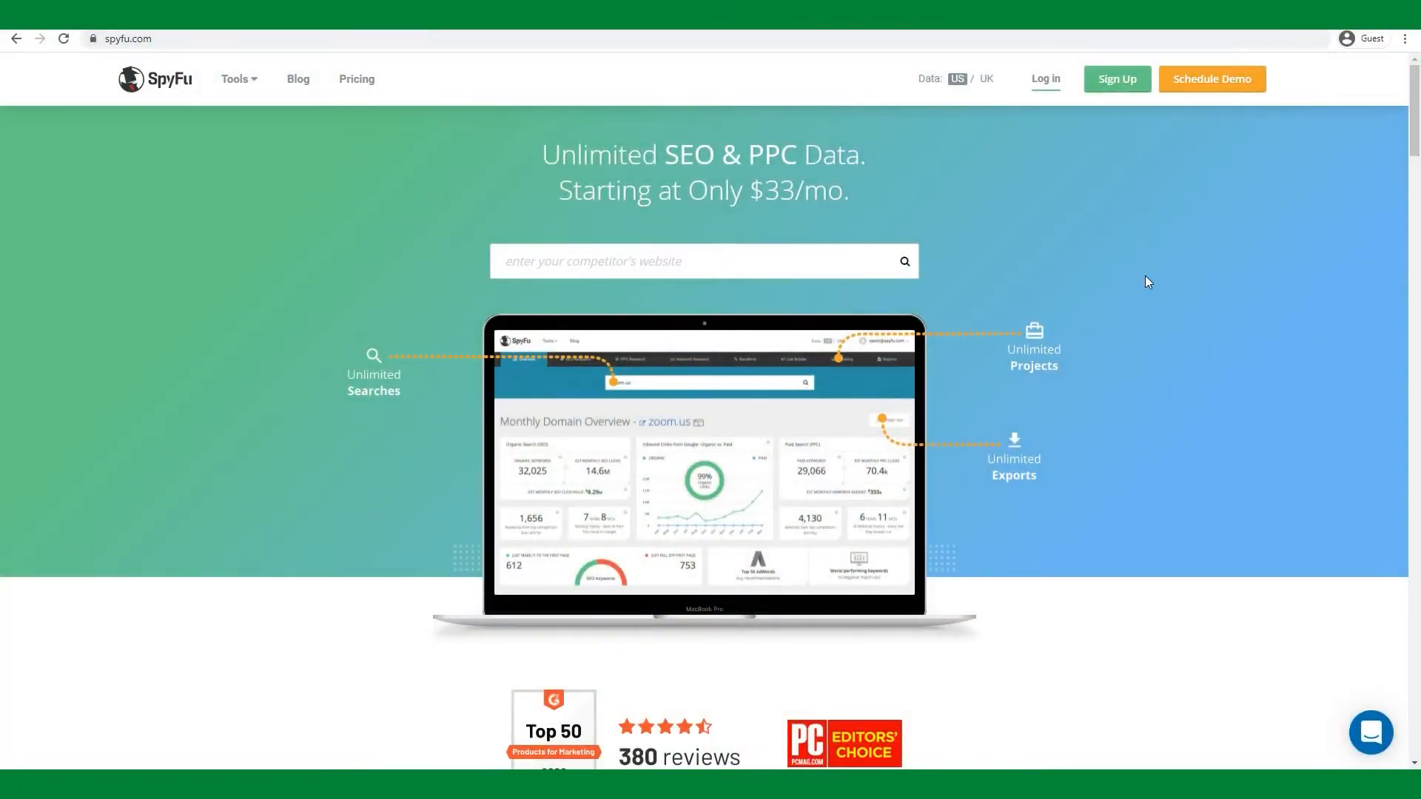
Reach the 'What Does SpyFu Do?' section and highlight its sentence about keywords, ranks and ads
left_click(238, 78)
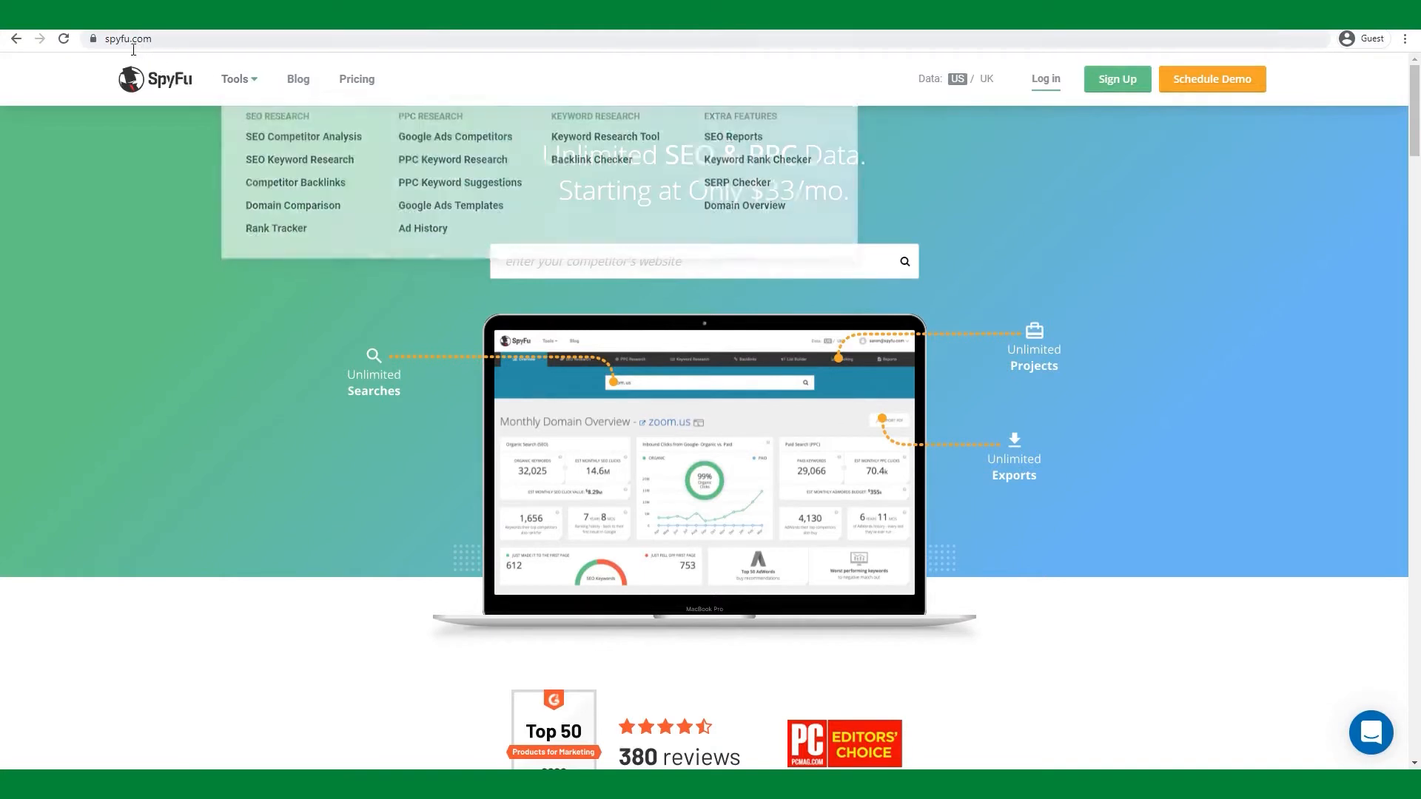
mouse_move(339, 228)
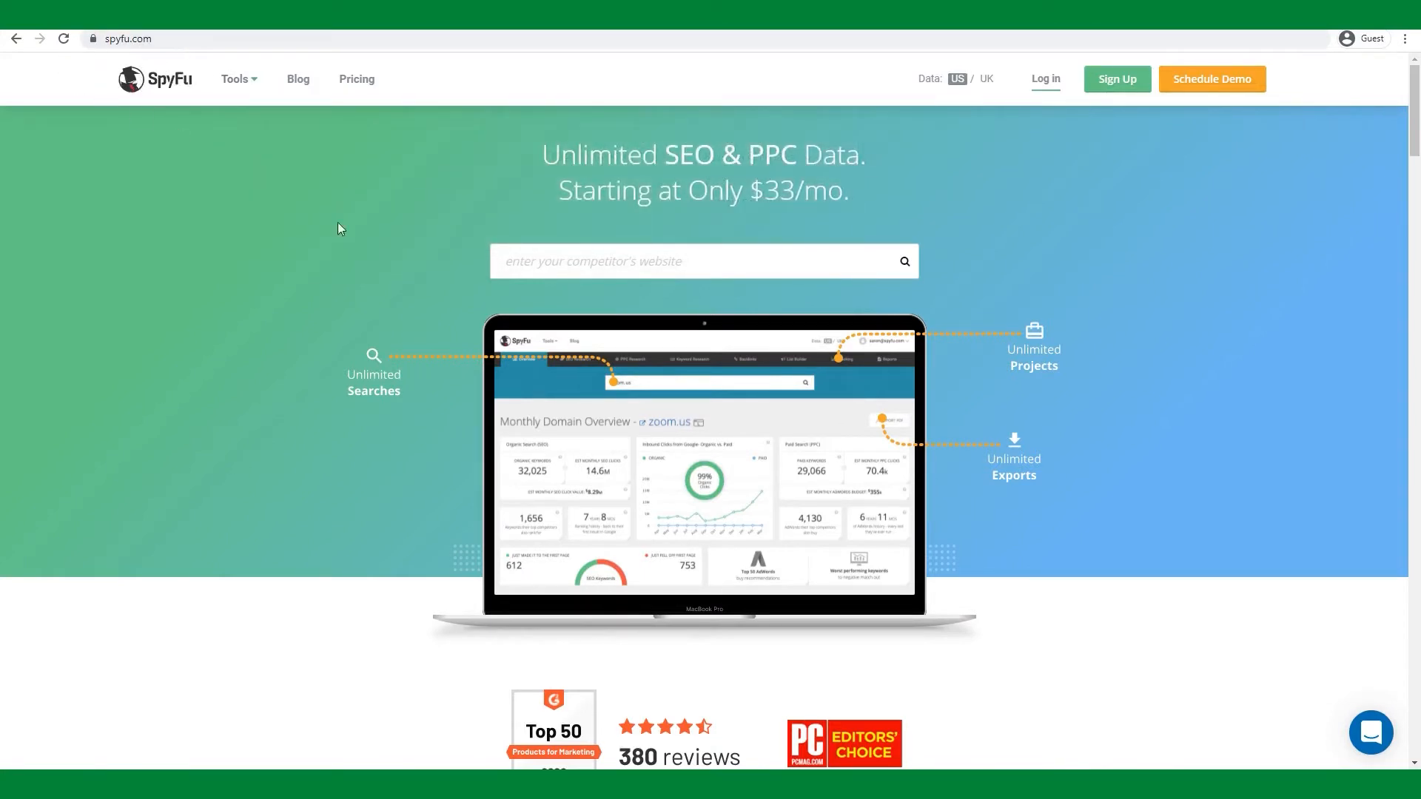
mouse_move(632, 349)
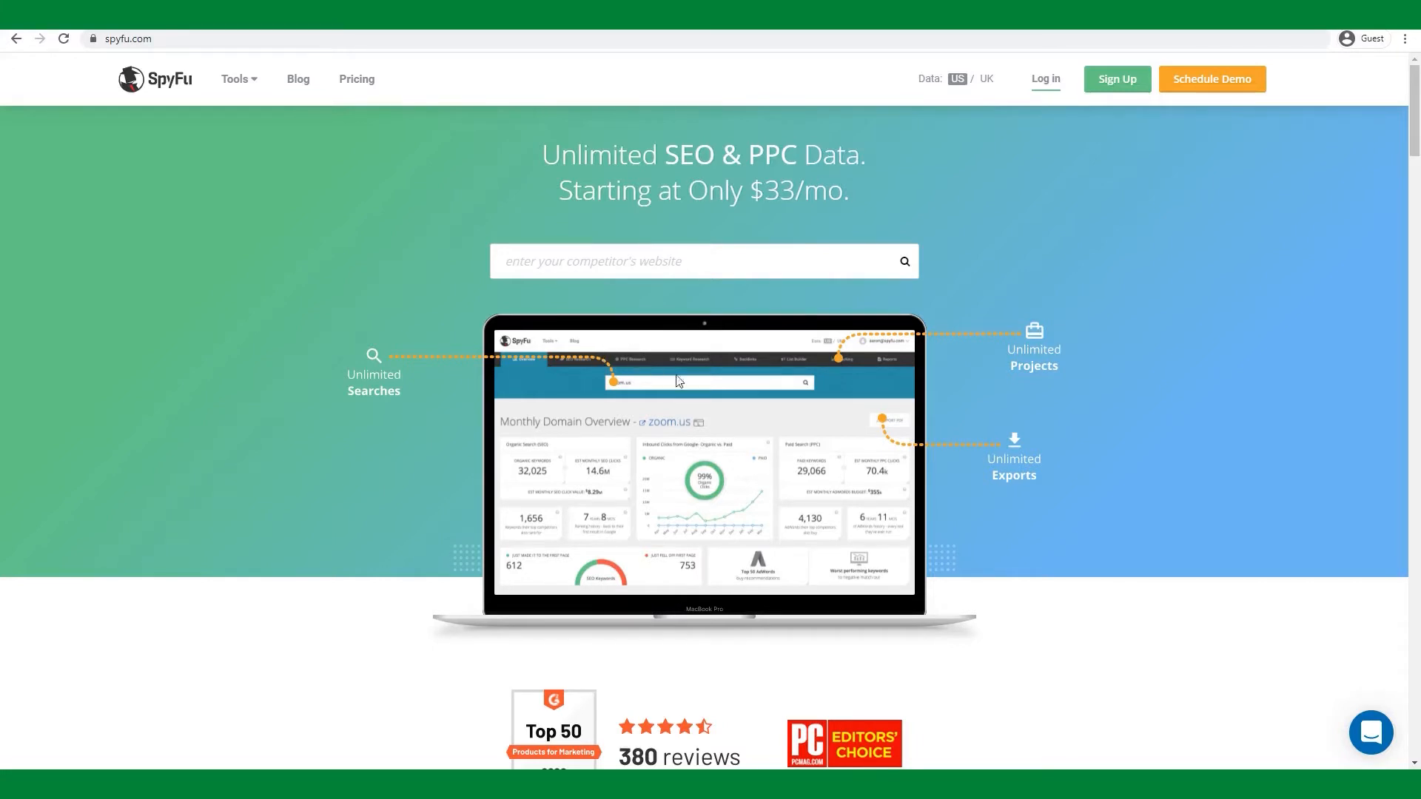
mouse_move(728, 388)
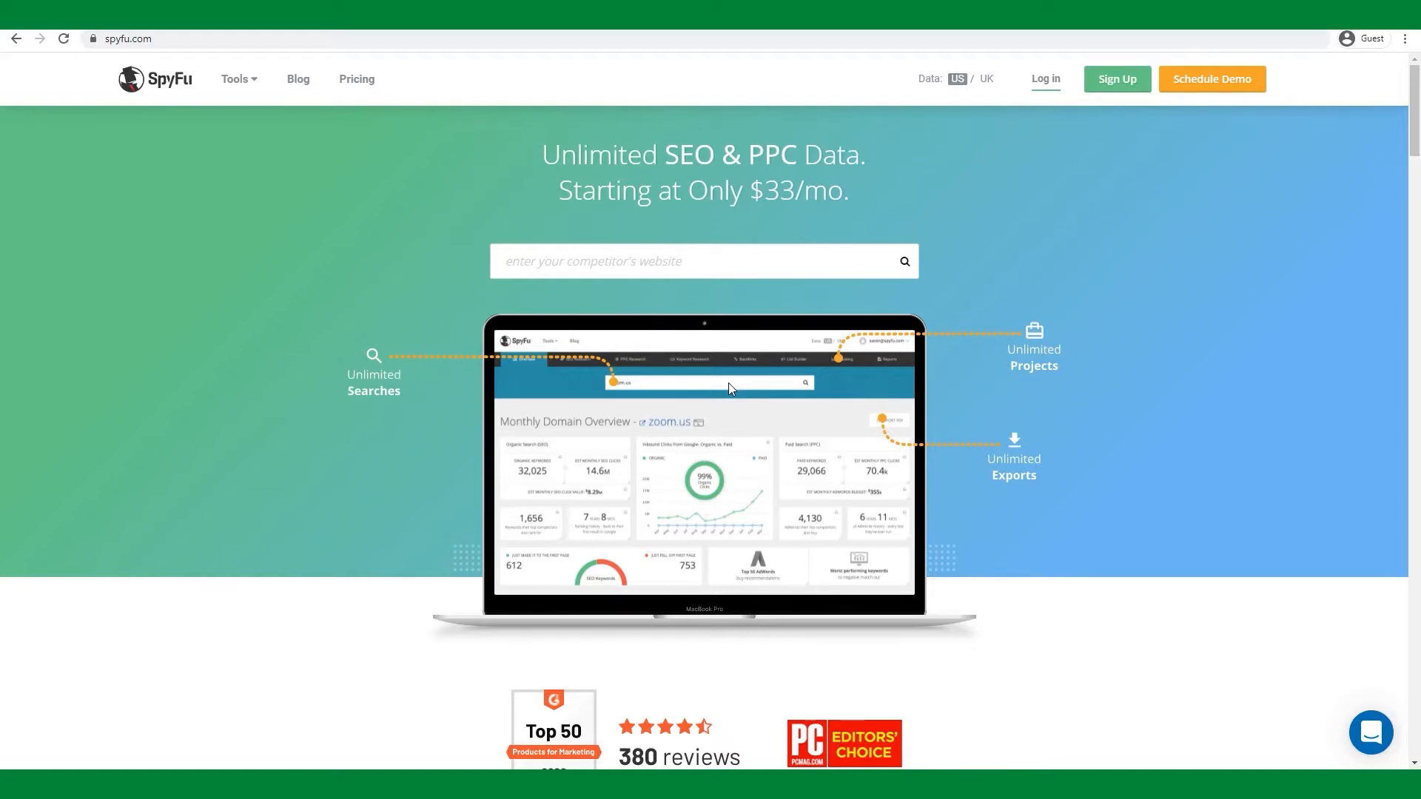
scroll("down", 3)
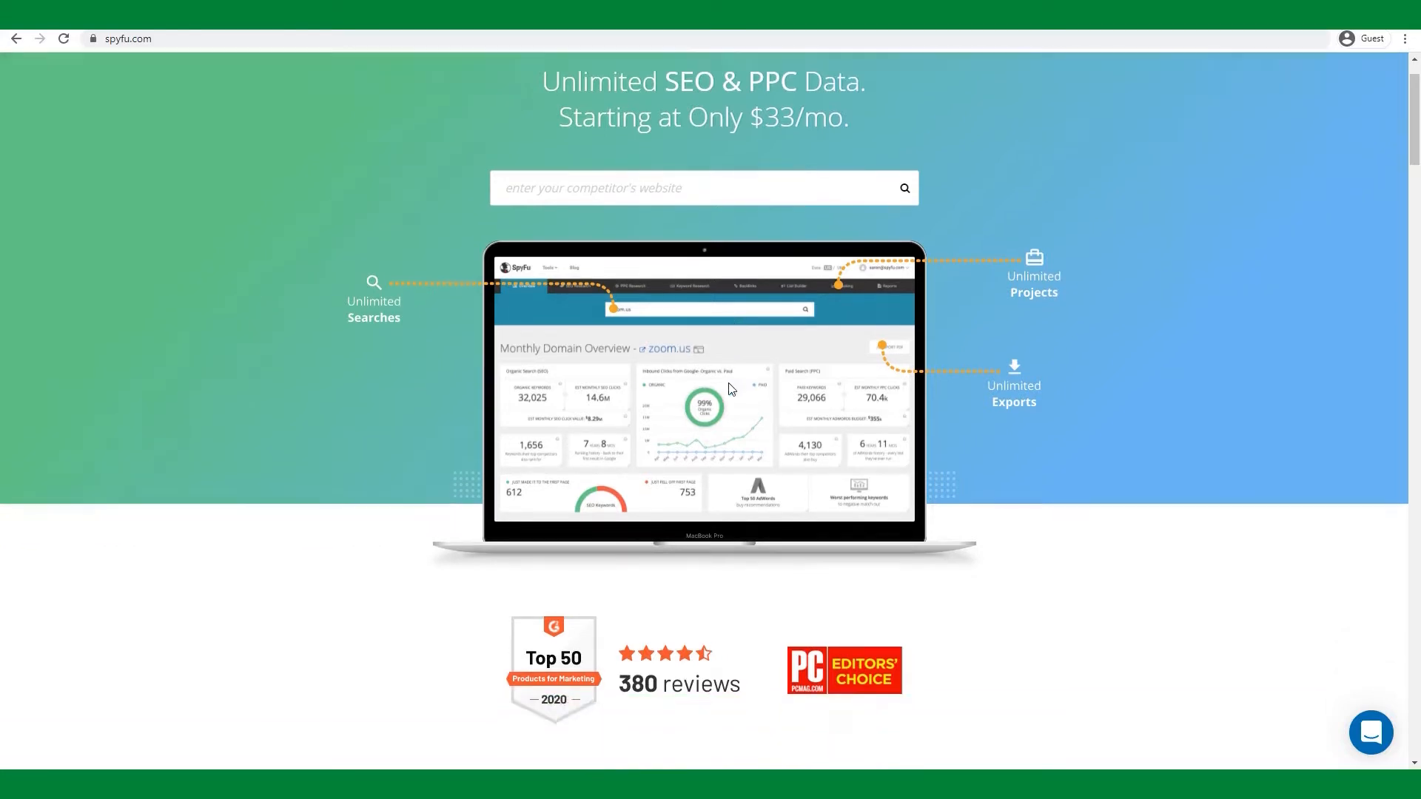
scroll("down", 3)
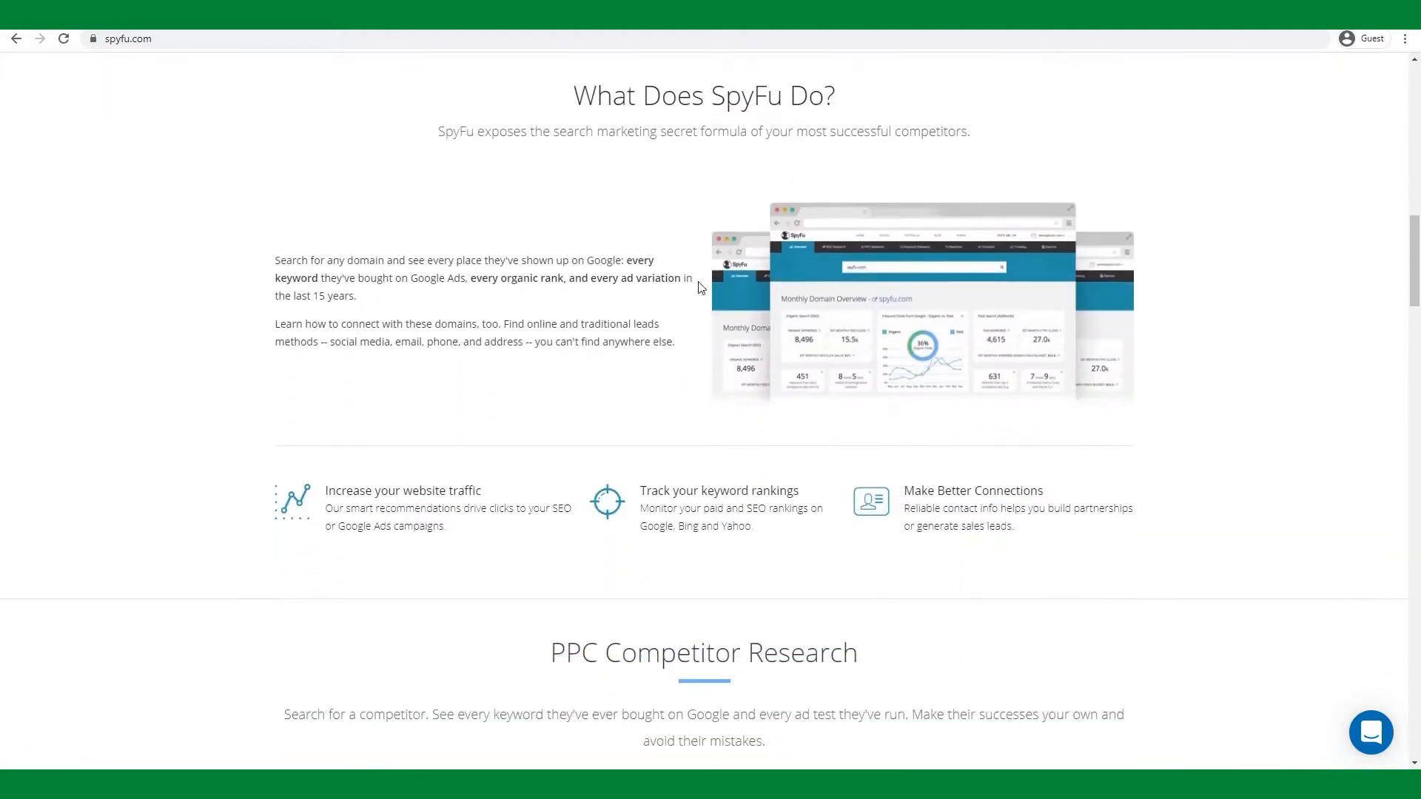
left_click_drag(438, 130, 764, 130)
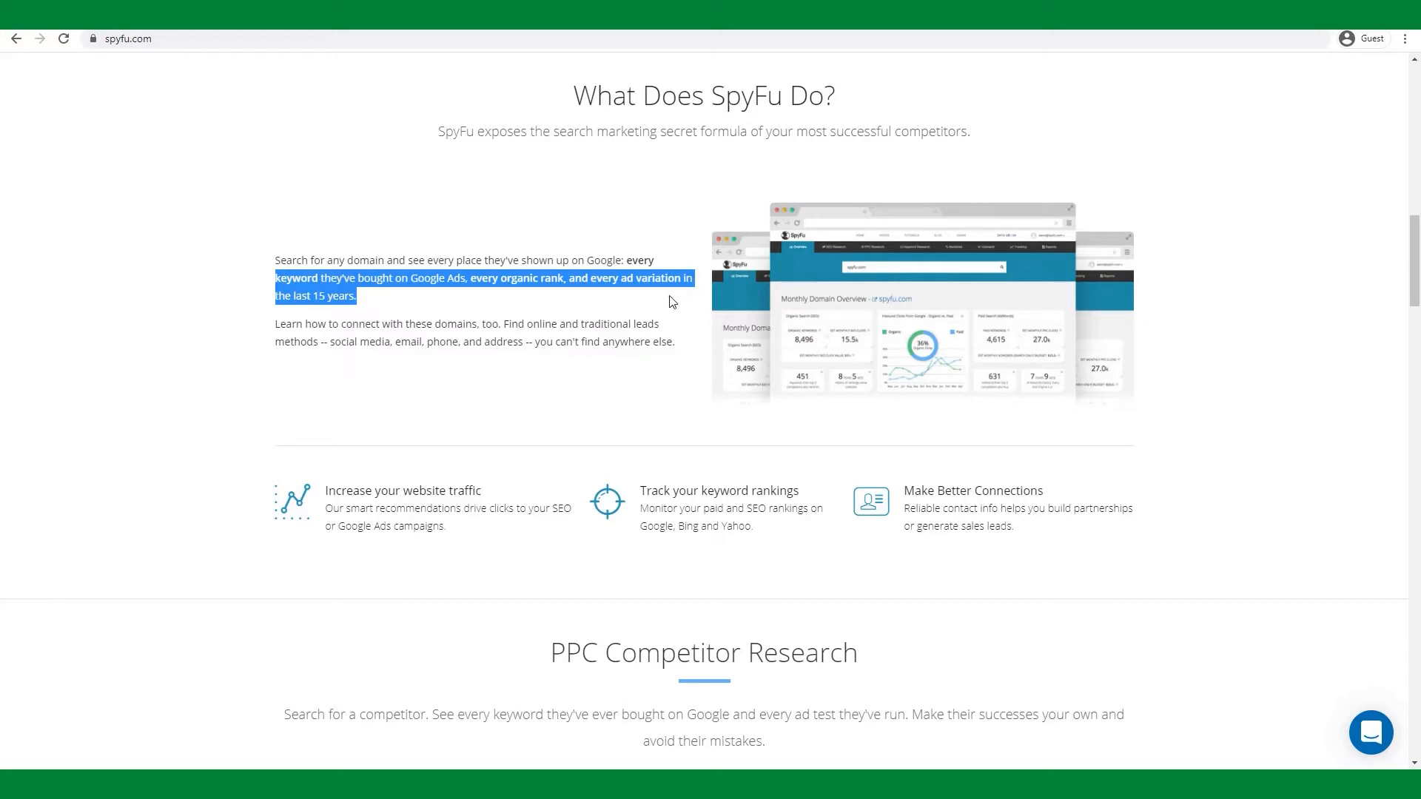
left_click(672, 302)
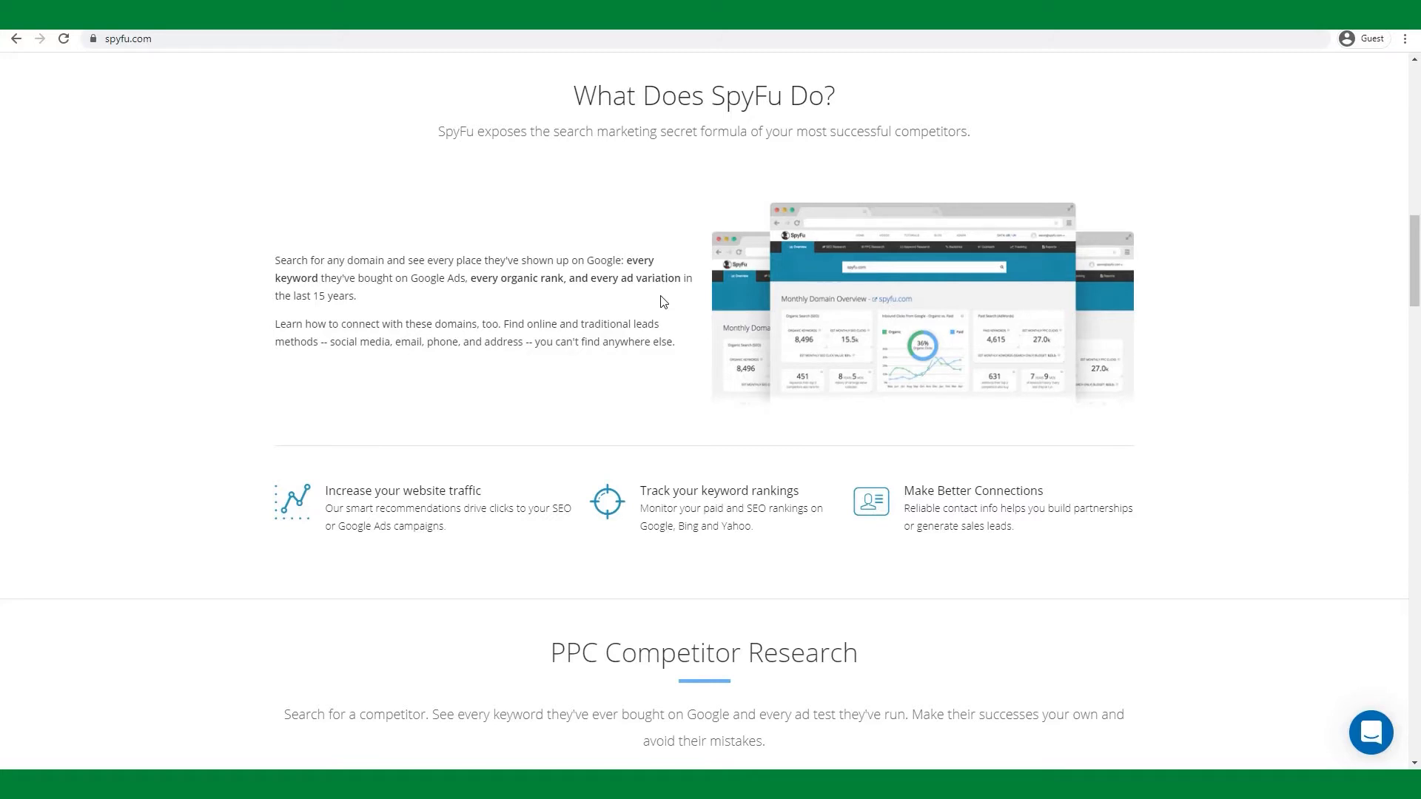
mouse_move(670, 300)
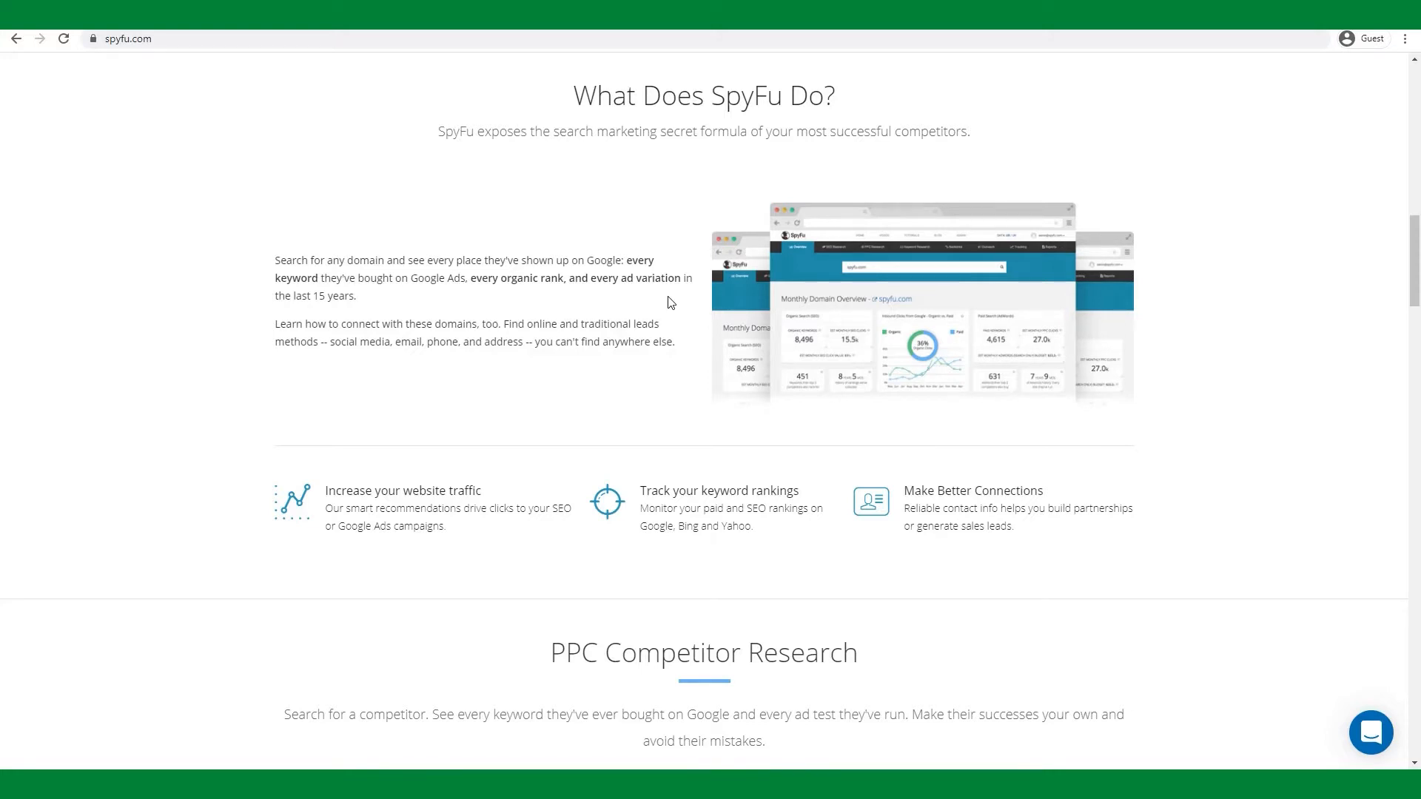
Scroll past the PPC, SEO and keyword tool sections to the footer's Useful Links and $33/month offer
scroll("down", 3)
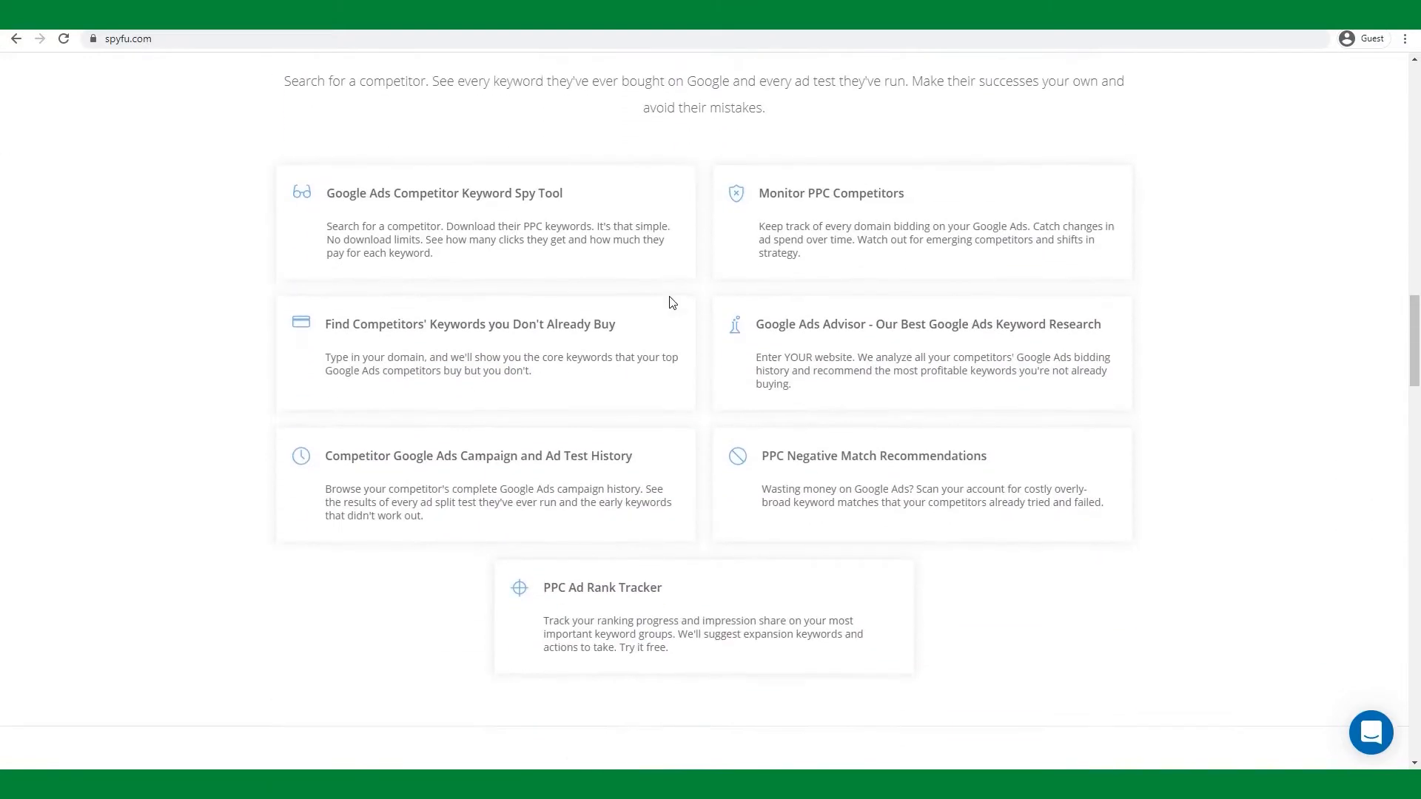
scroll("down", 3)
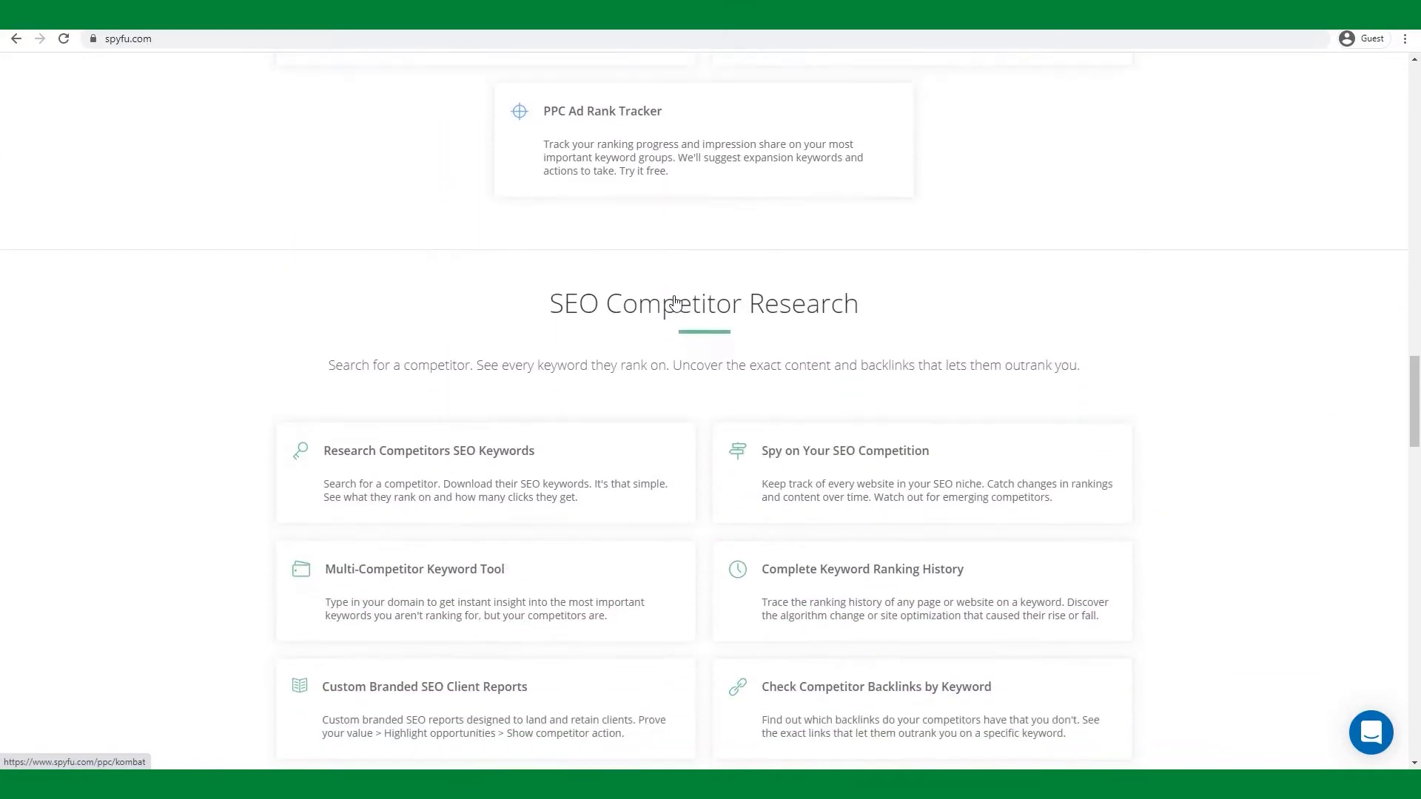
scroll("down", 3)
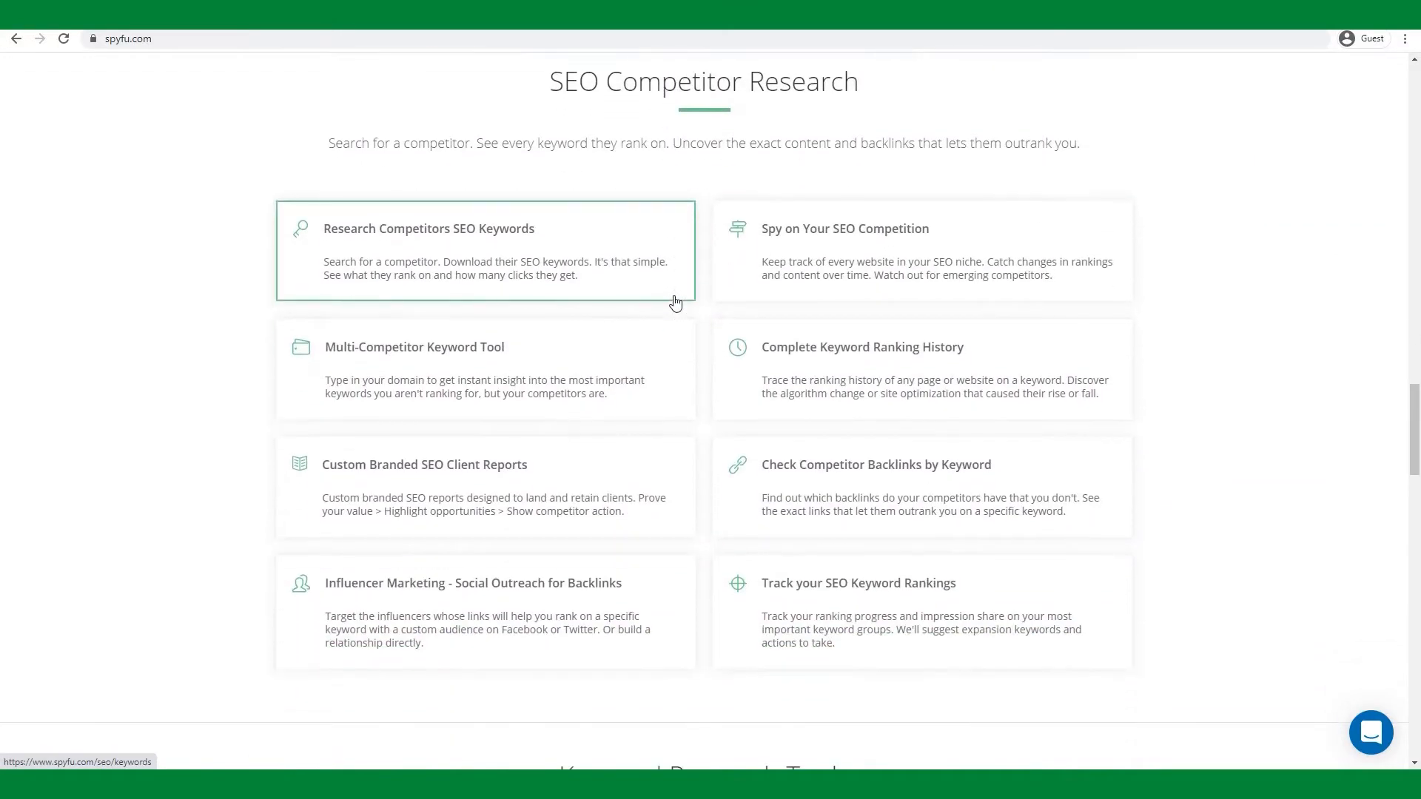
scroll("down", 3)
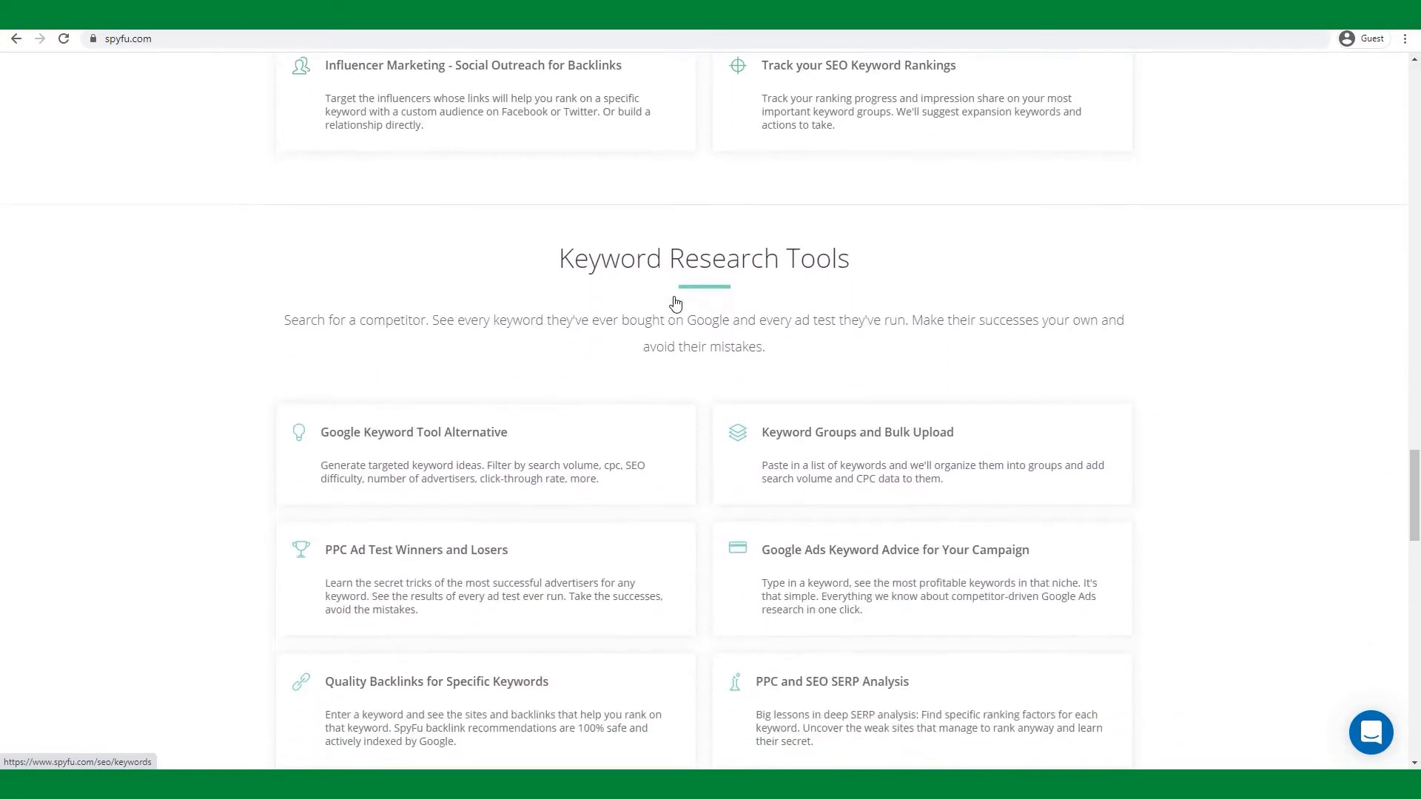
scroll("down", 3)
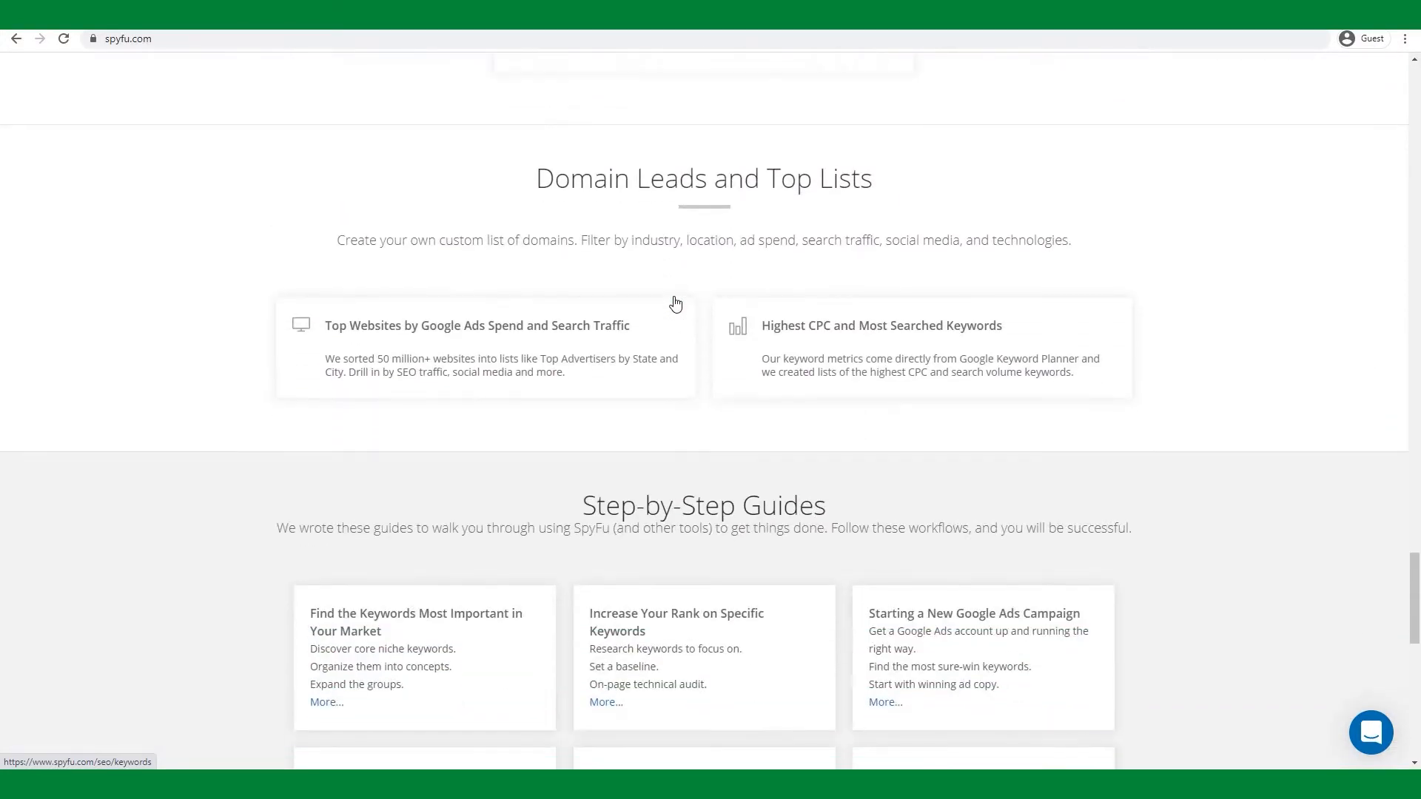
scroll("down", 3)
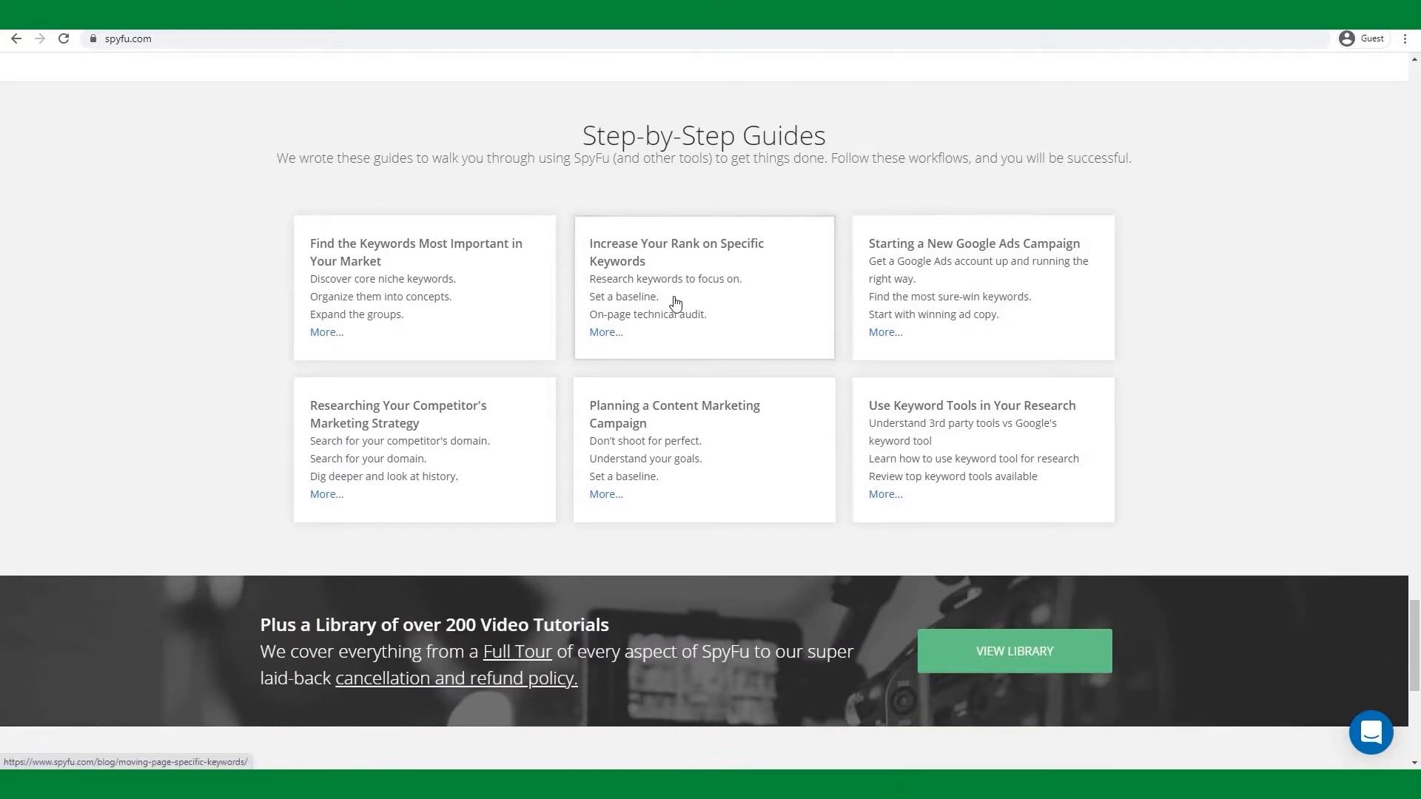
scroll("down", 3)
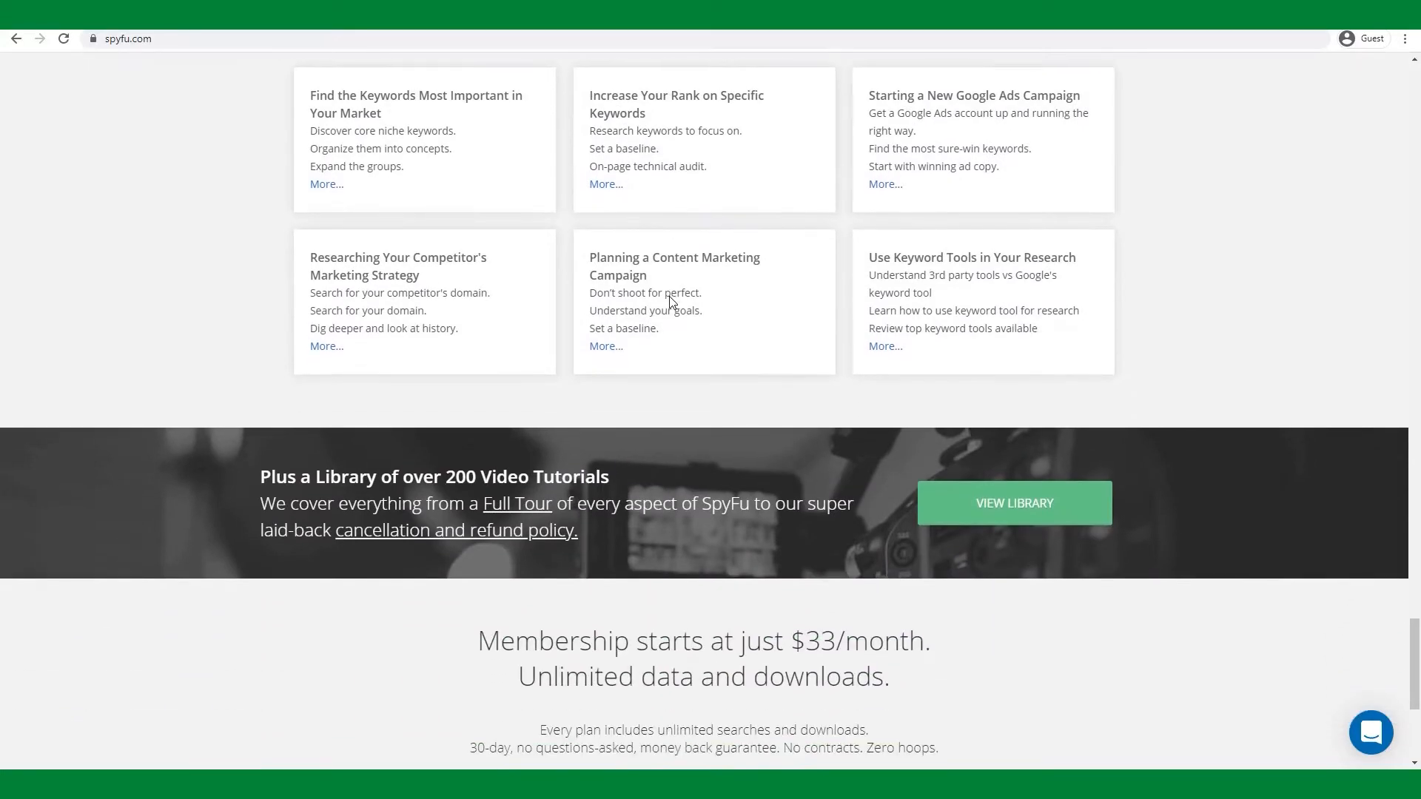
scroll("down", 3)
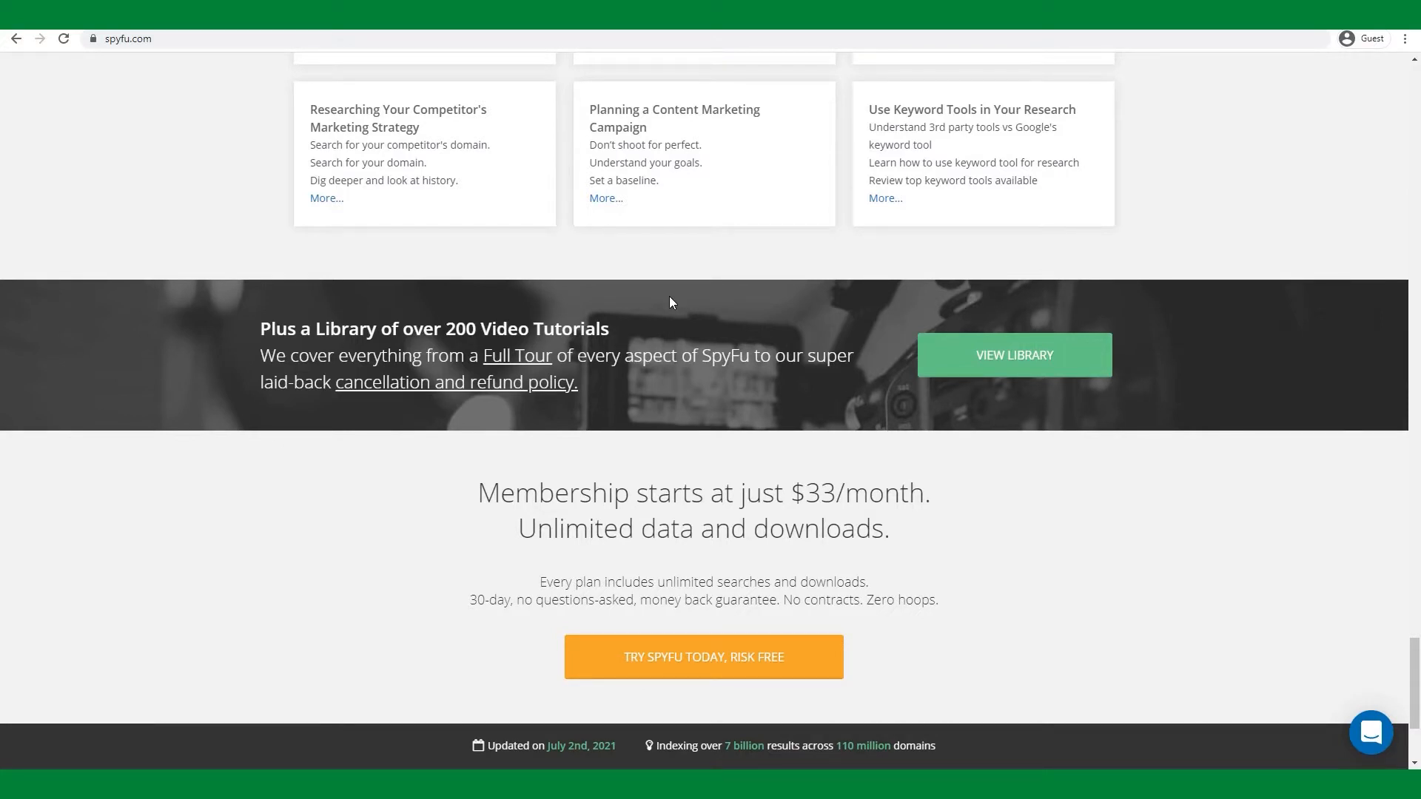
scroll("down", 3)
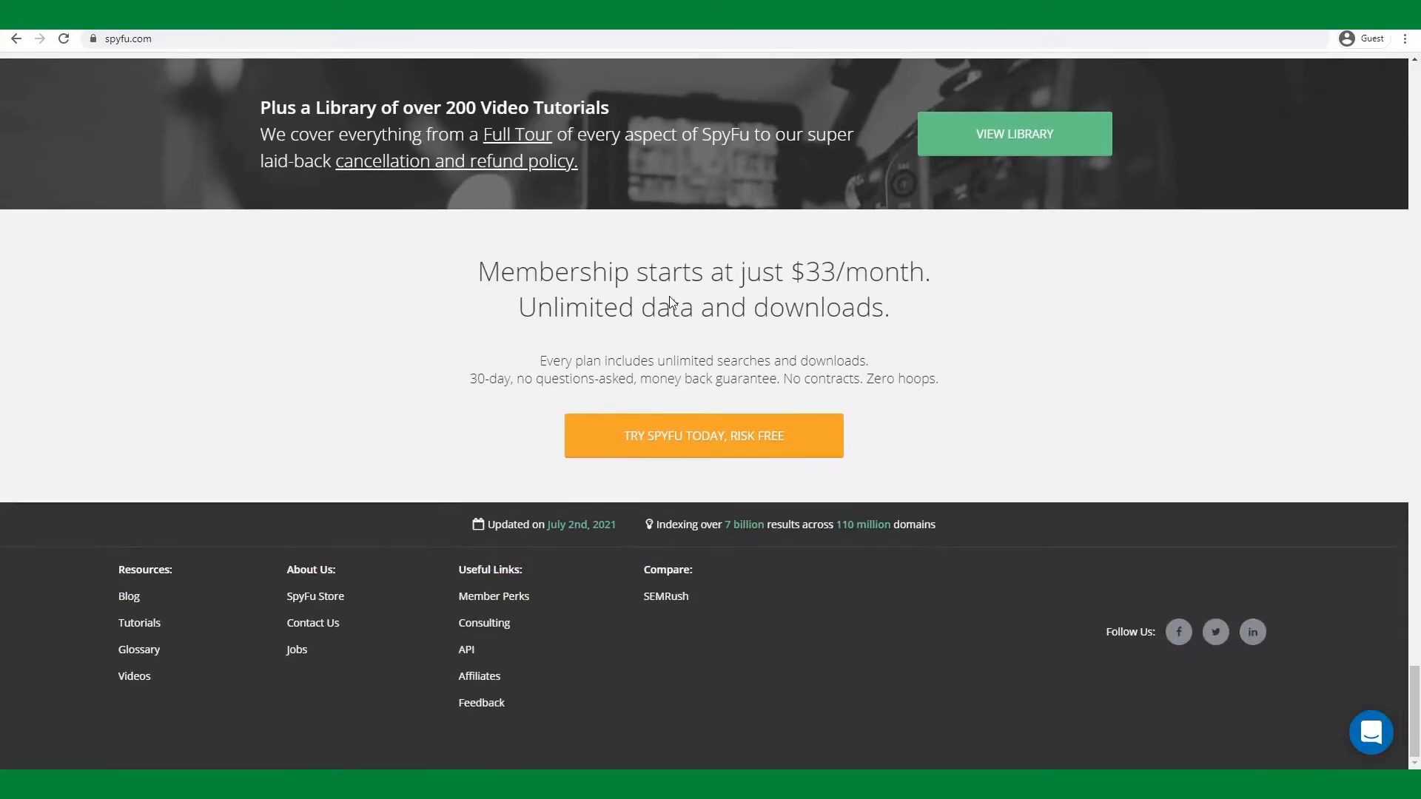
mouse_move(501, 684)
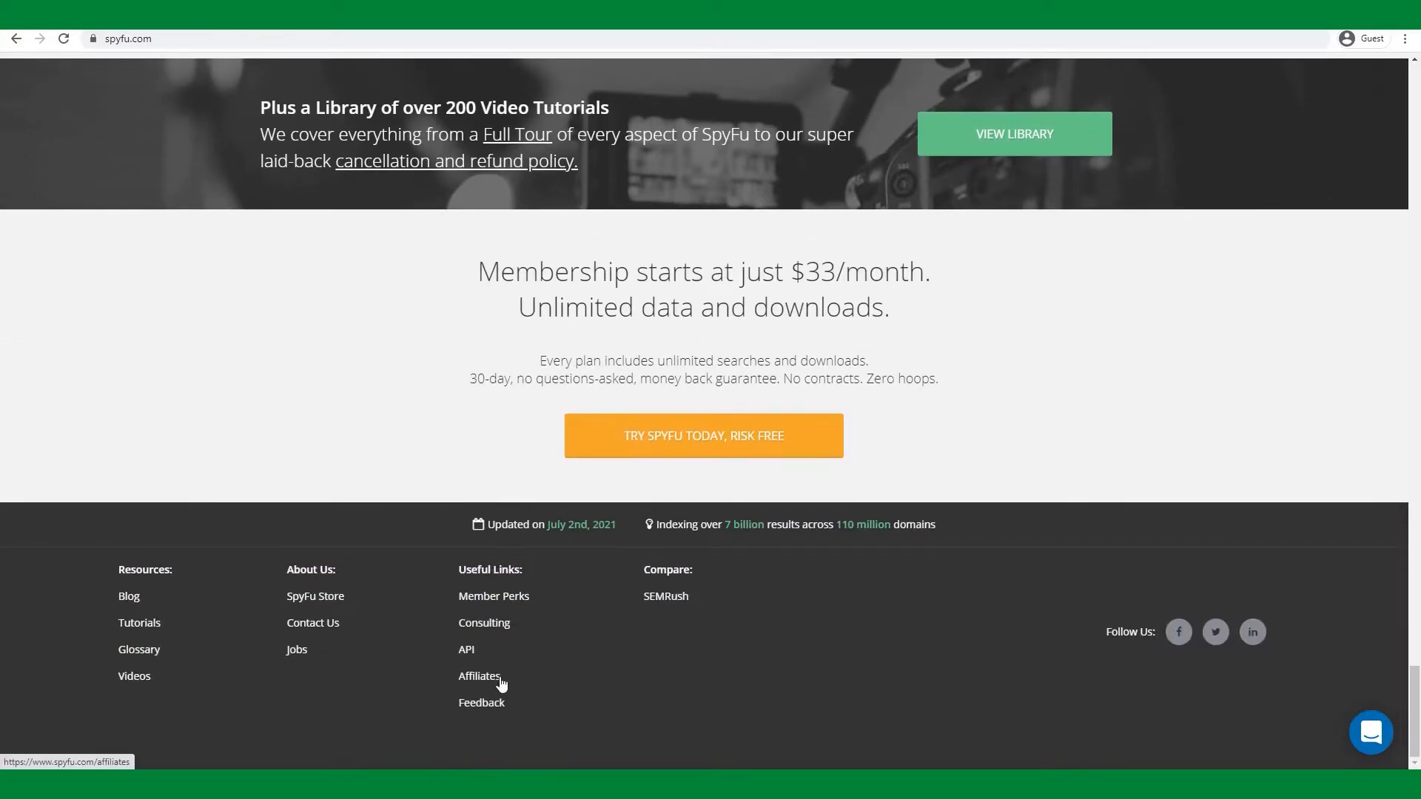
mouse_move(436, 663)
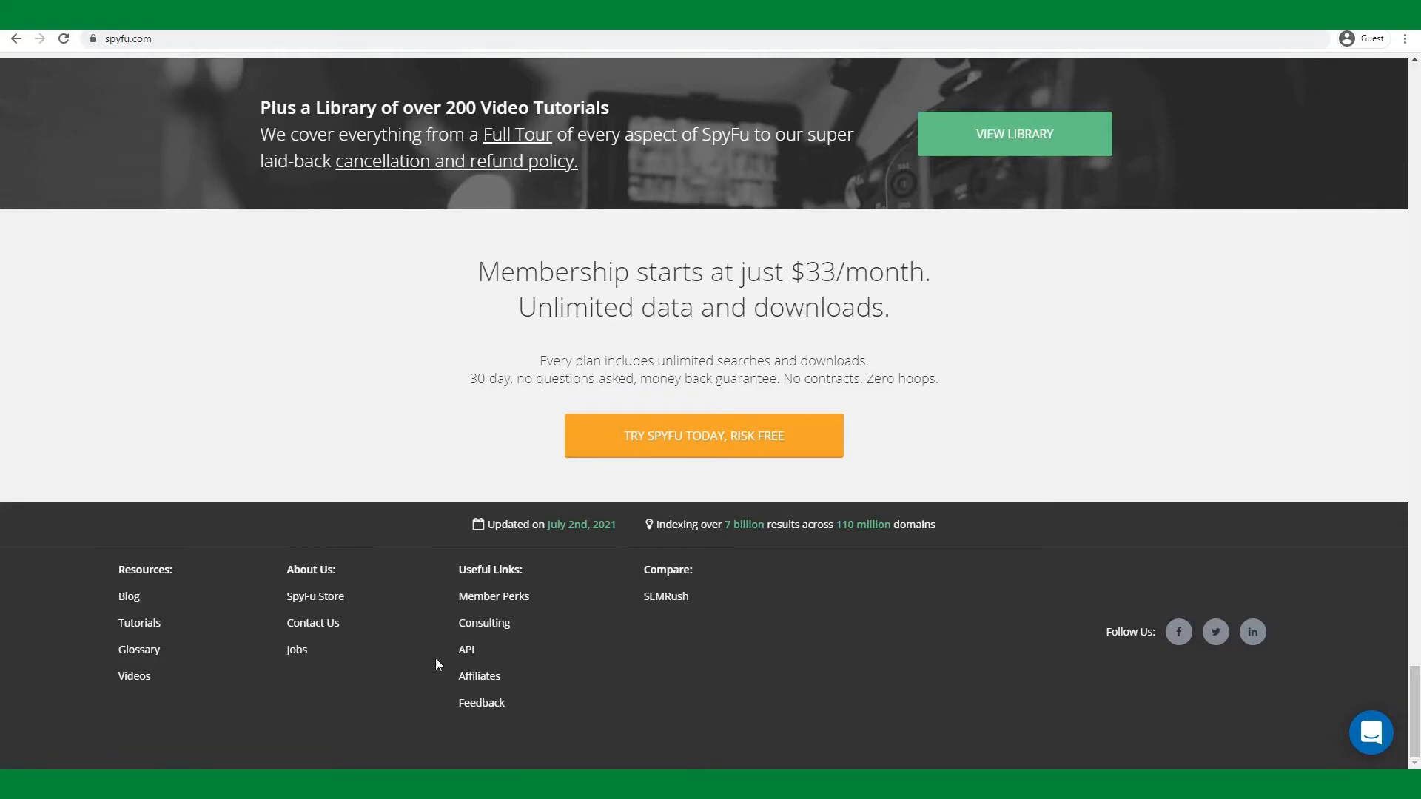
Follow the footer Affiliates link to spyfu.com/affiliates with its 40% recurring commission
left_click(479, 675)
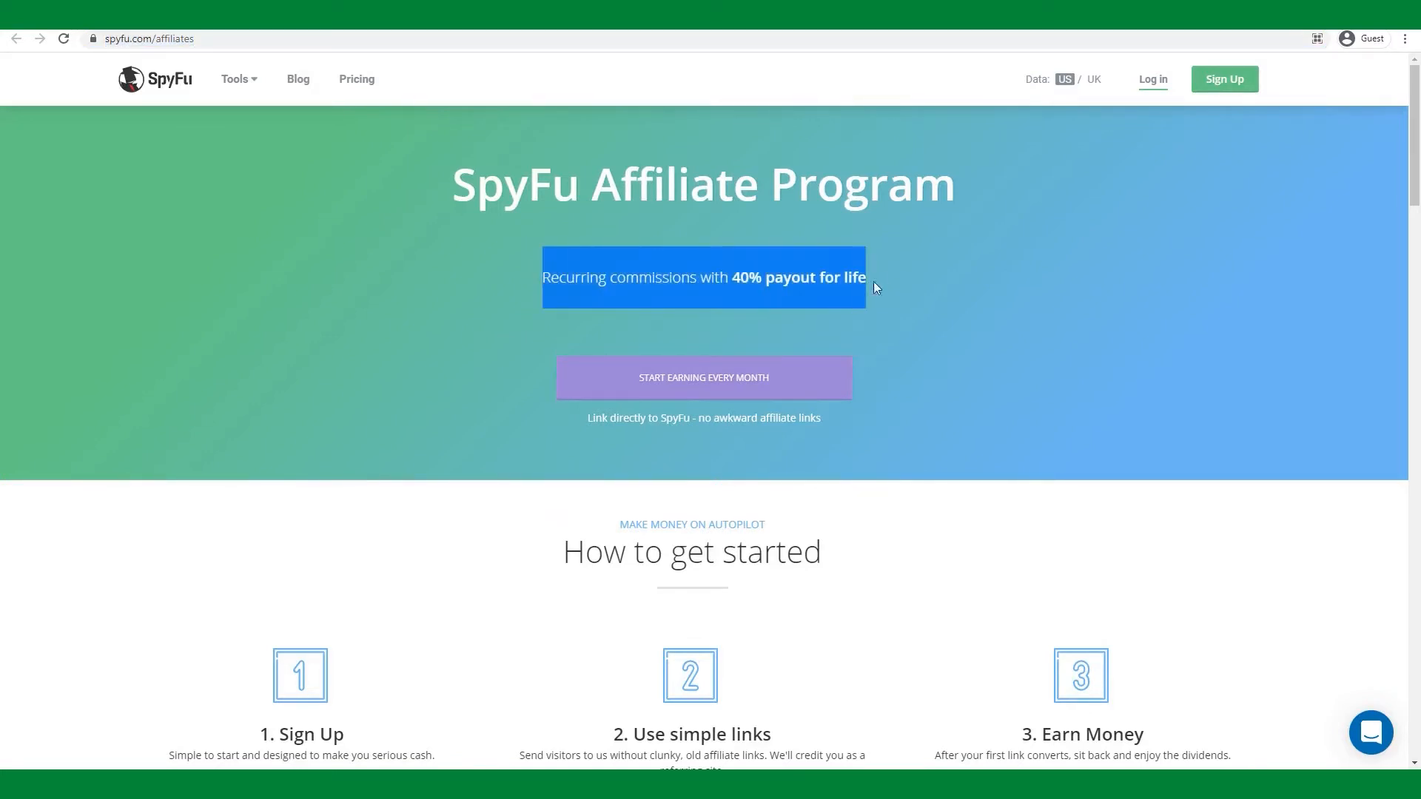
mouse_move(896, 287)
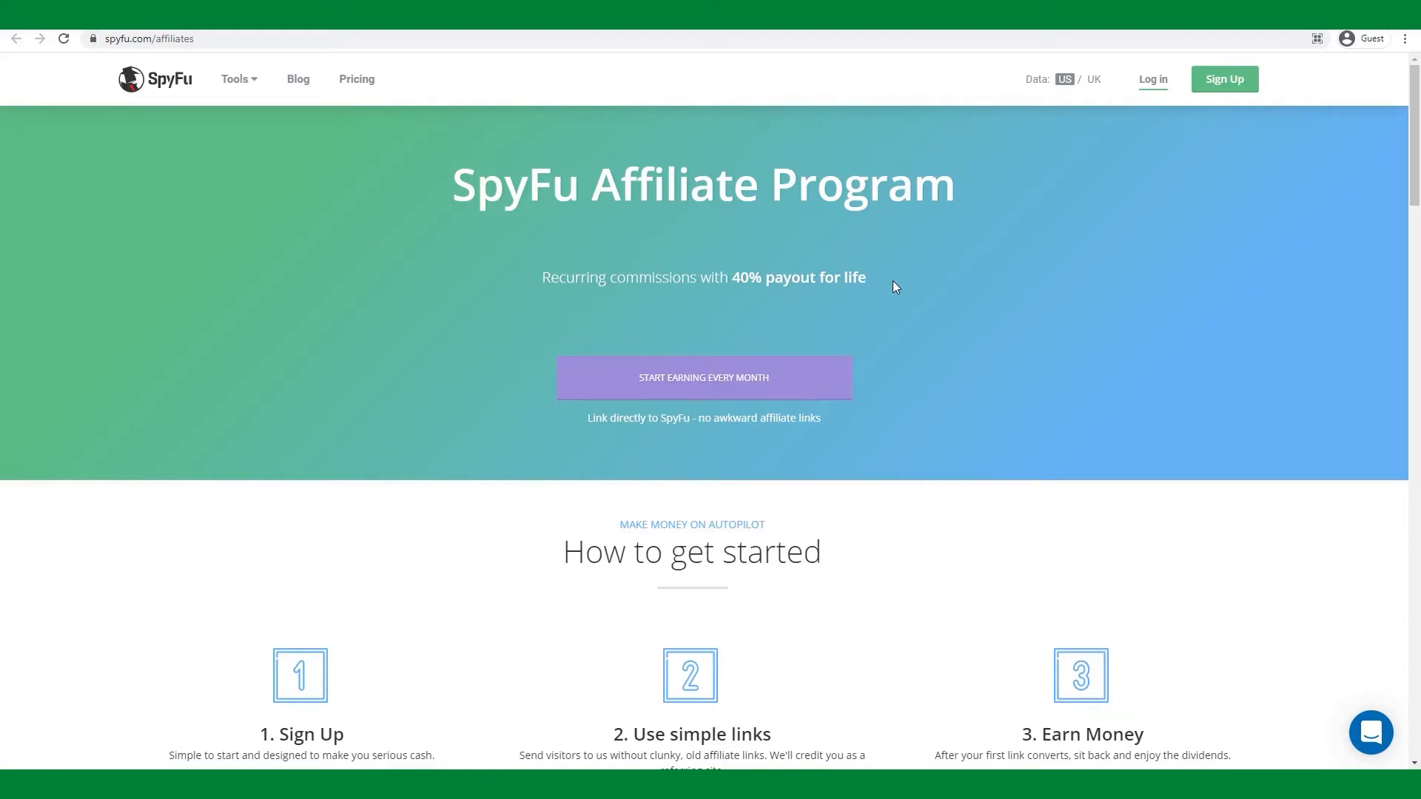
mouse_move(888, 285)
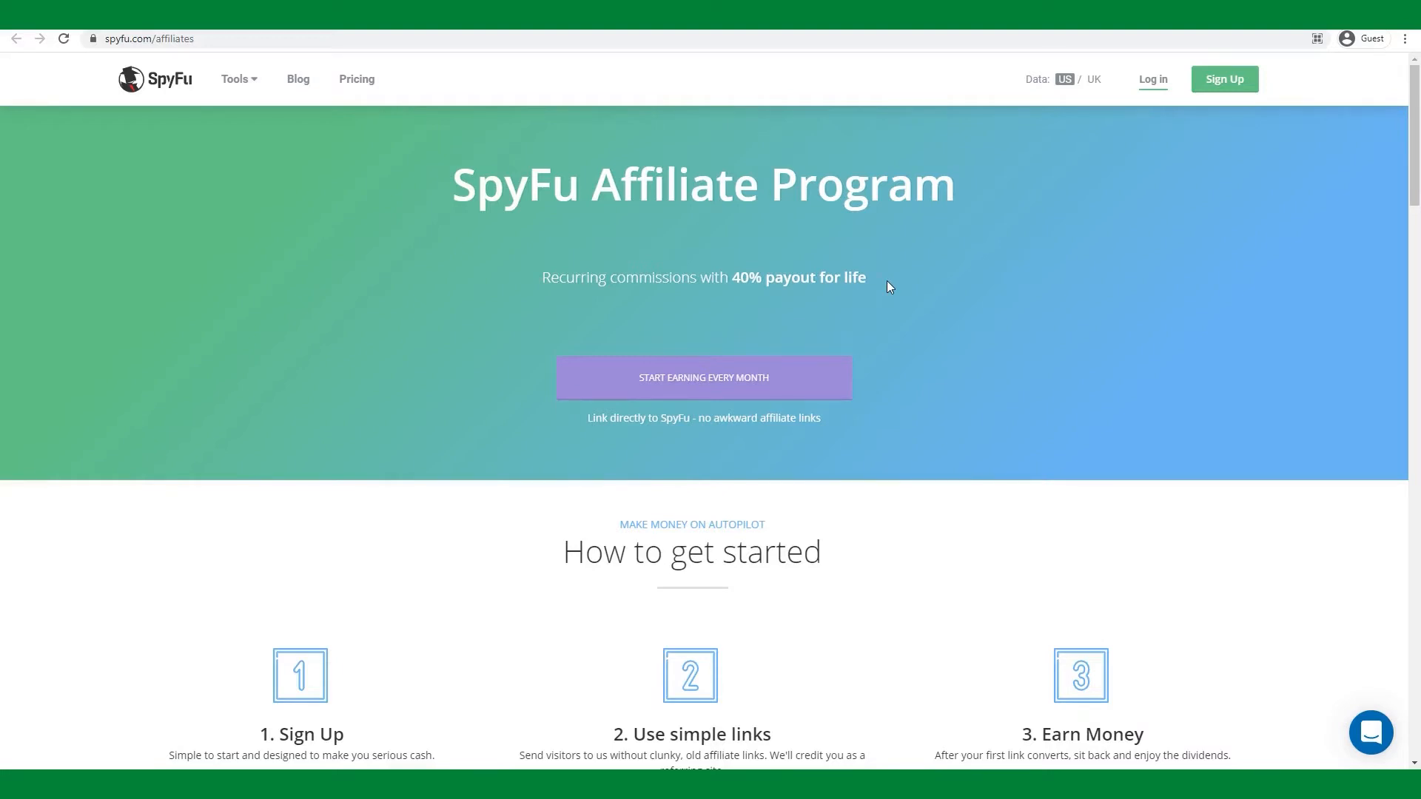
scroll("down", 3)
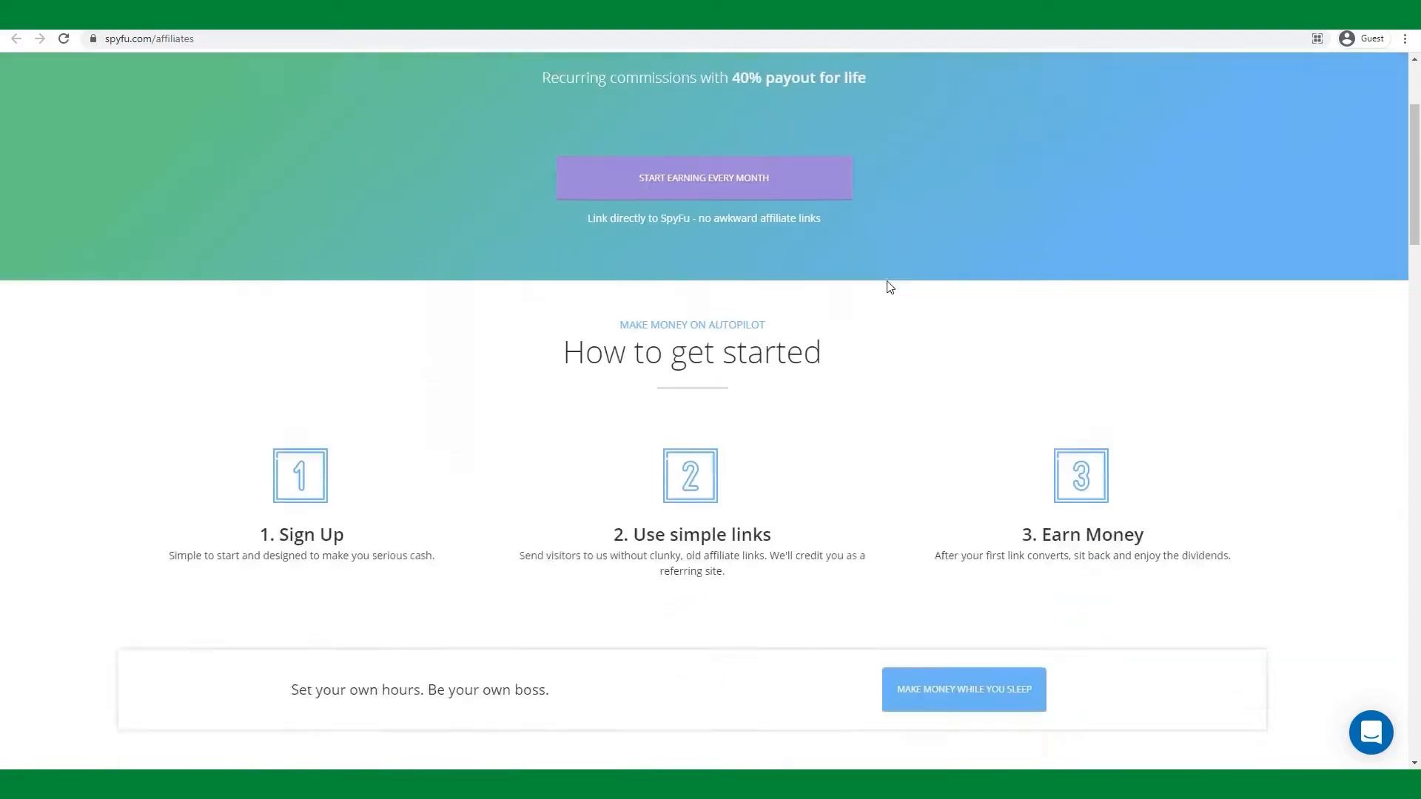
scroll("down", 3)
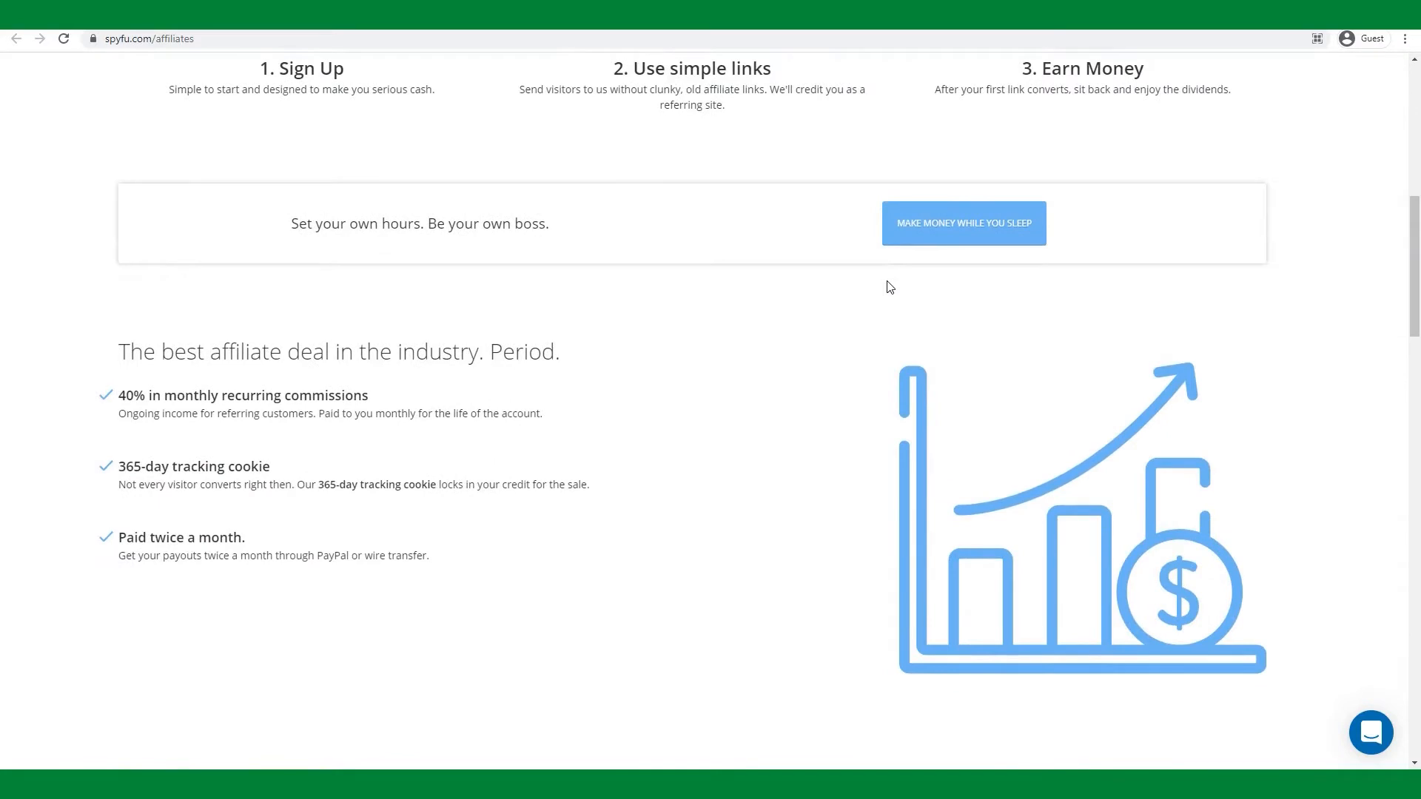
scroll("up", 3)
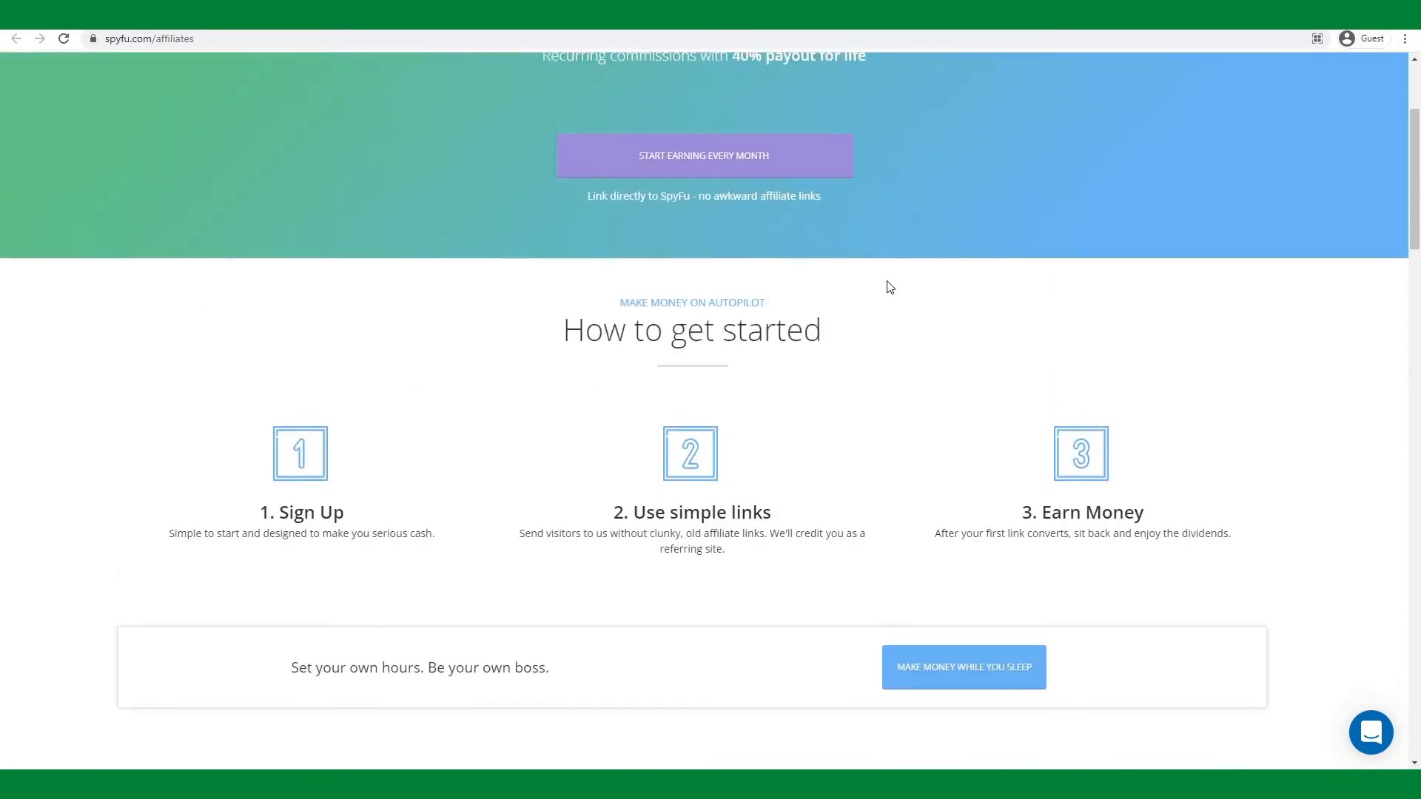
scroll("down", 3)
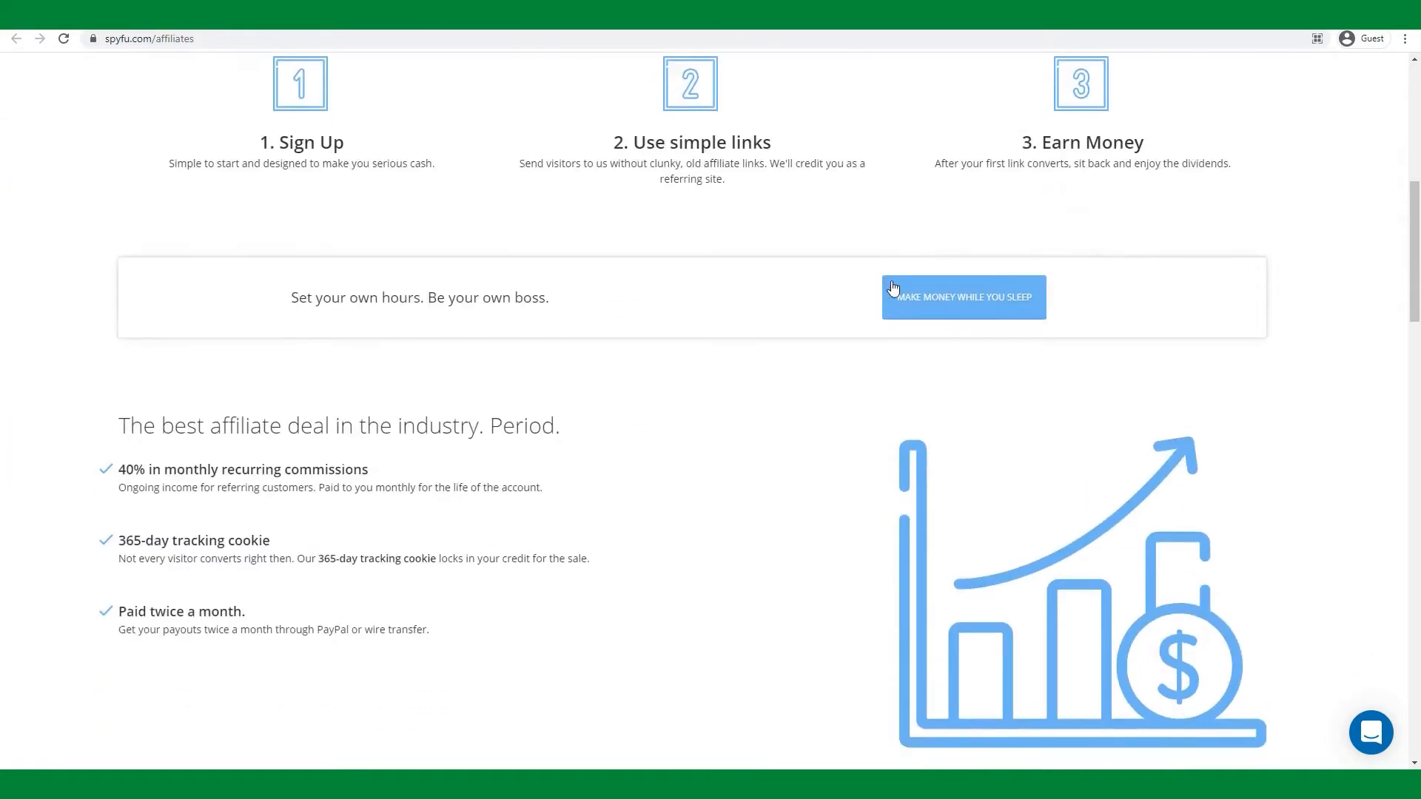
scroll("down", 3)
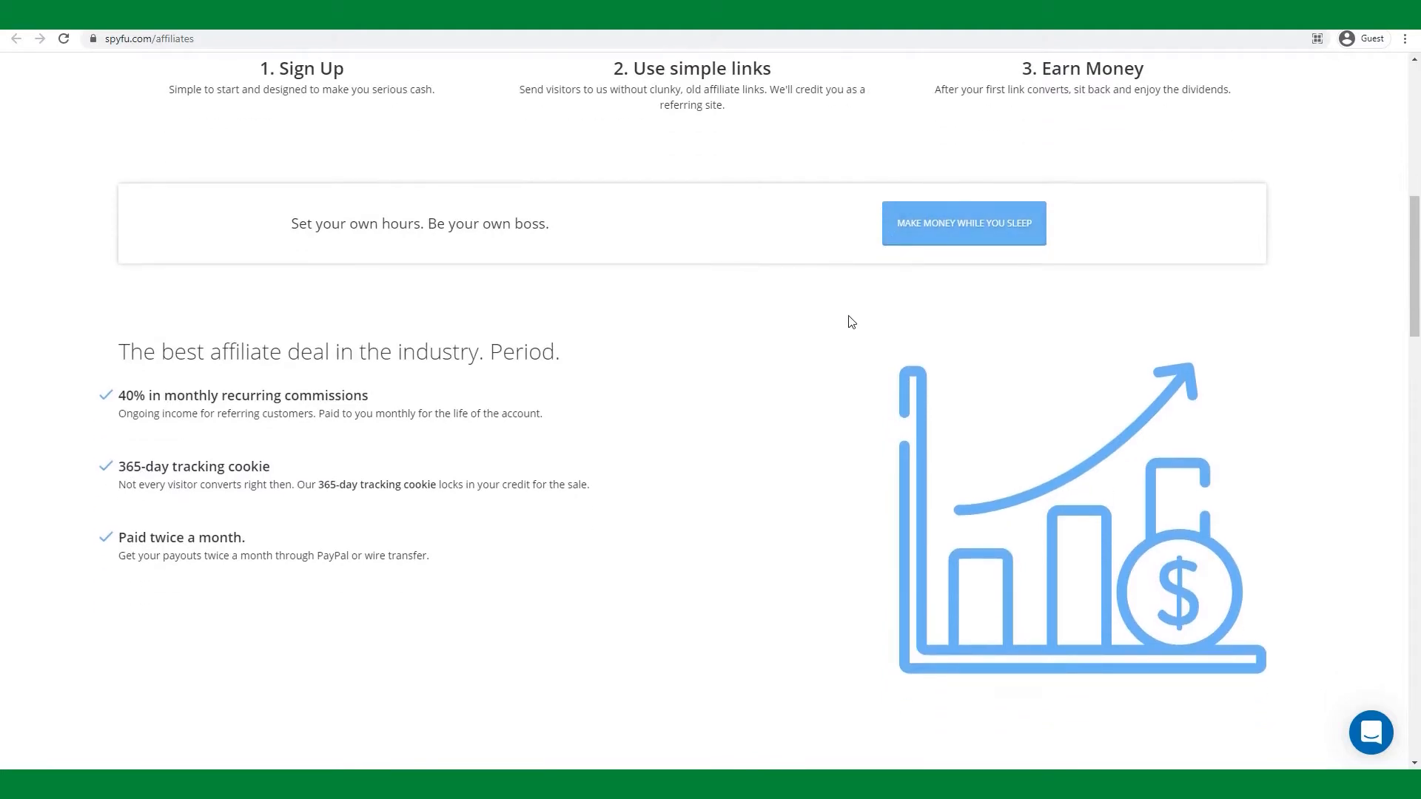
mouse_move(765, 434)
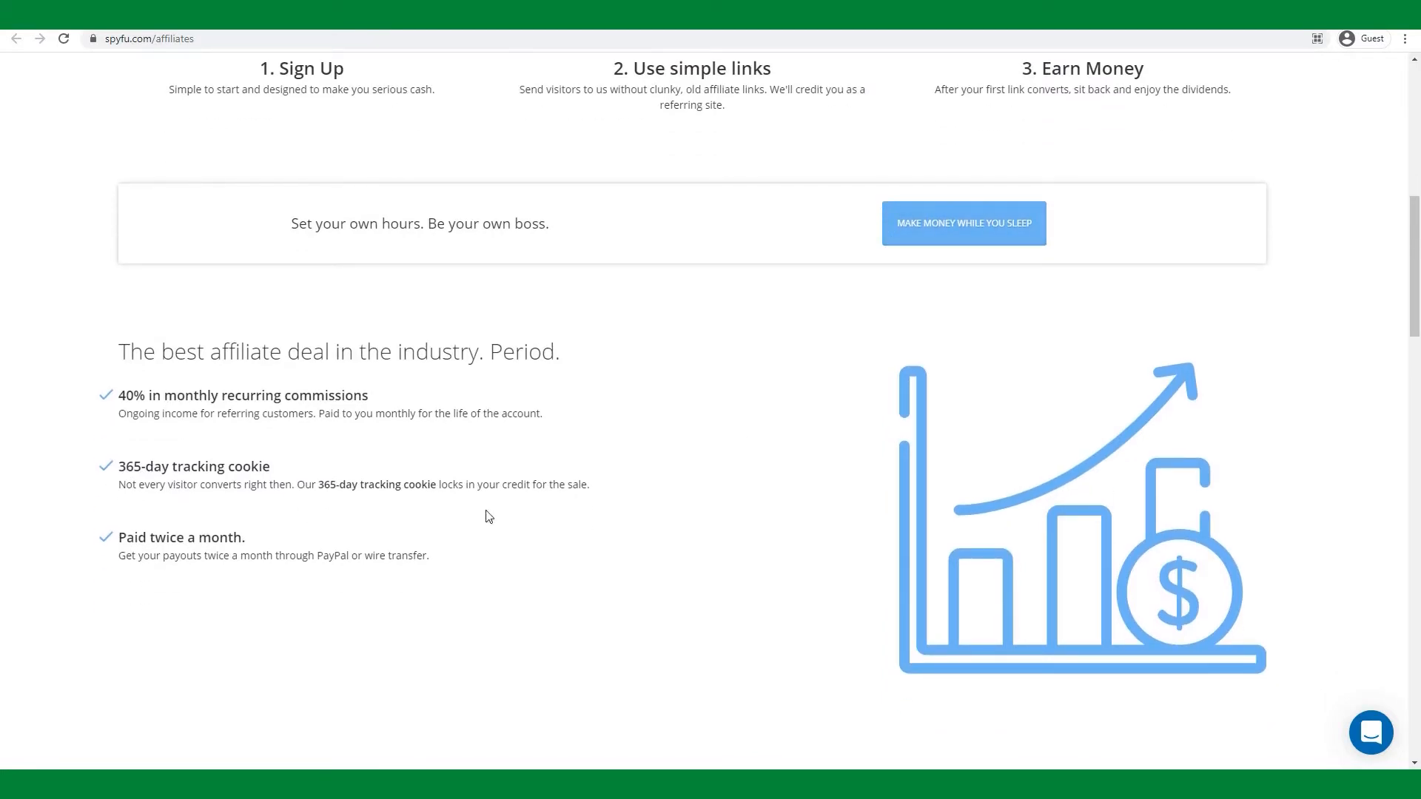
mouse_move(812, 369)
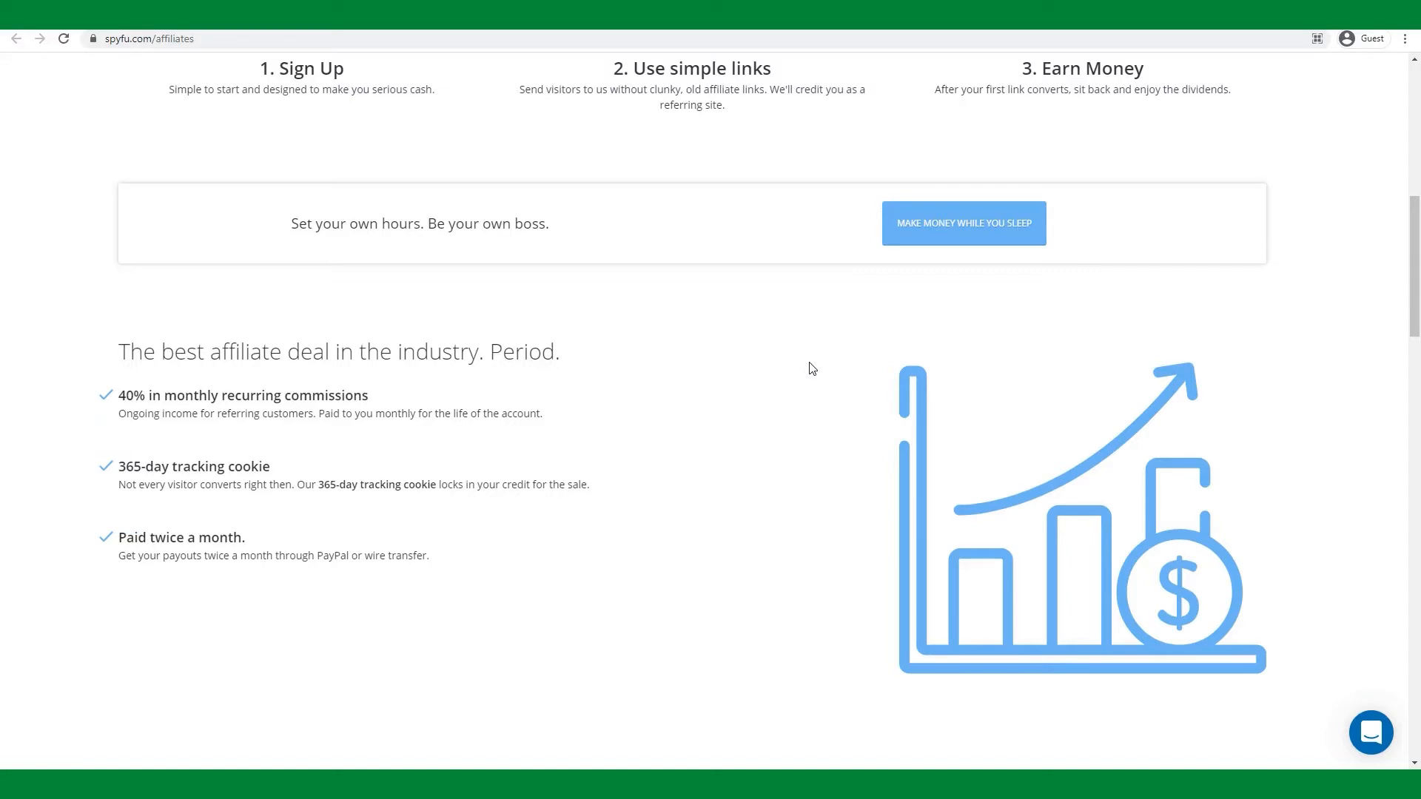
mouse_move(3, 645)
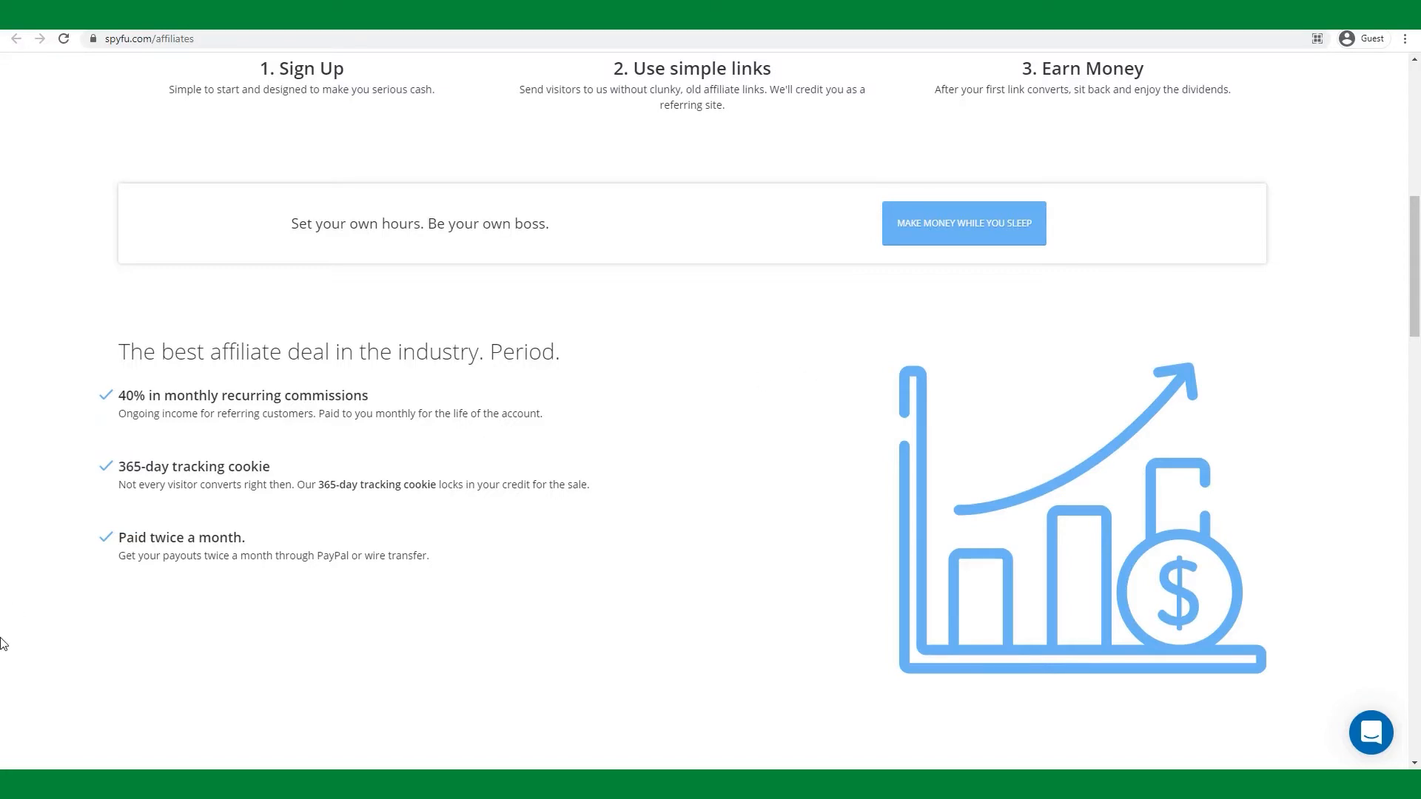
mouse_move(270, 506)
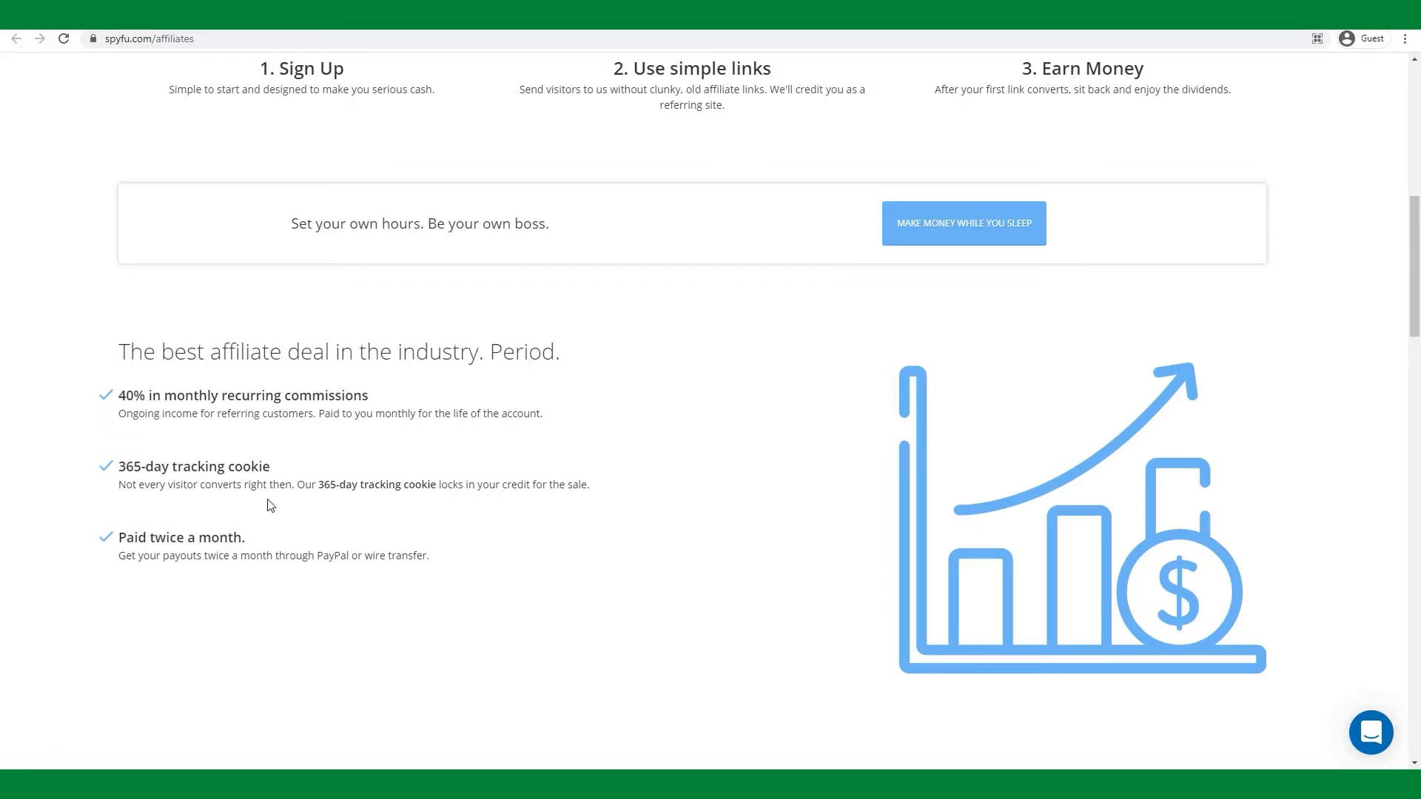
mouse_move(726, 394)
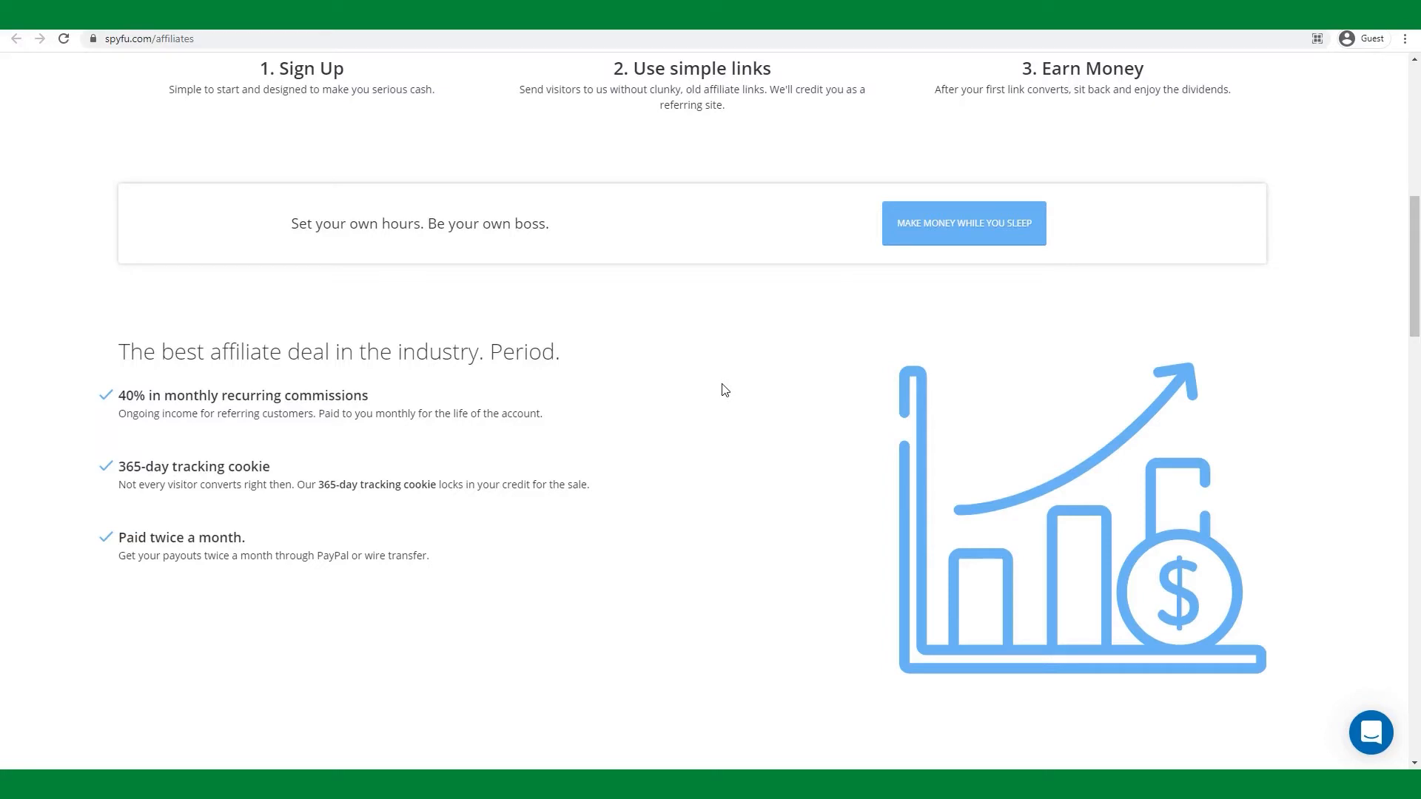
scroll("down", 3)
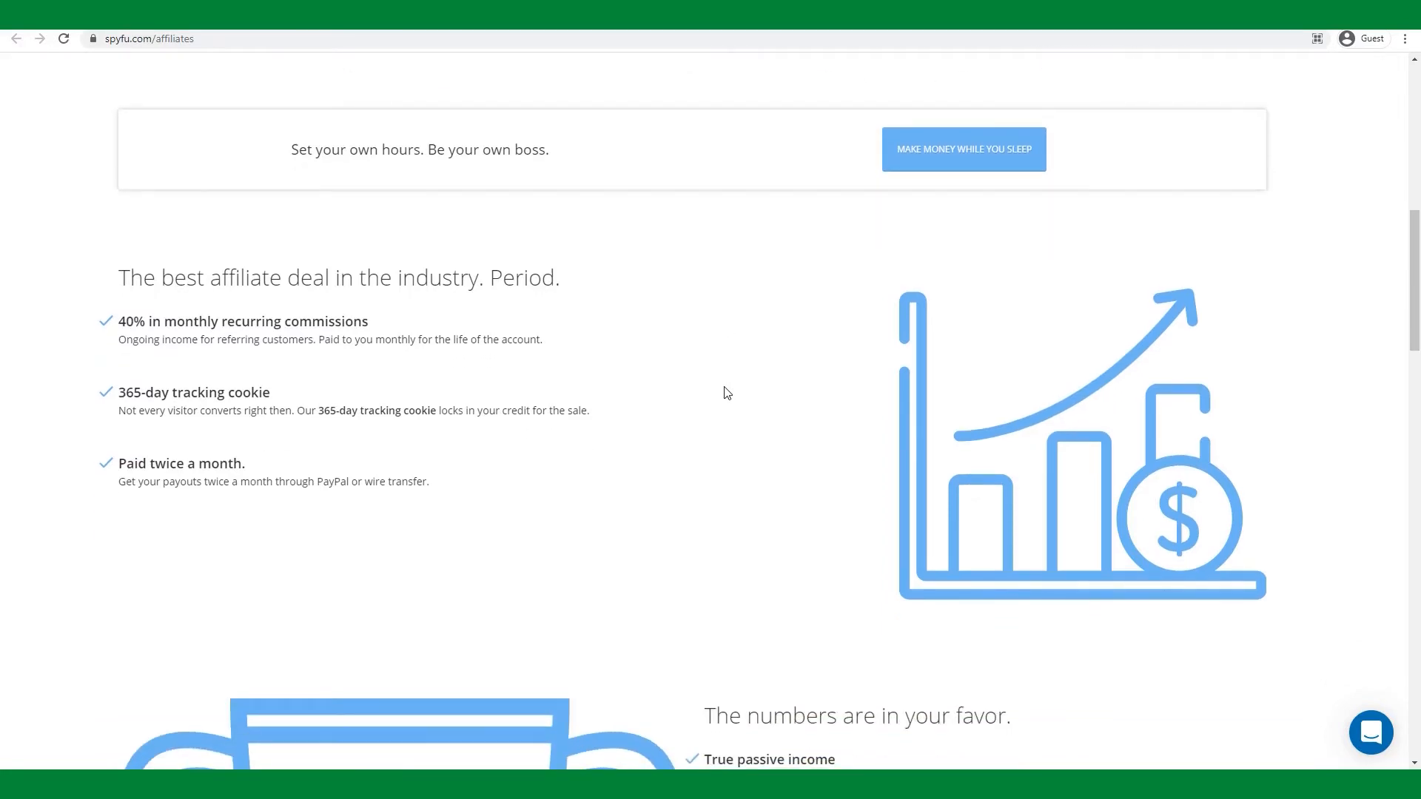
left_click_drag(118, 392, 272, 392)
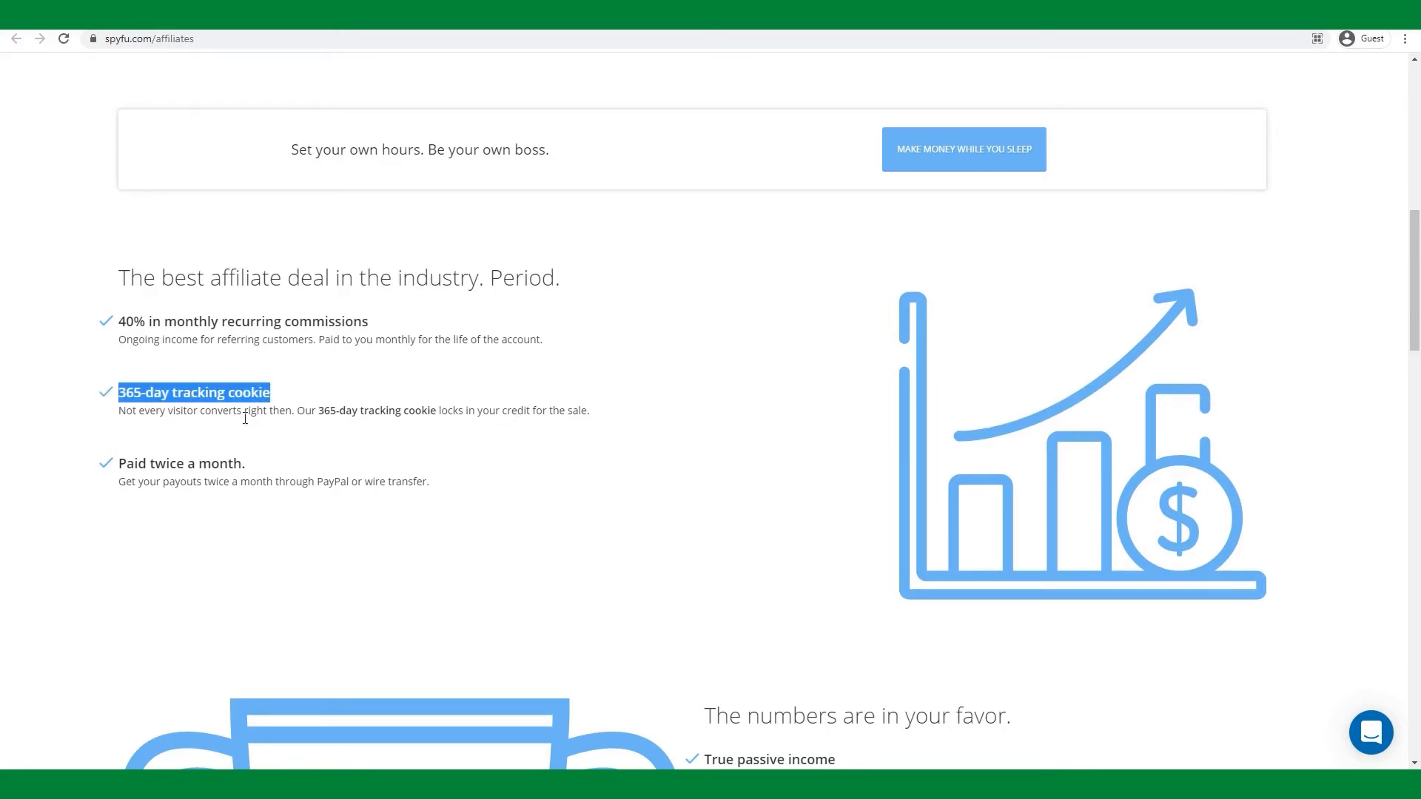
mouse_move(246, 441)
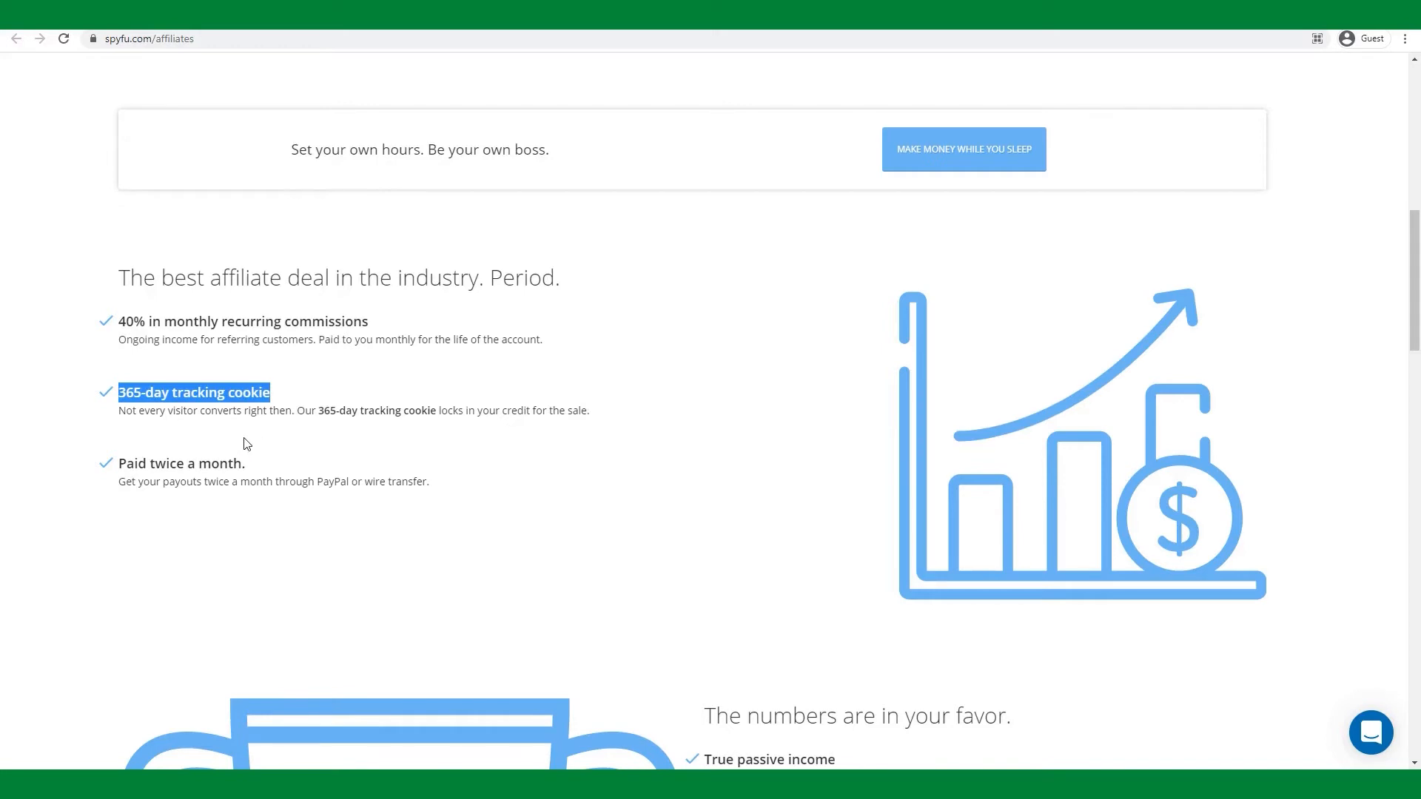
mouse_move(337, 435)
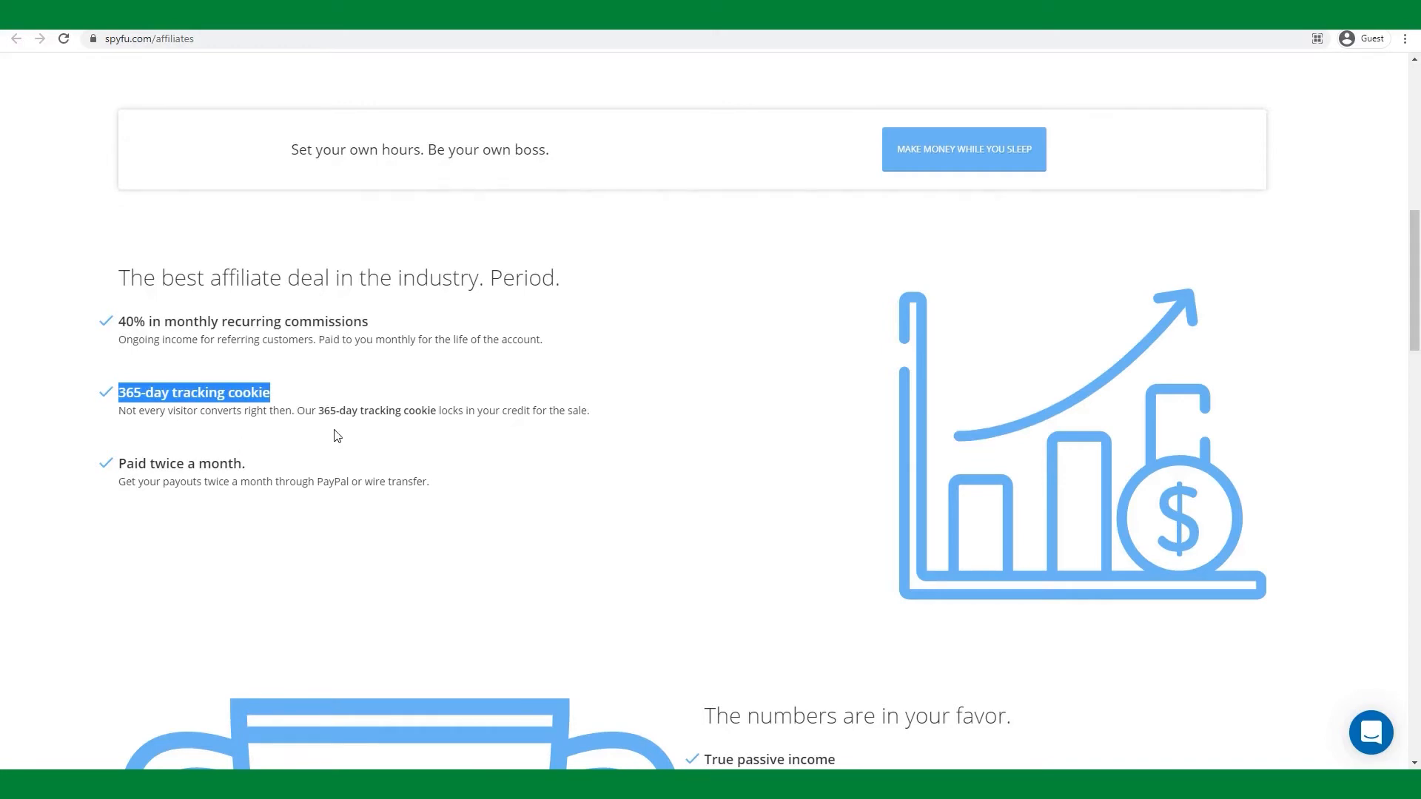
left_click(337, 435)
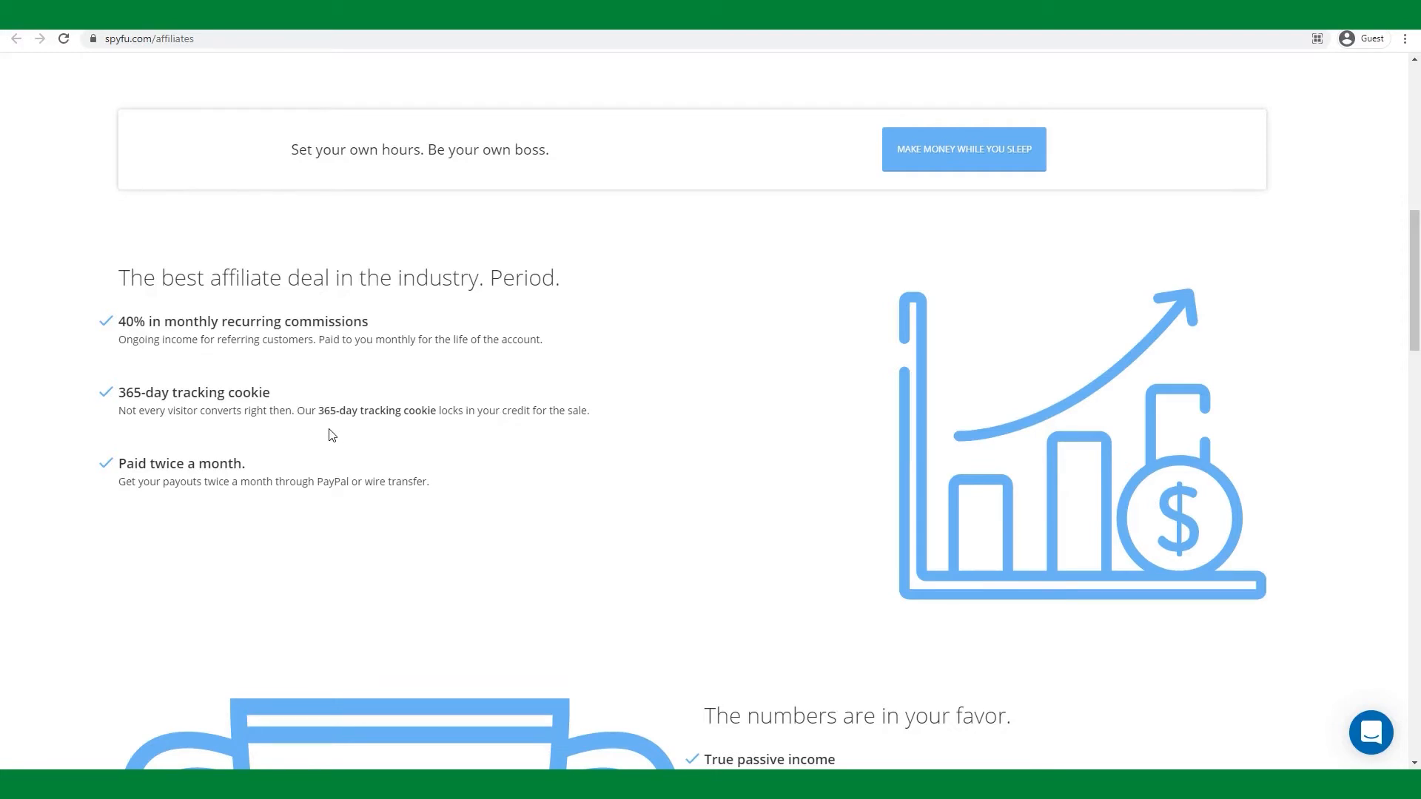
double_click(132, 464)
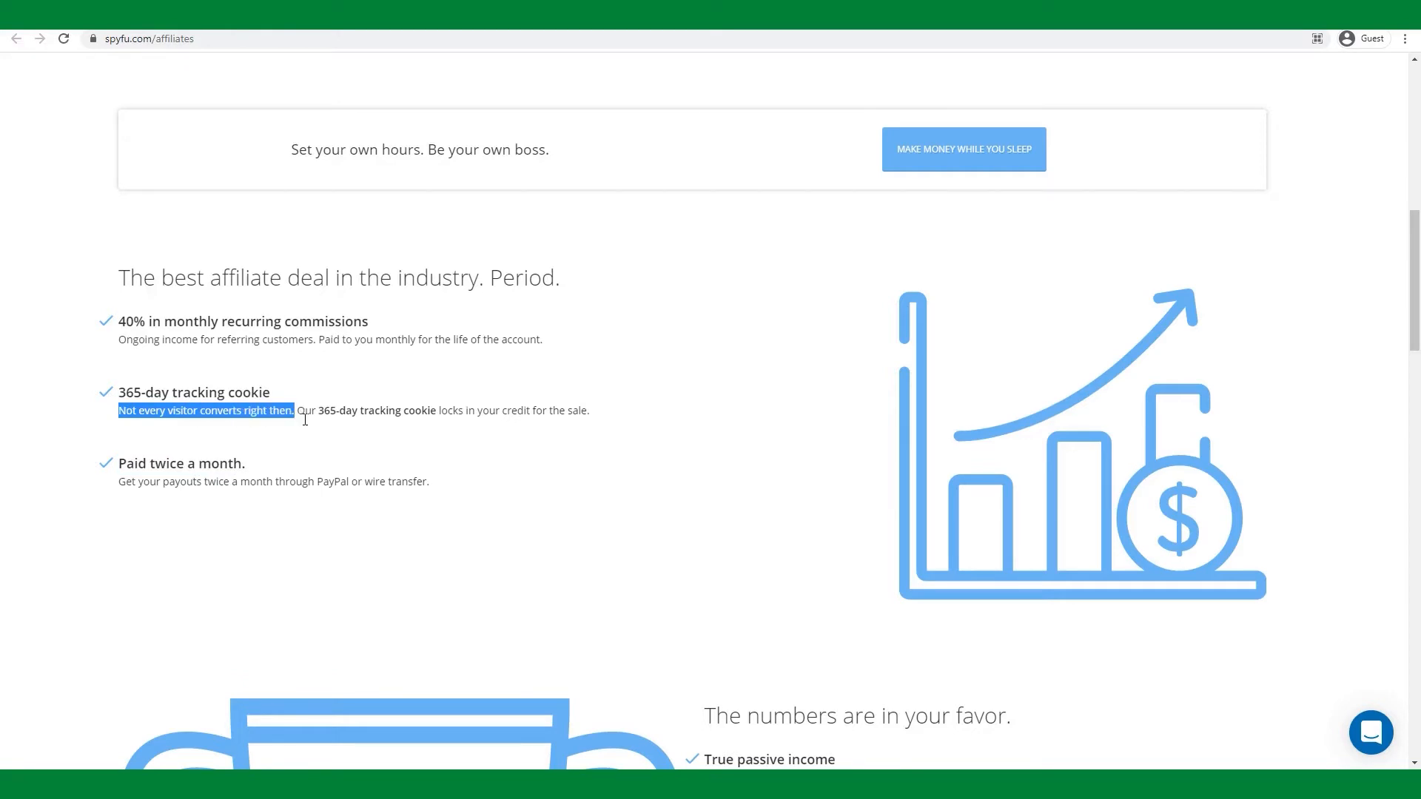
mouse_move(317, 427)
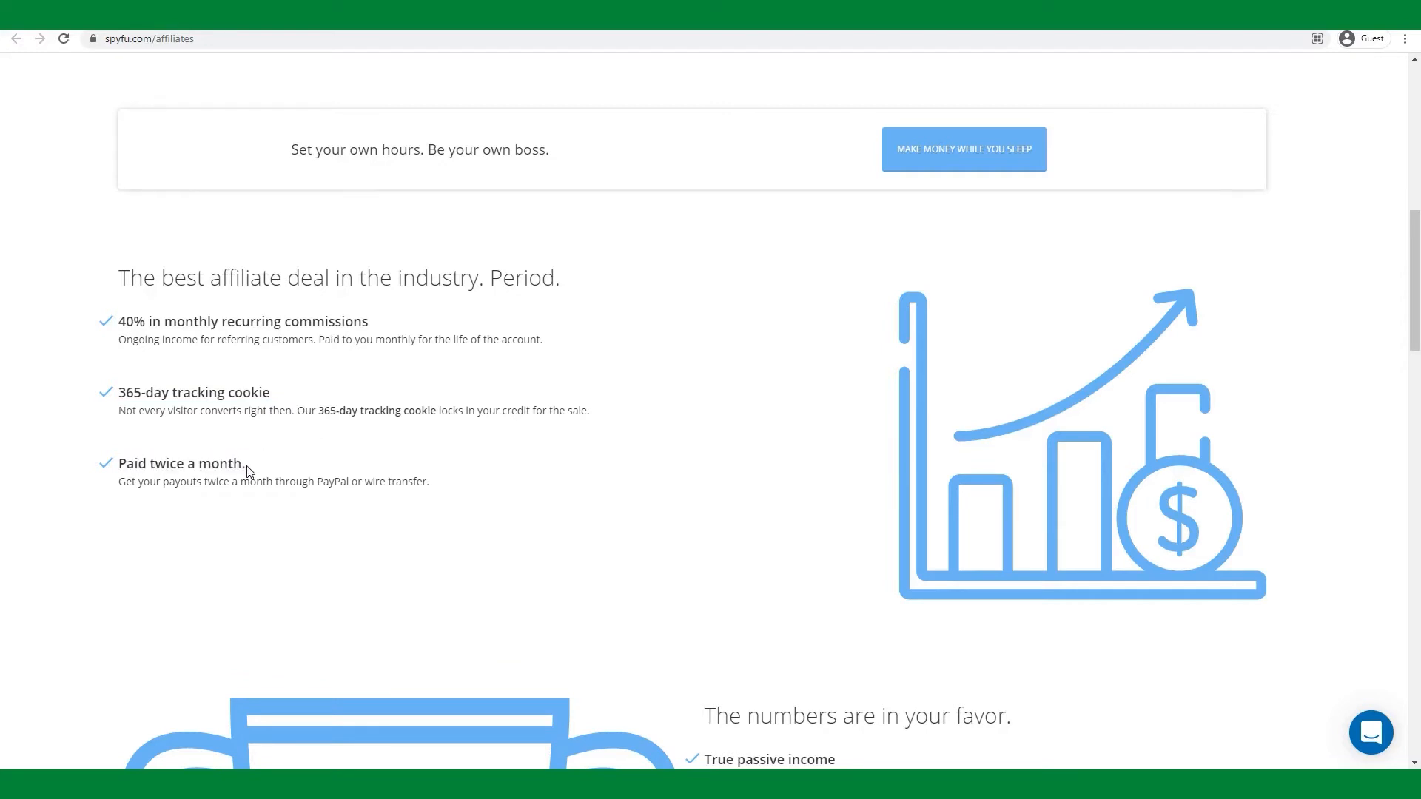
double_click(182, 463)
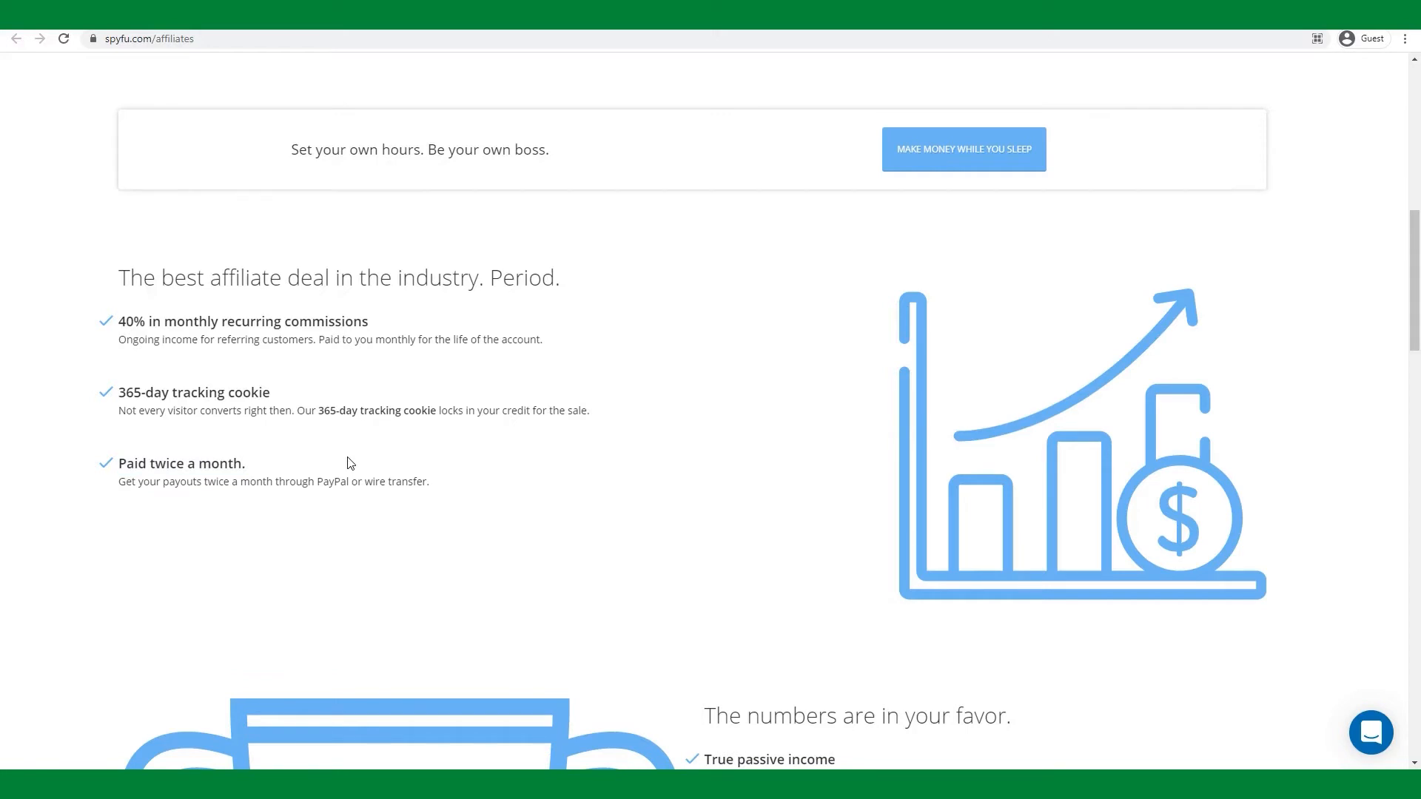
mouse_move(352, 457)
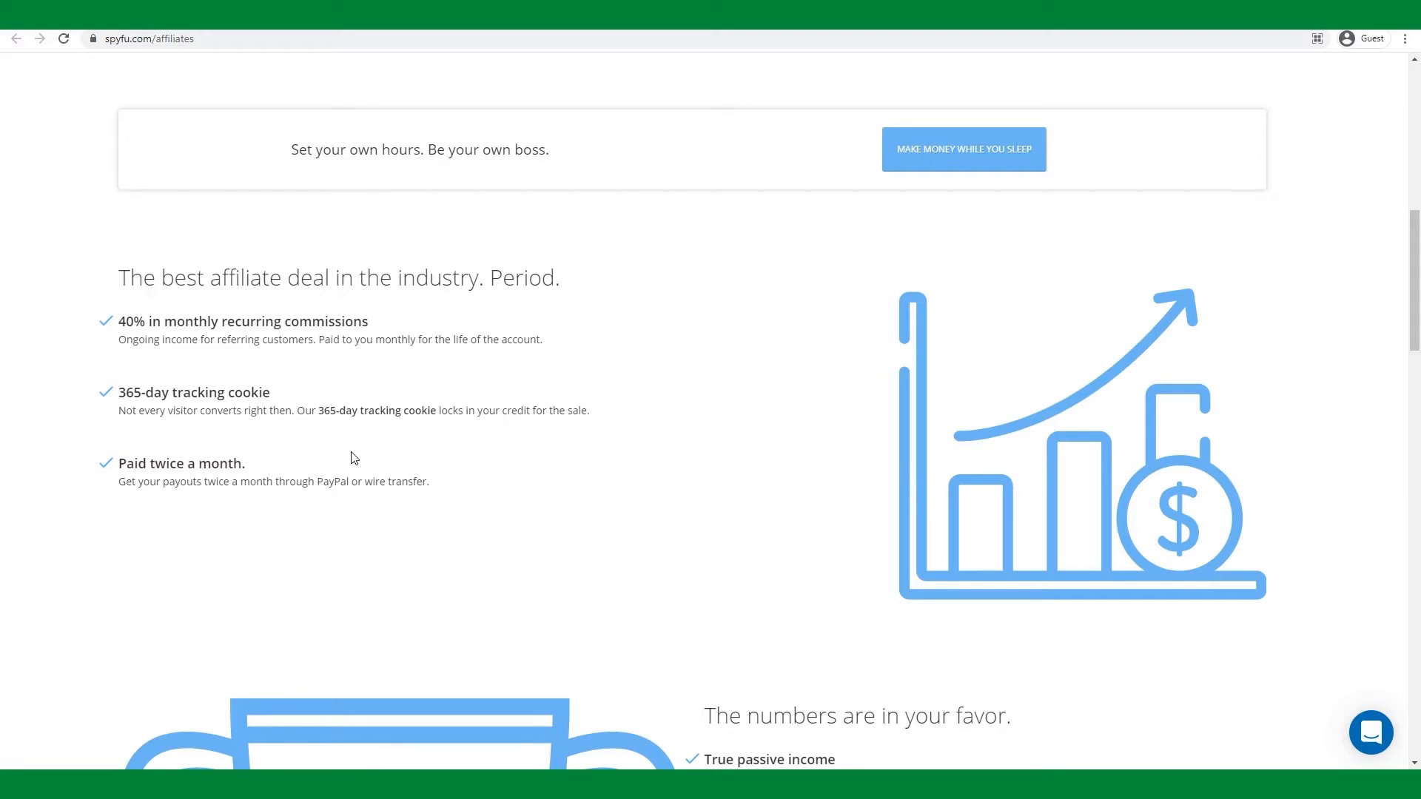
scroll("down", 3)
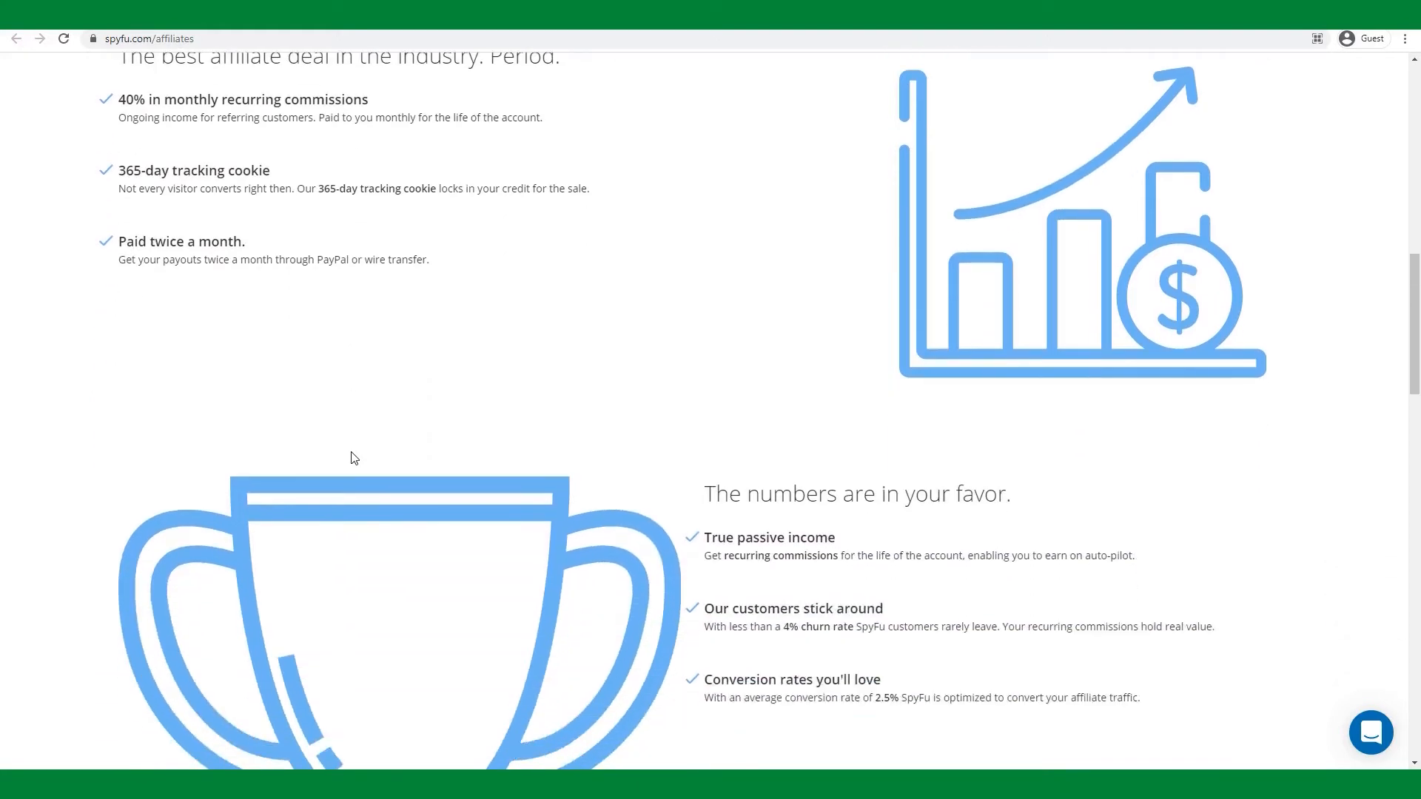
scroll("down", 3)
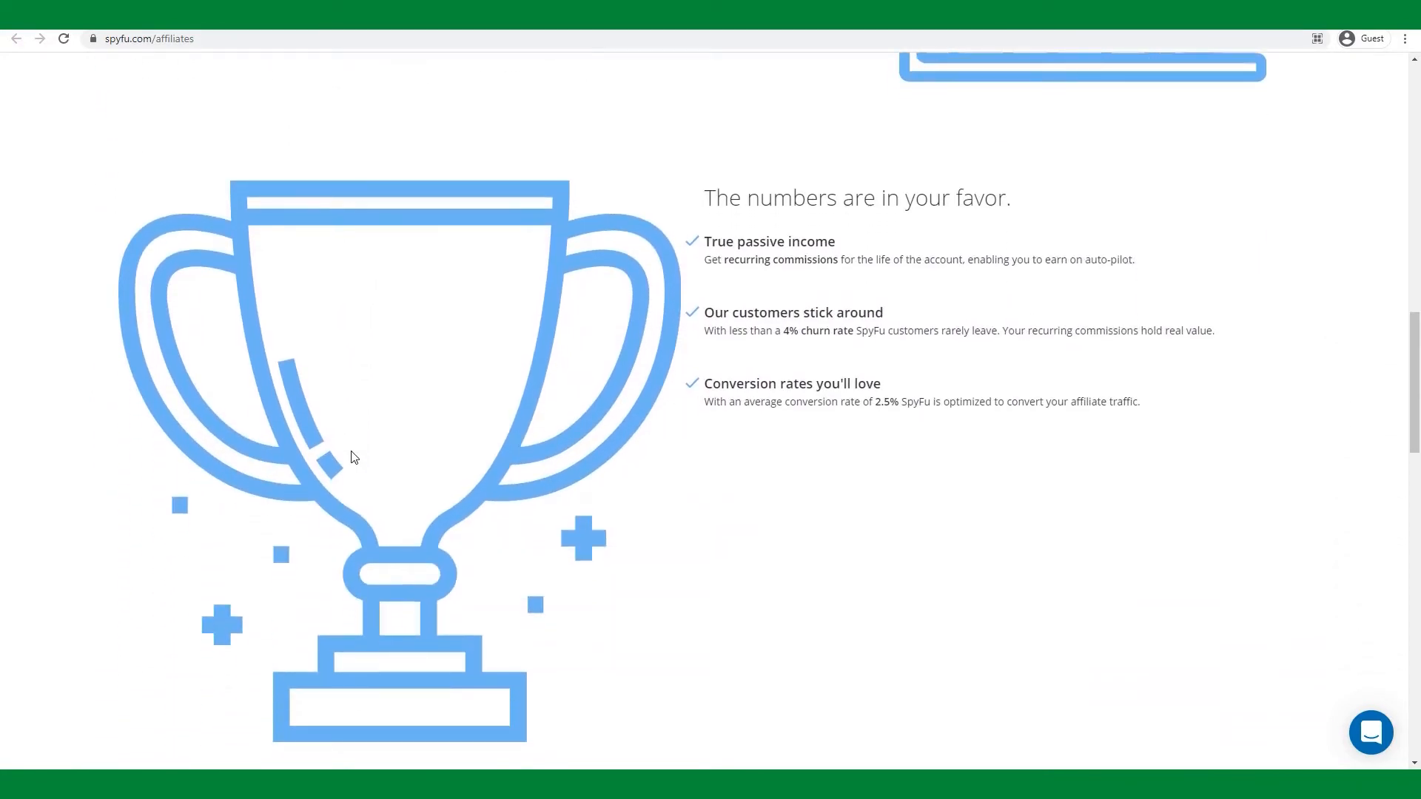
scroll("down", 3)
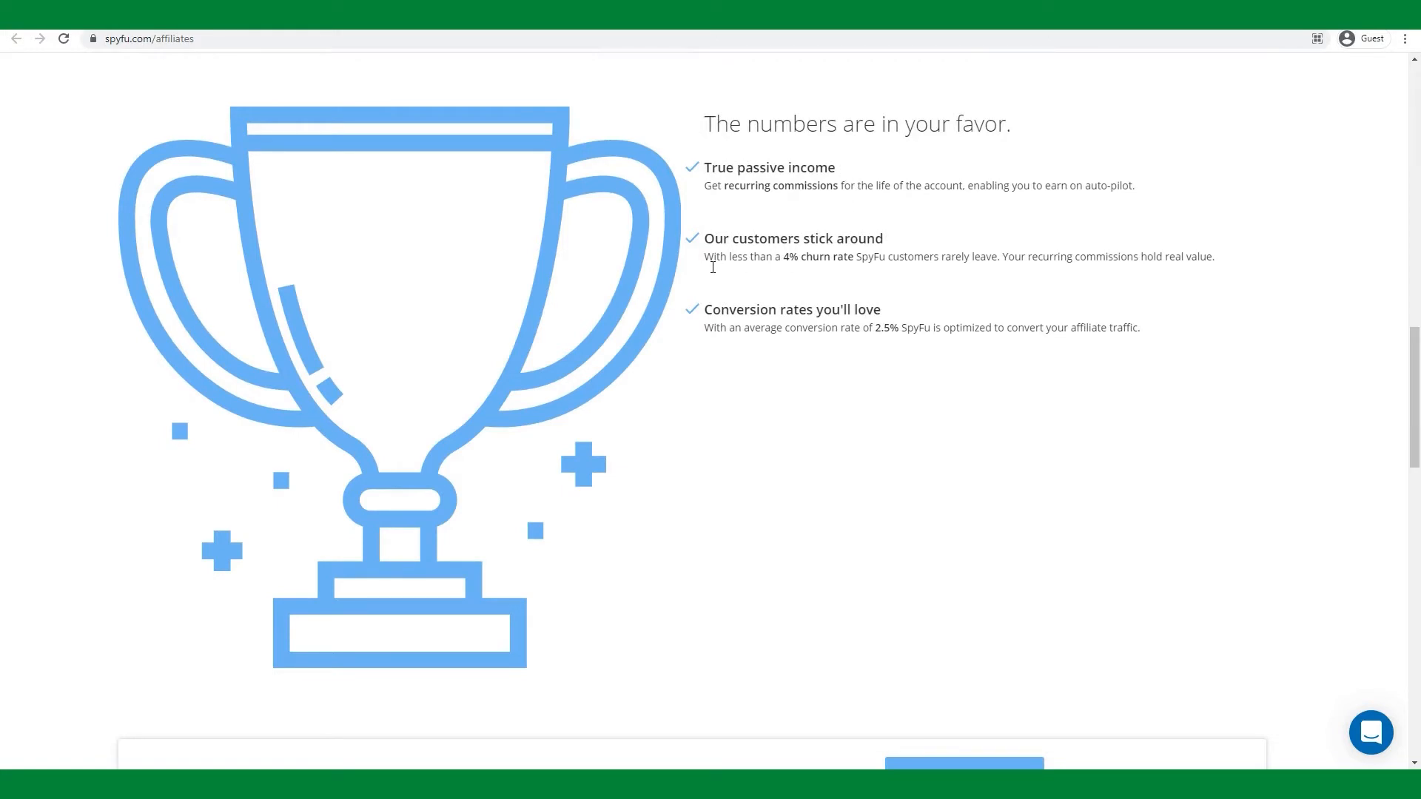
left_click_drag(706, 256, 852, 256)
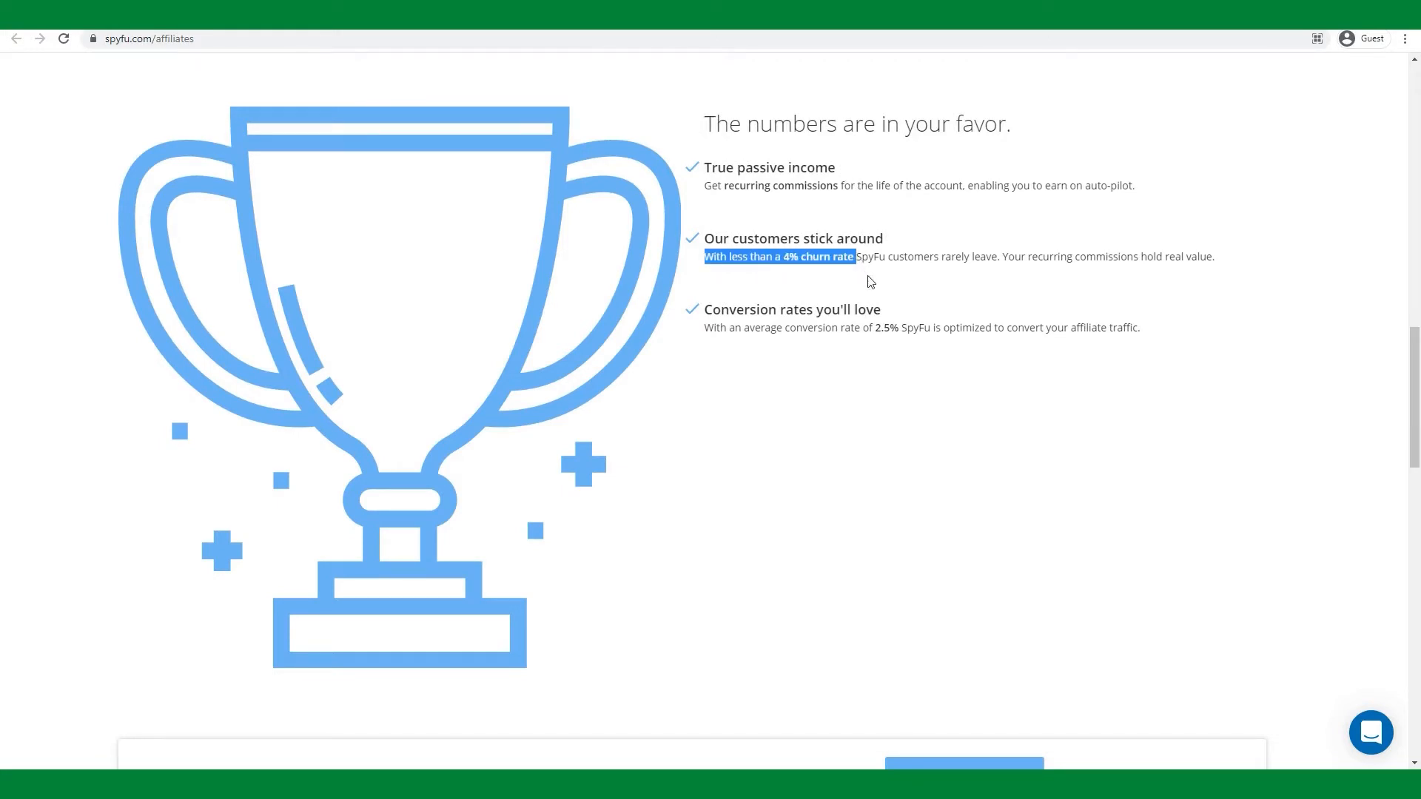
left_click(870, 282)
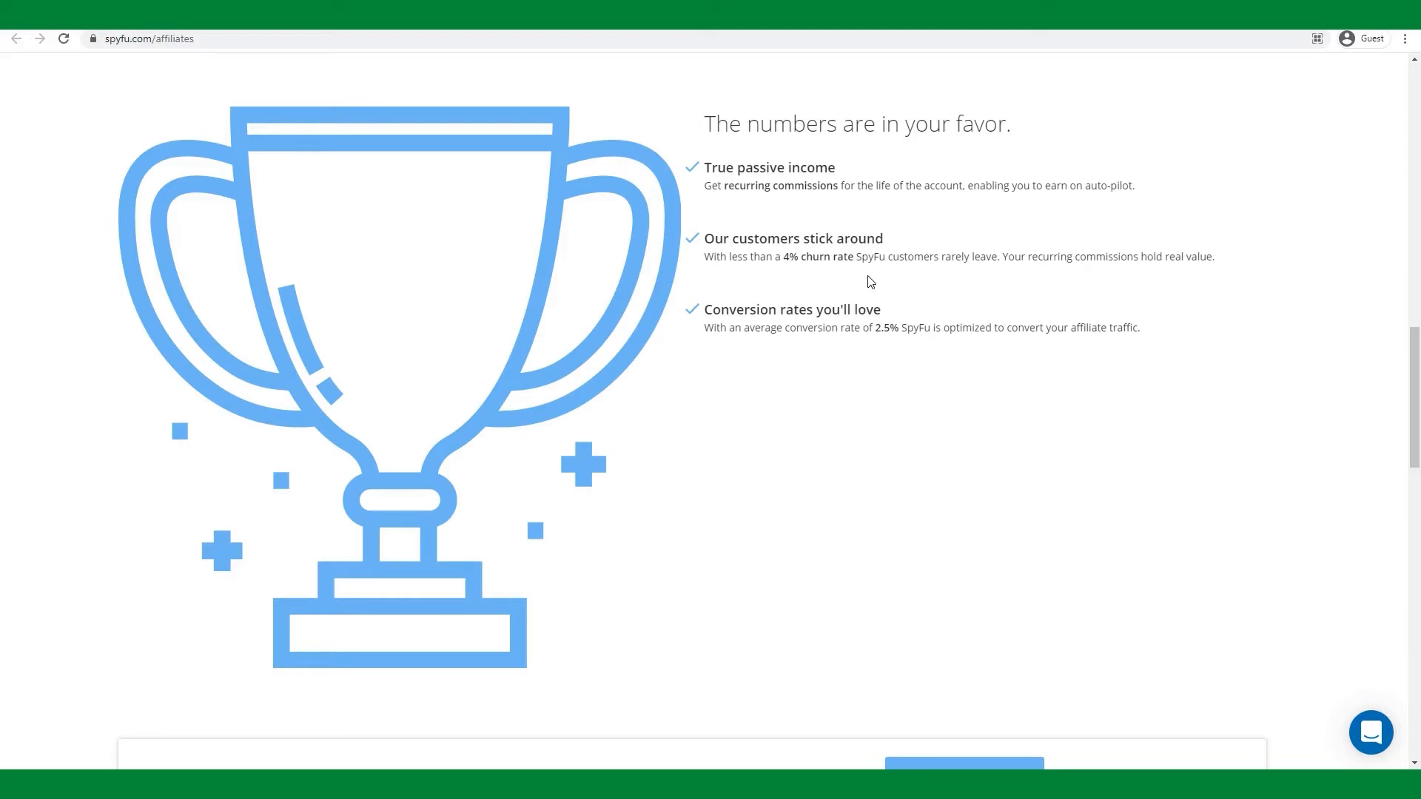
mouse_move(876, 279)
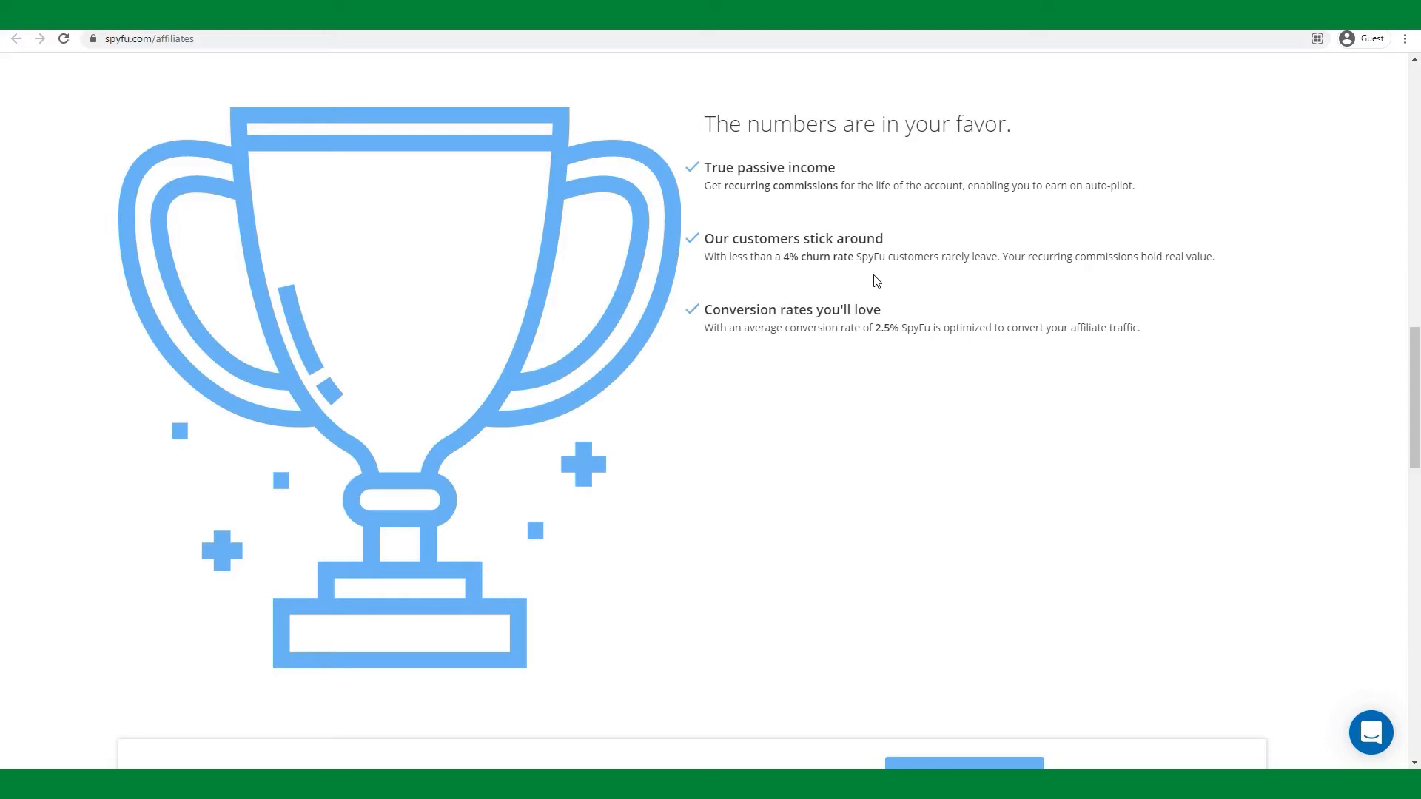
mouse_move(882, 290)
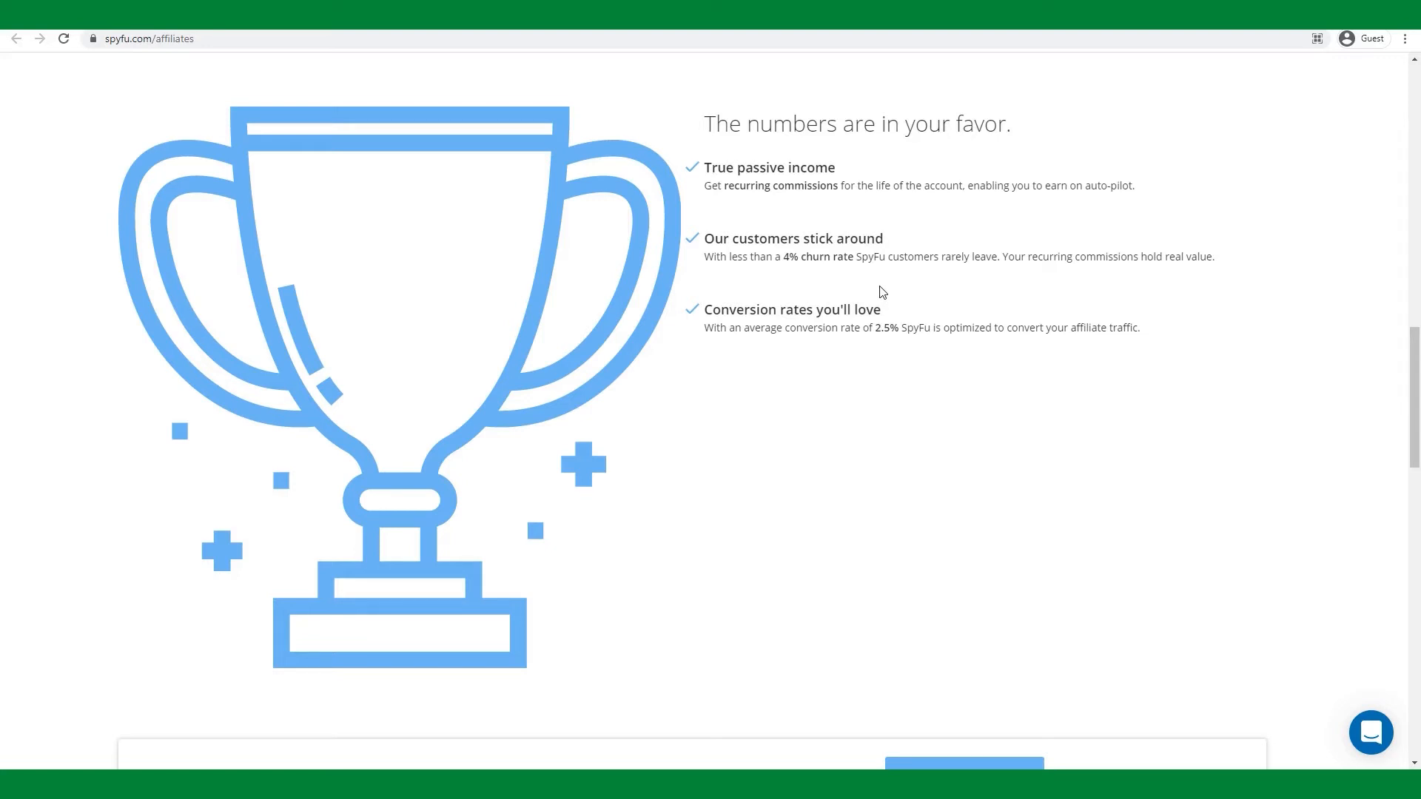
mouse_move(889, 286)
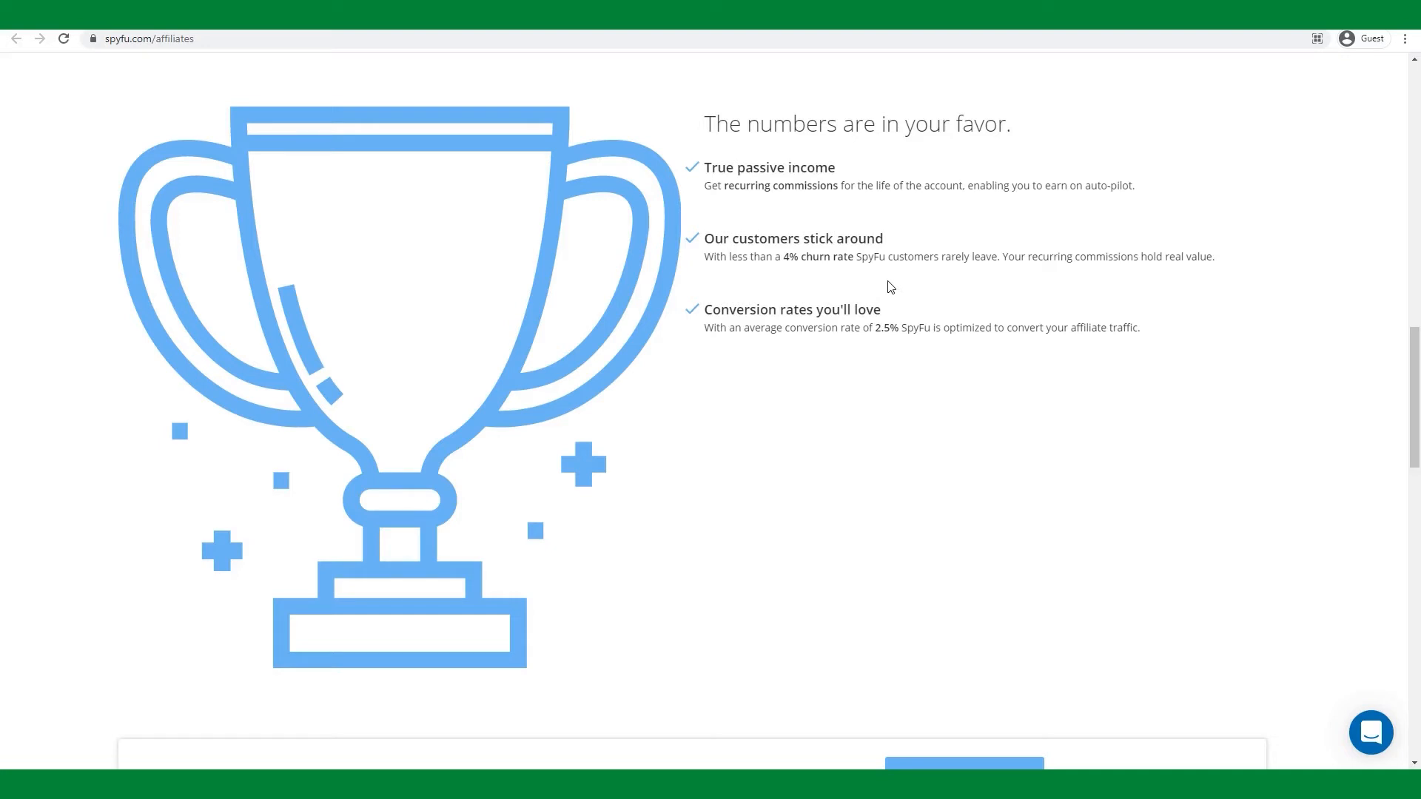
mouse_move(876, 278)
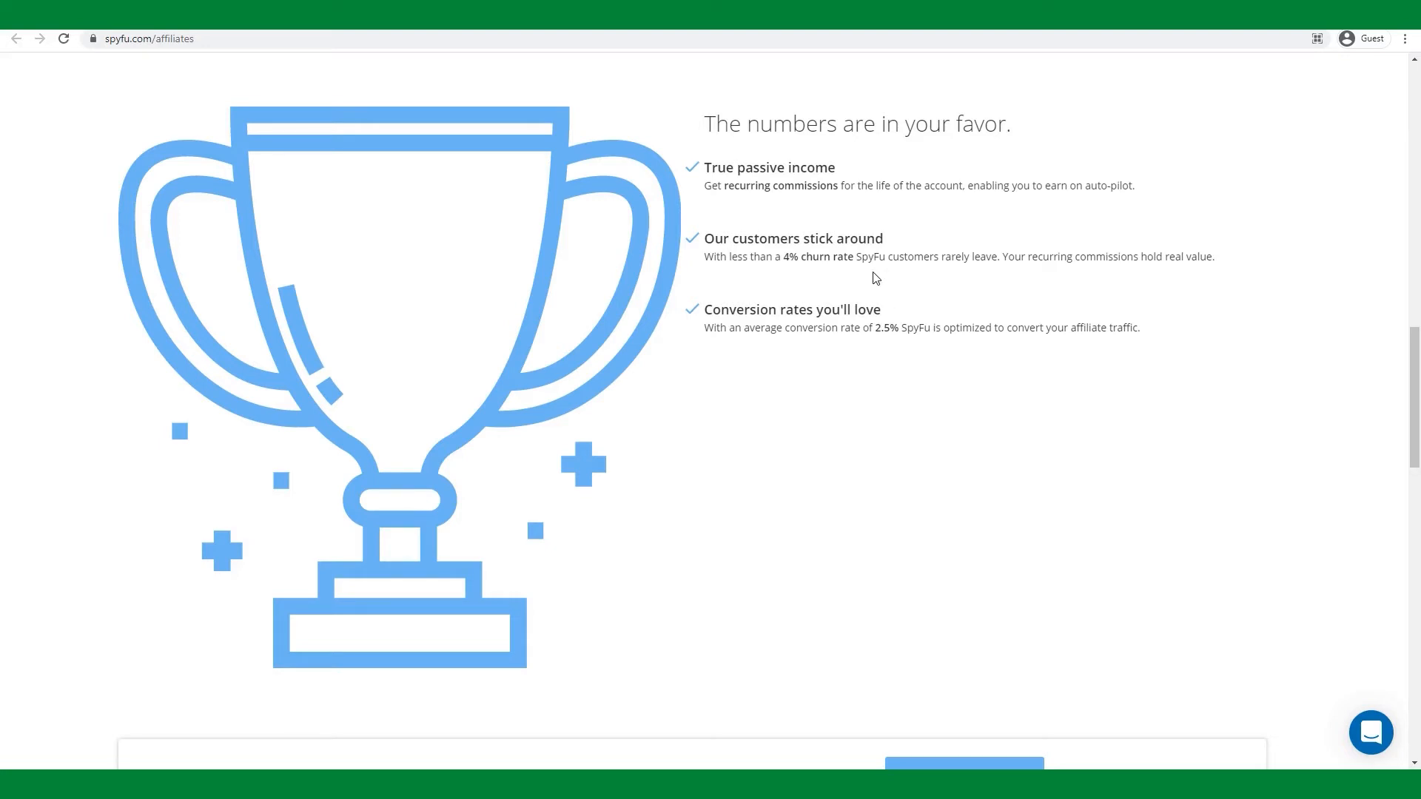
Reach the affiliate FAQ covering commissions, cookies, payouts and banners
scroll("down", 3)
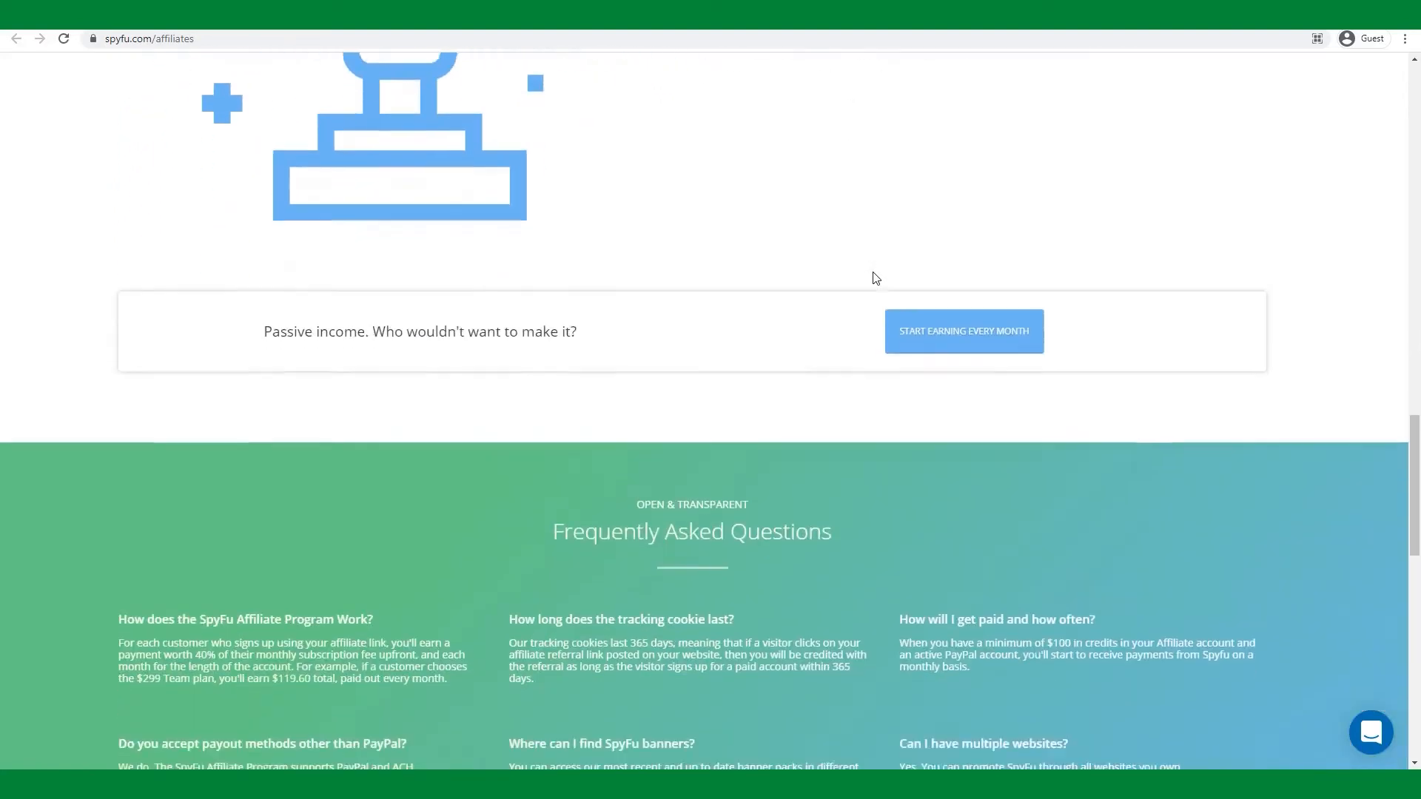
scroll("down", 3)
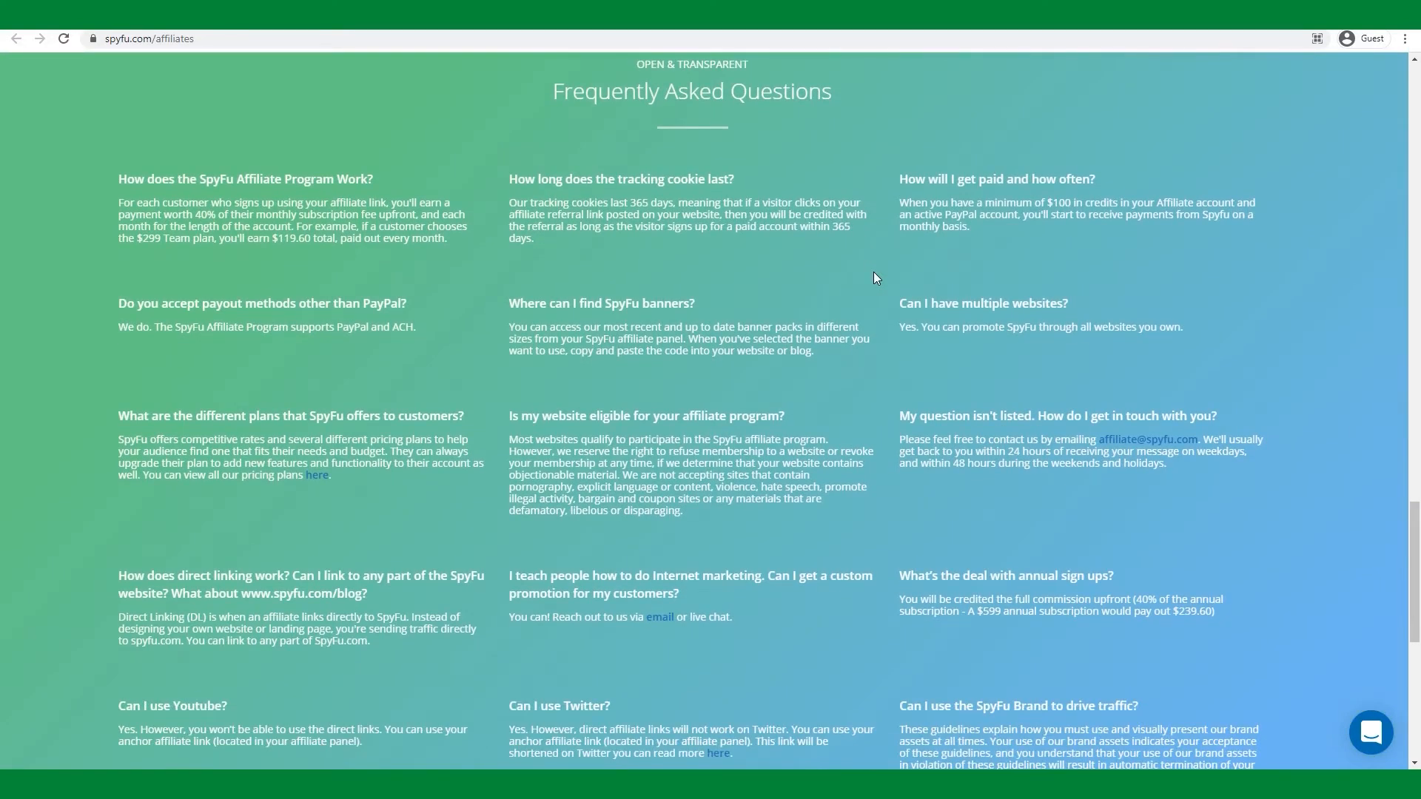
mouse_move(420, 28)
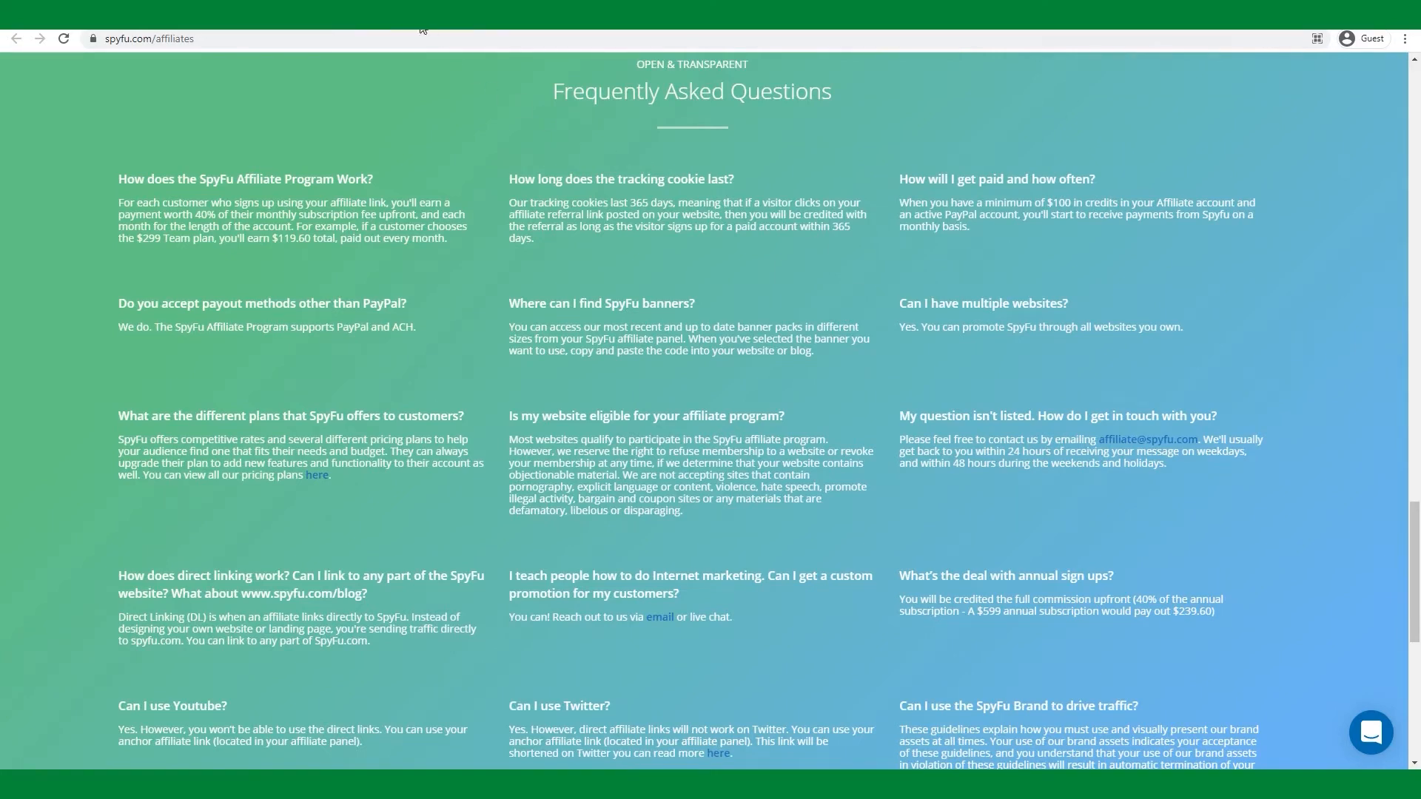
Return to the Affiliate Program header and its How to get started steps
scroll("up", 3)
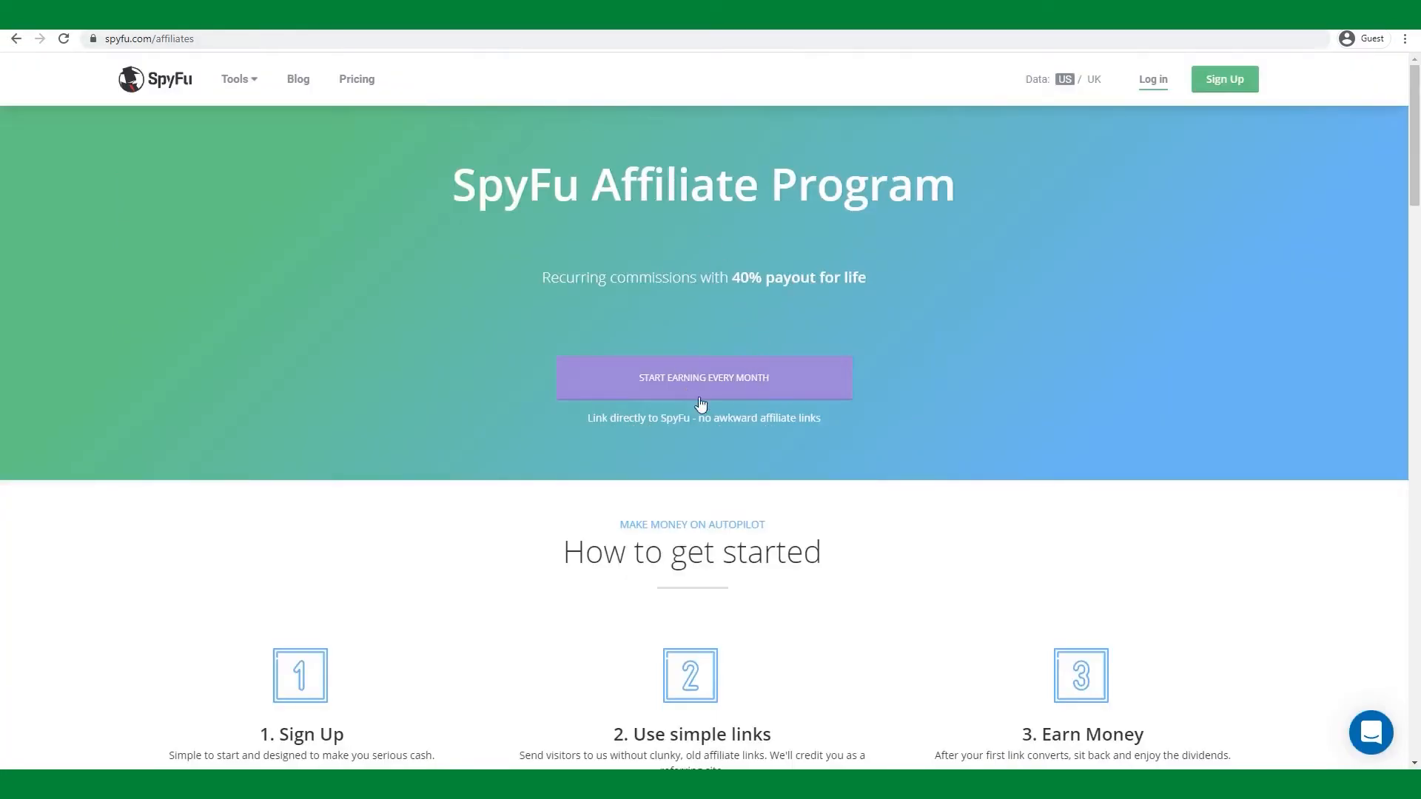
mouse_move(707, 355)
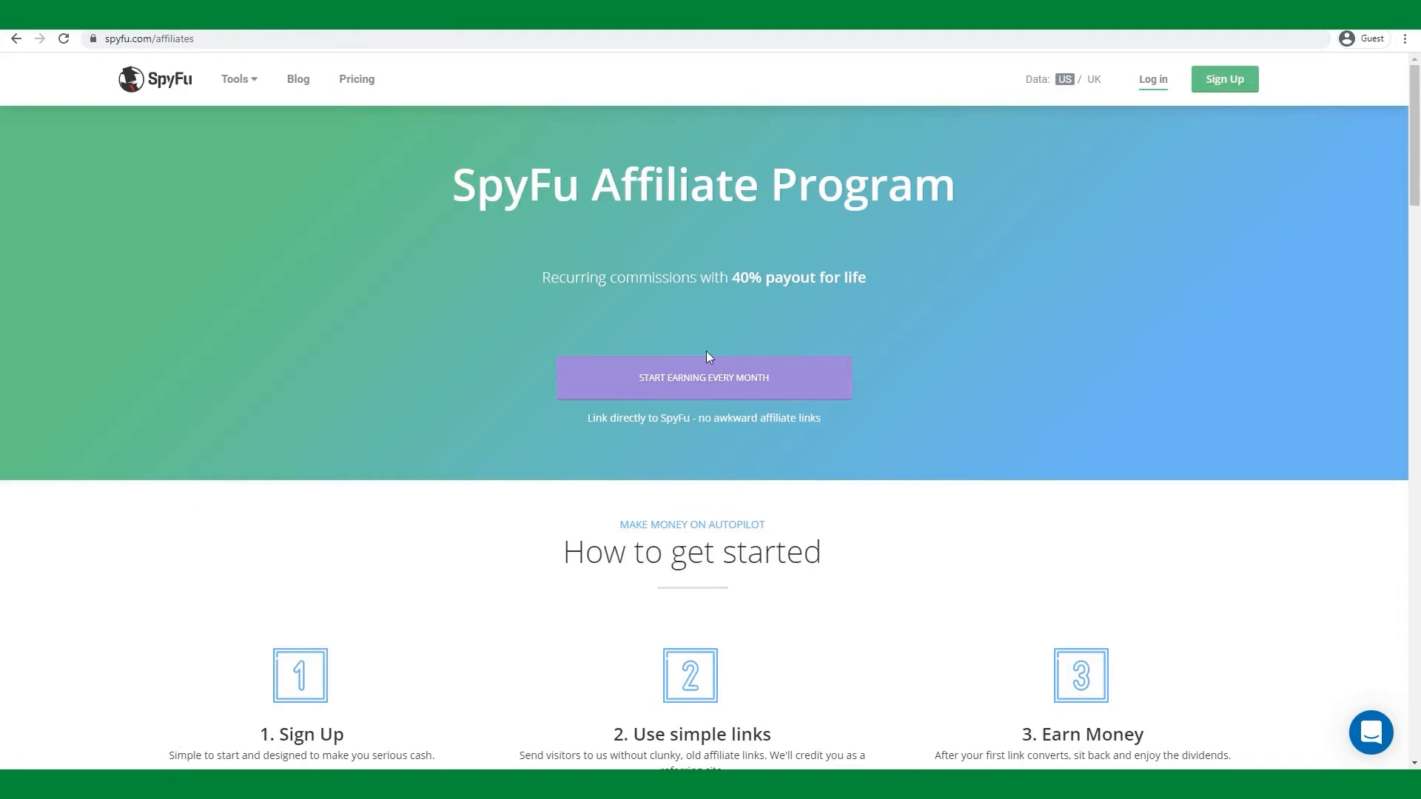
mouse_move(705, 370)
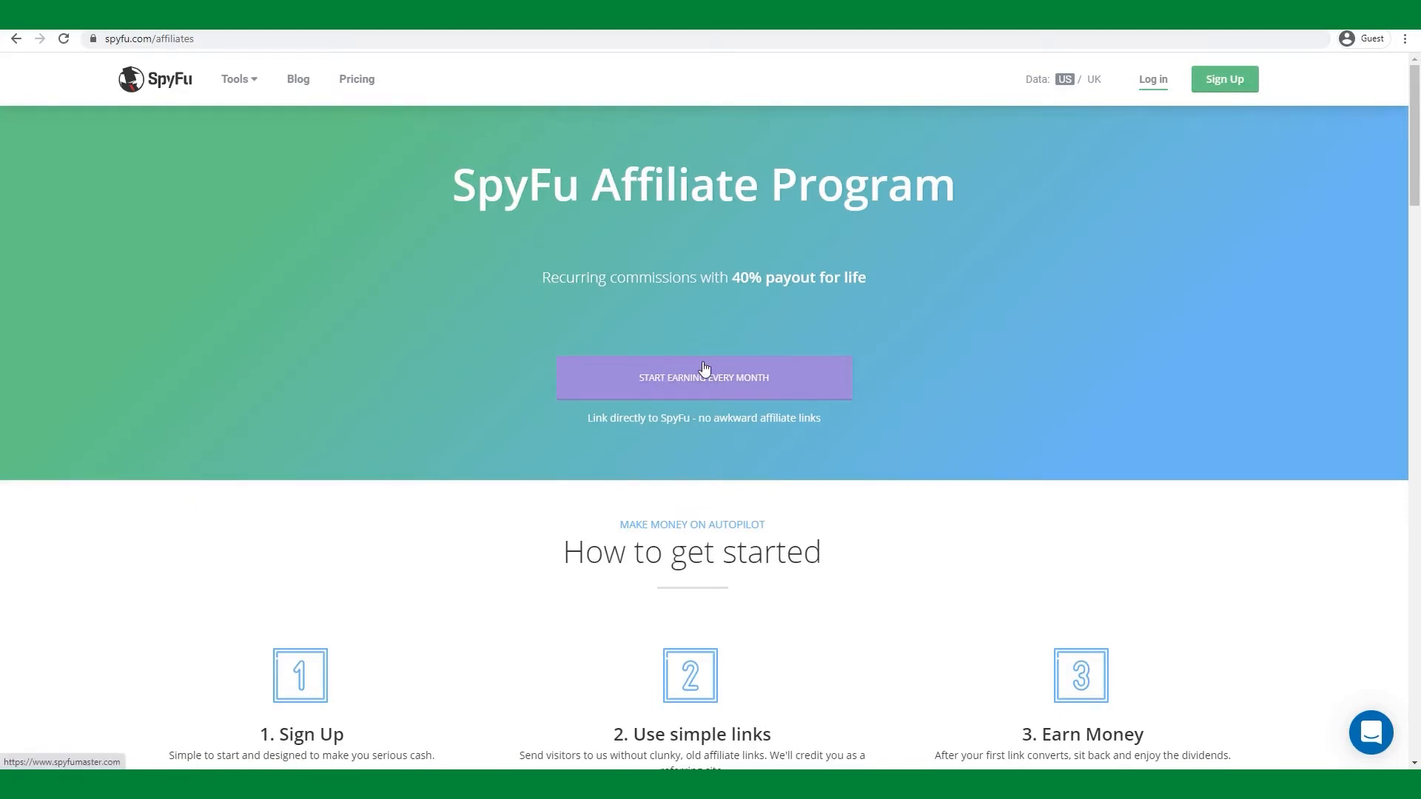
mouse_move(719, 358)
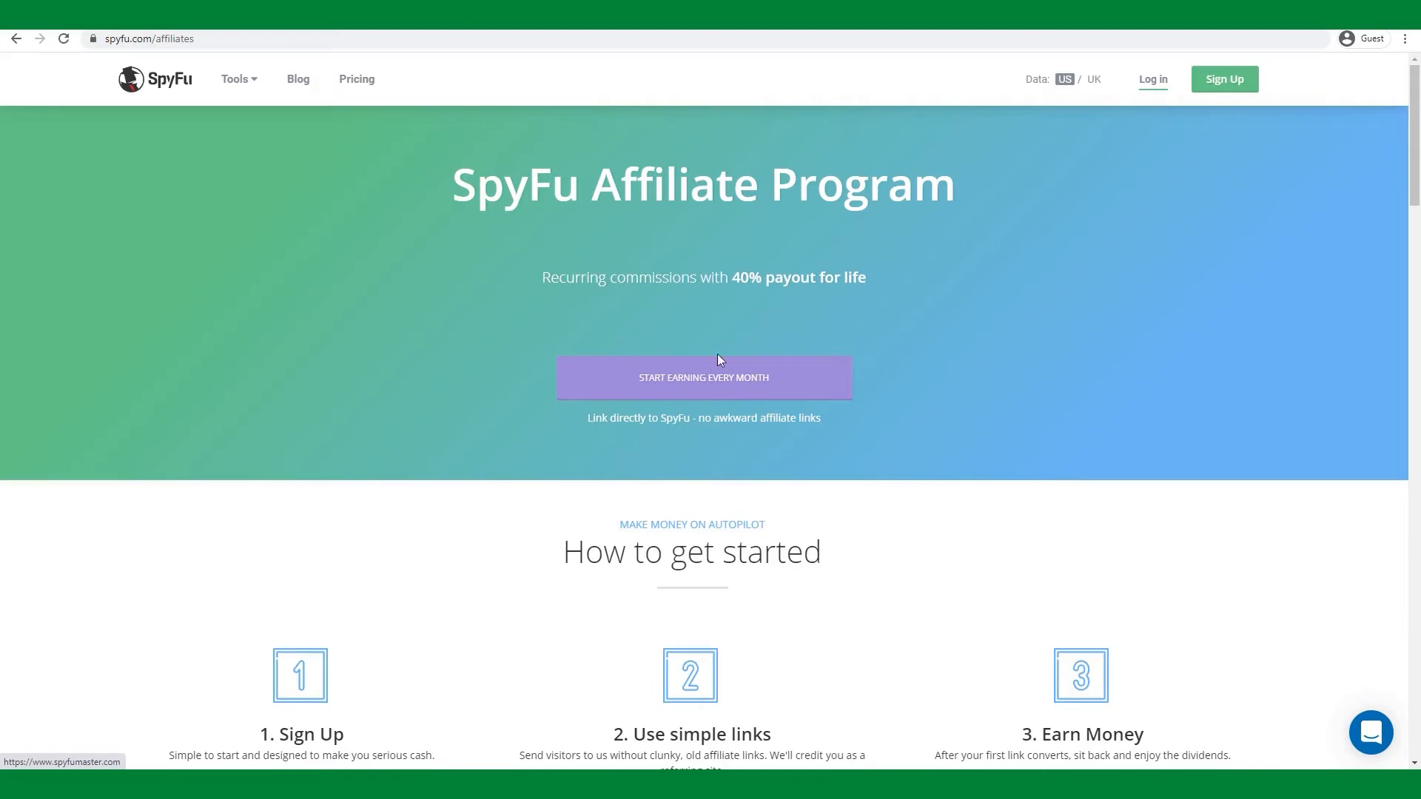
mouse_move(775, 324)
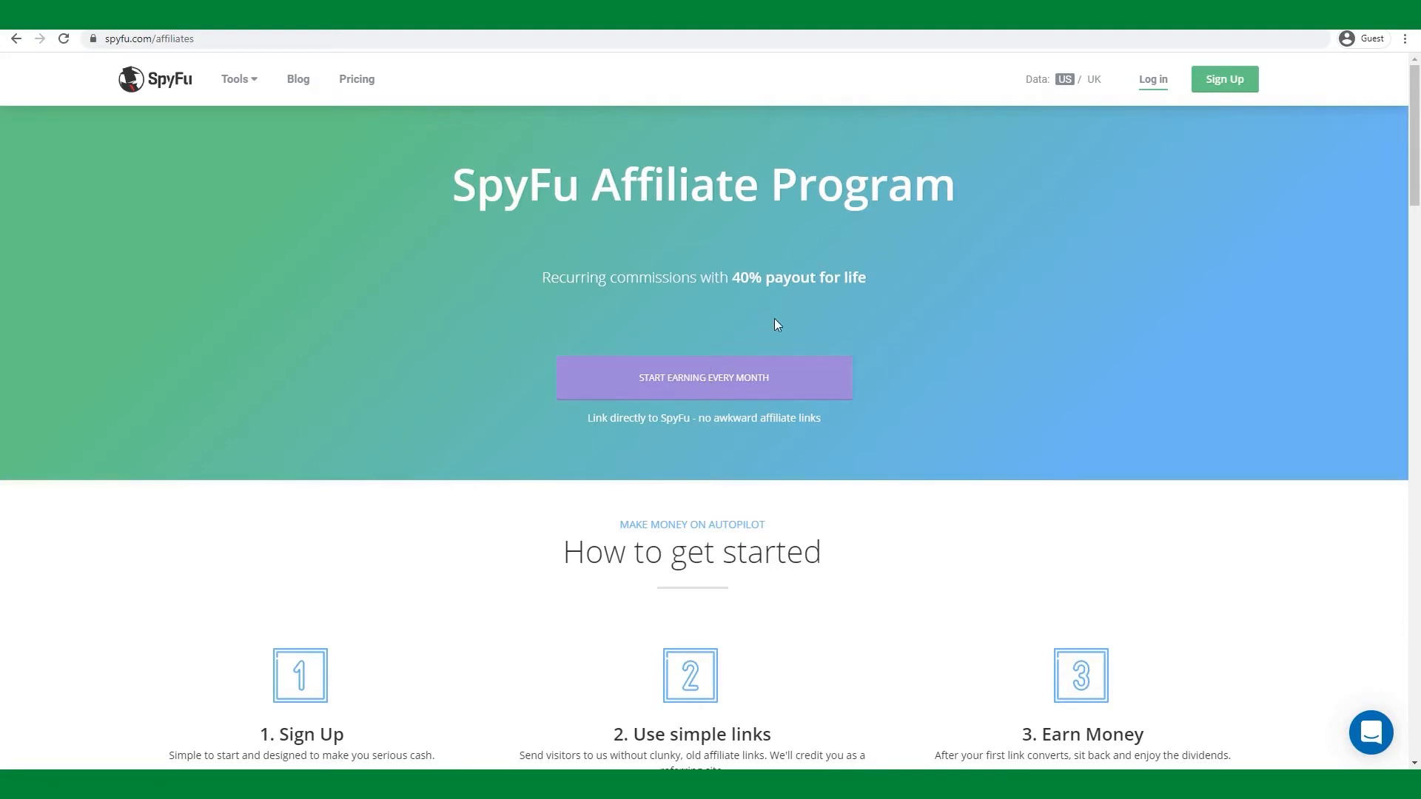
mouse_move(756, 338)
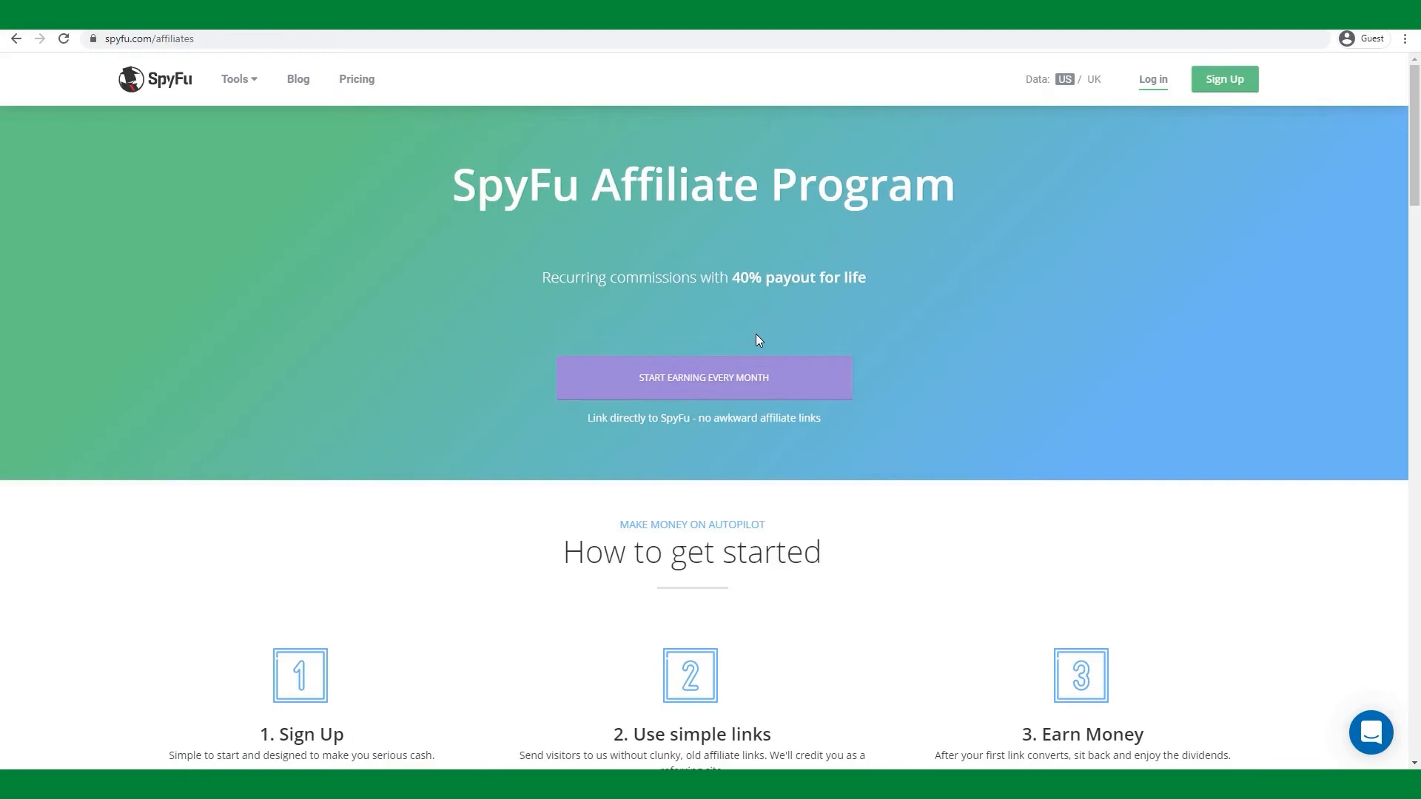
mouse_move(746, 329)
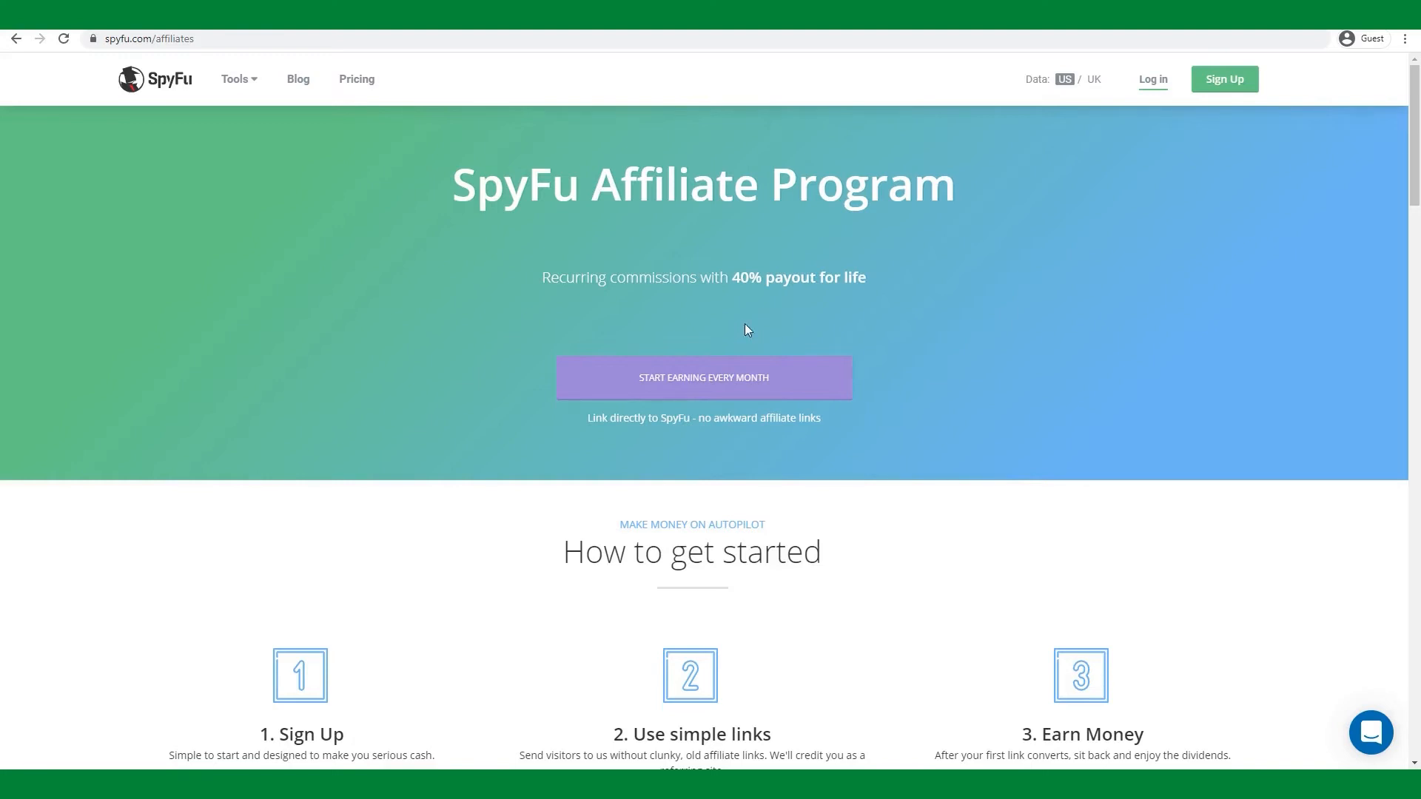
mouse_move(370, 97)
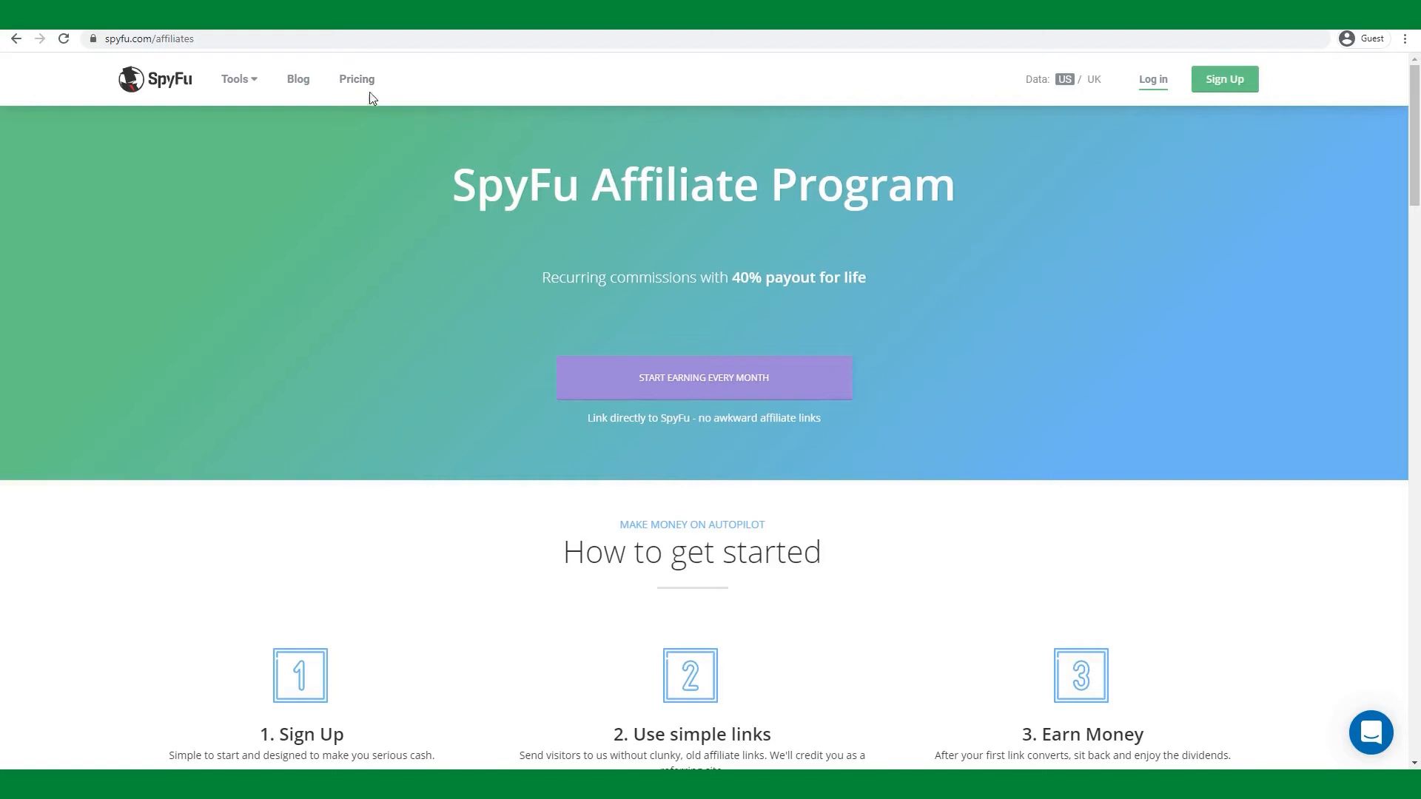
mouse_move(375, 83)
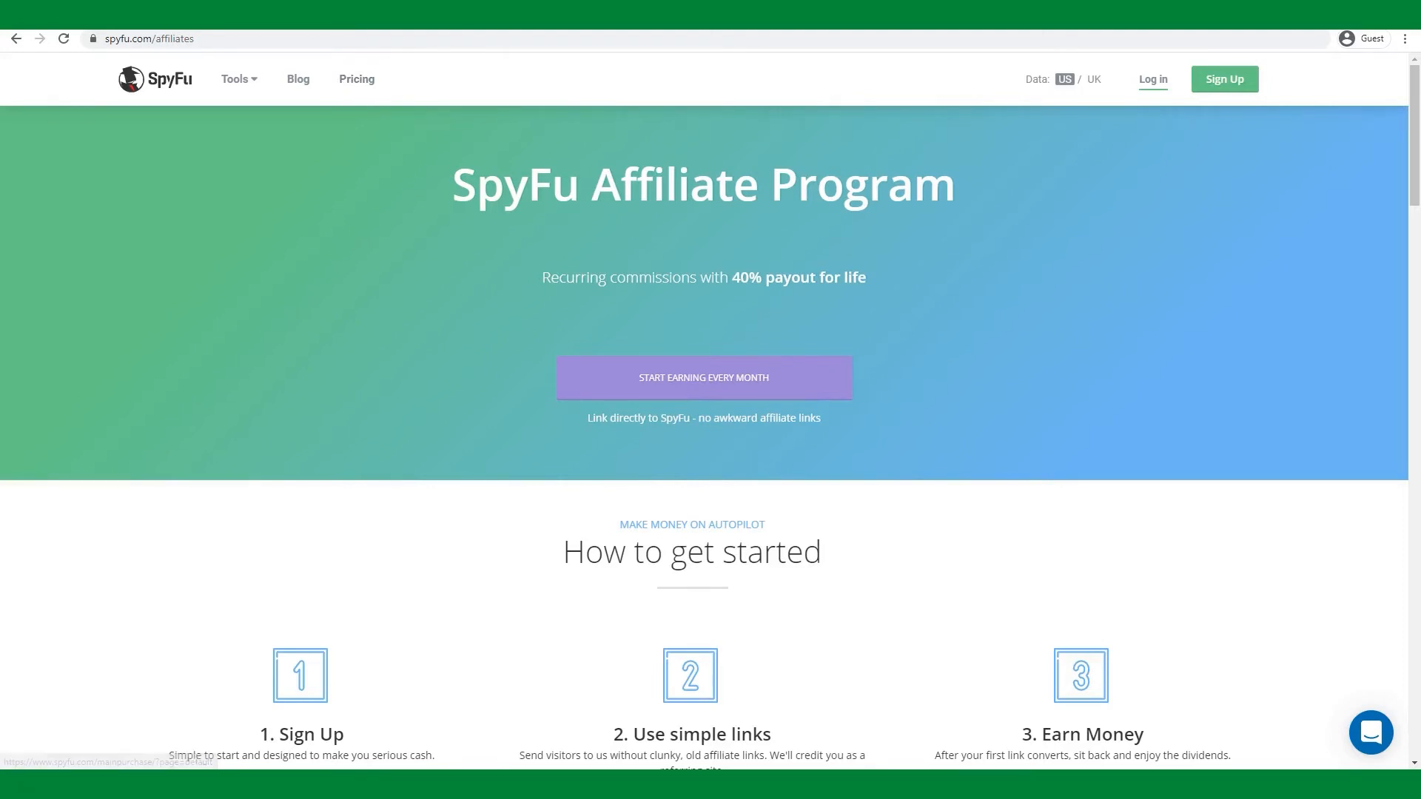
Go to SpyFu Pricing listing Basic, Professional and Team plans with annual and monthly prices
left_click(703, 379)
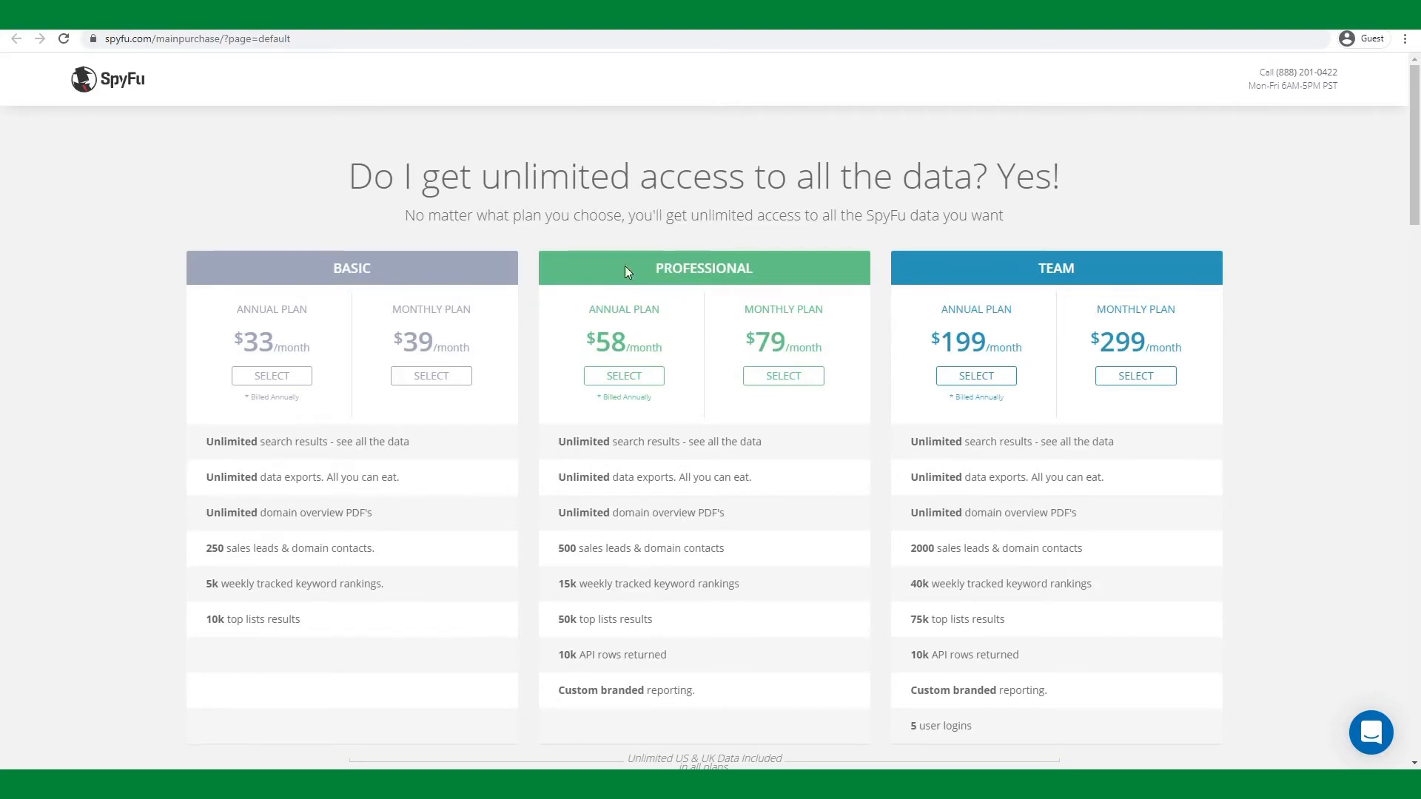
mouse_move(1058, 287)
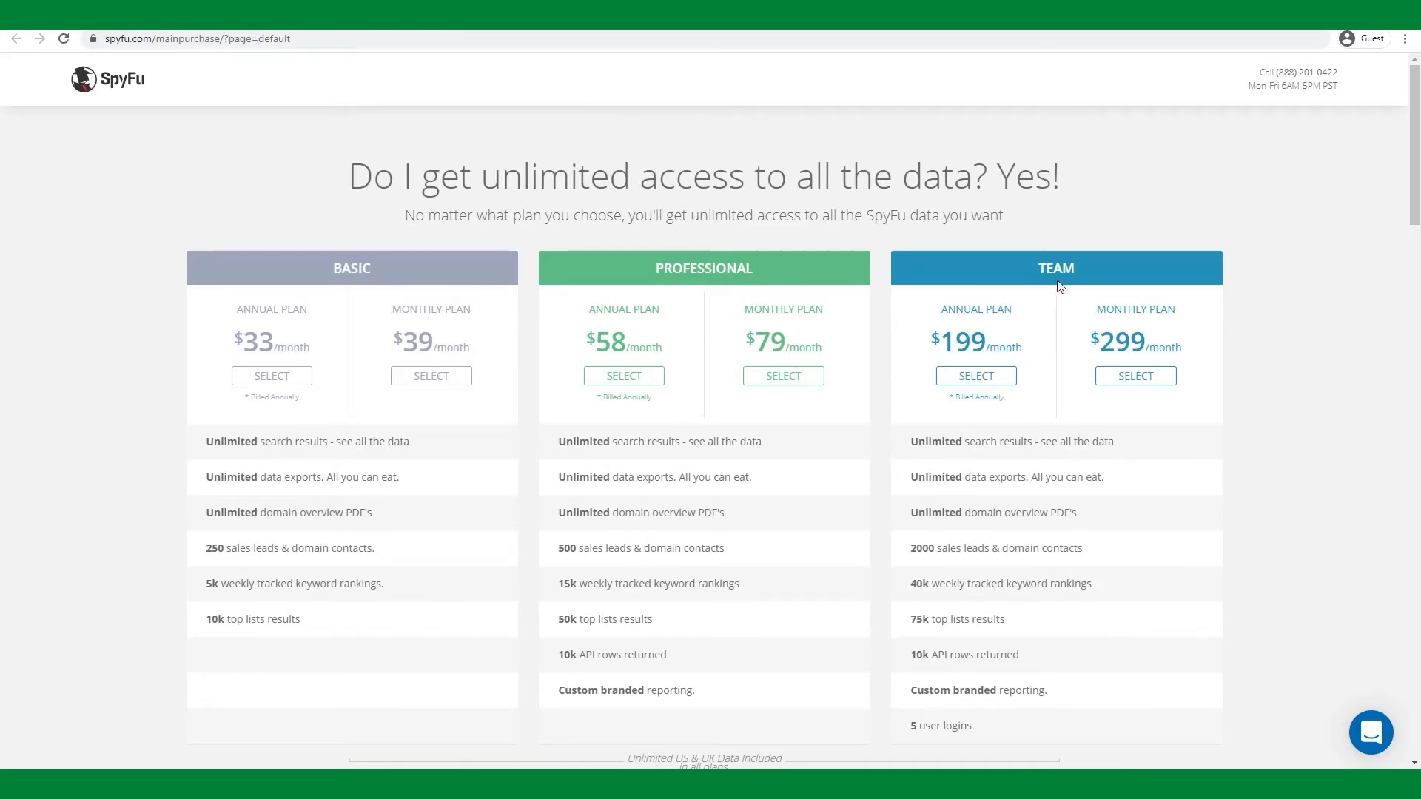
mouse_move(731, 319)
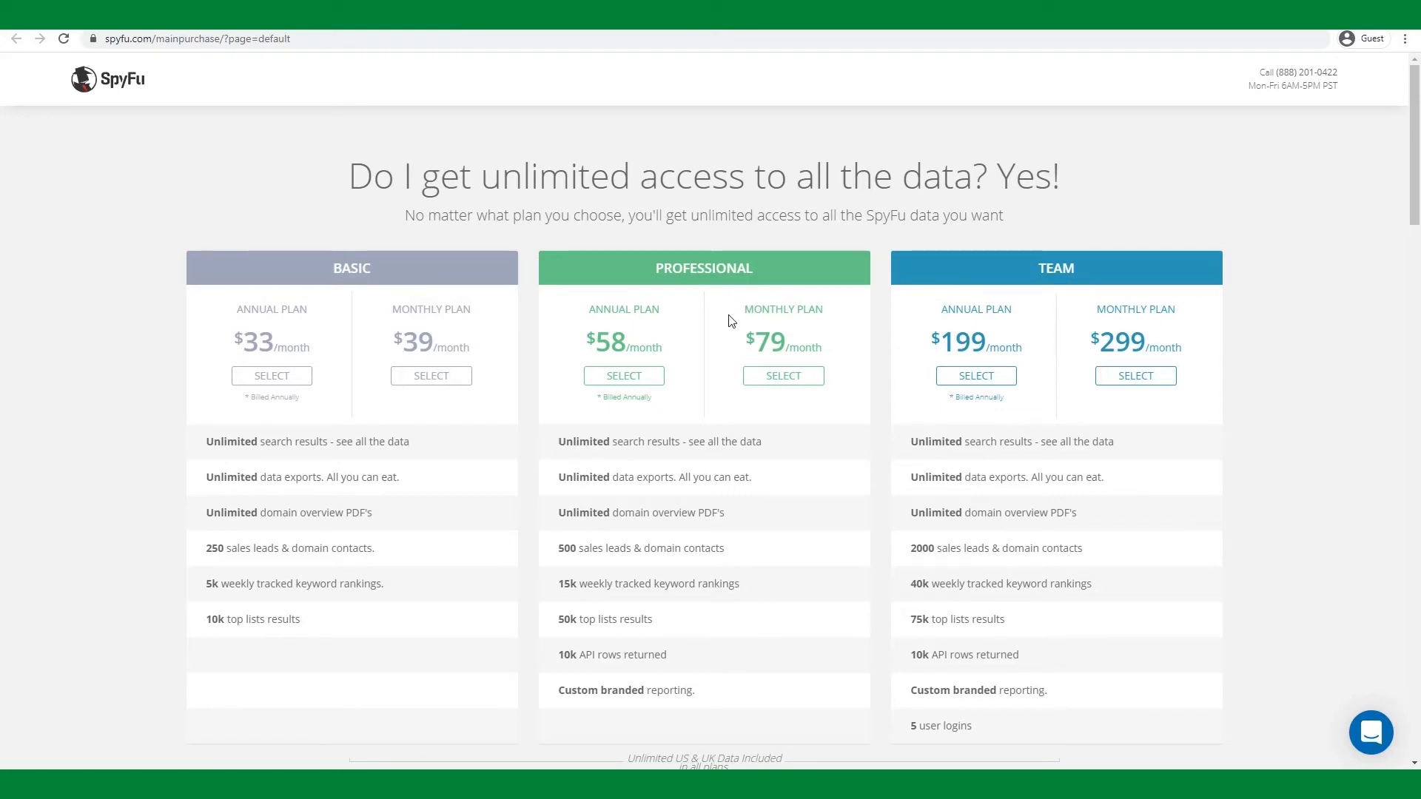
mouse_move(737, 320)
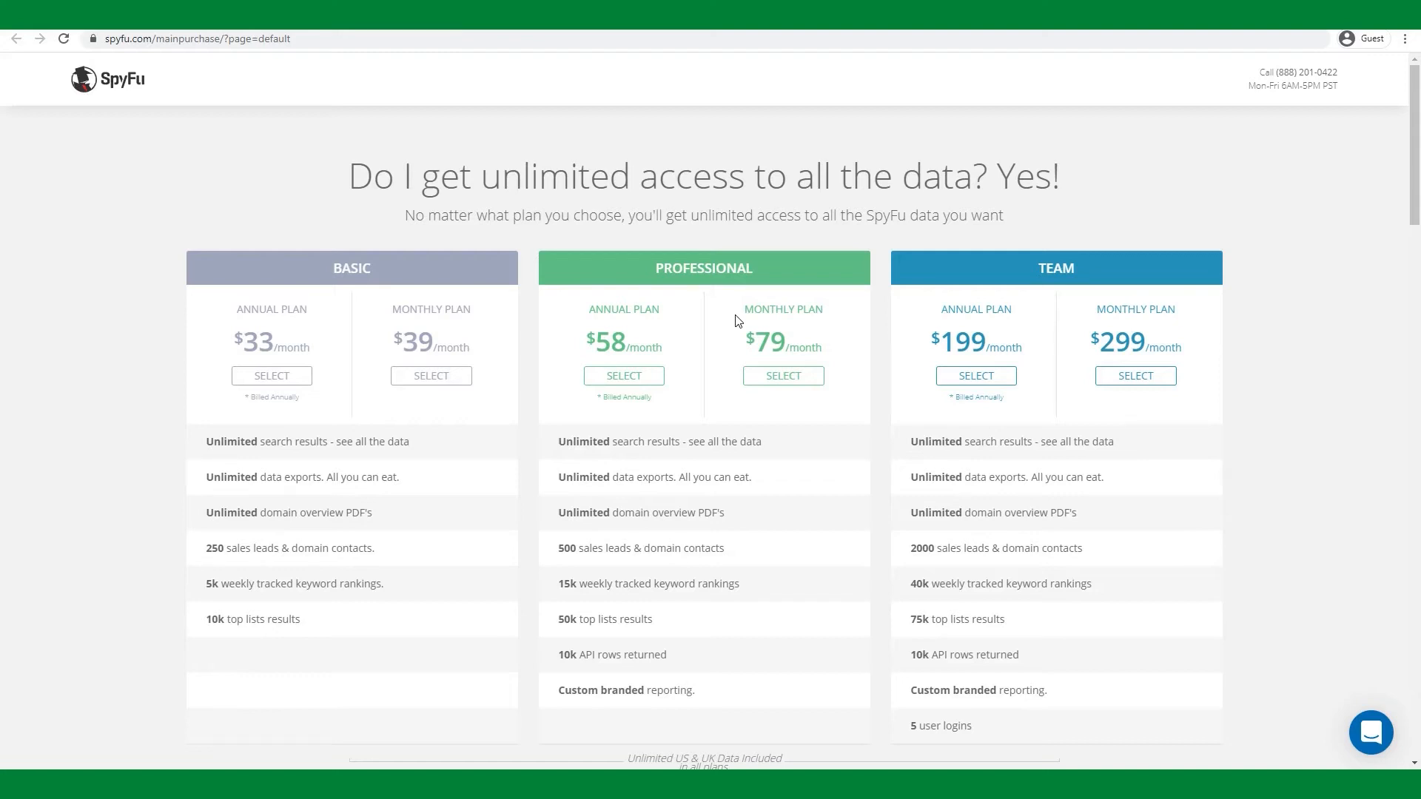
mouse_move(542, 507)
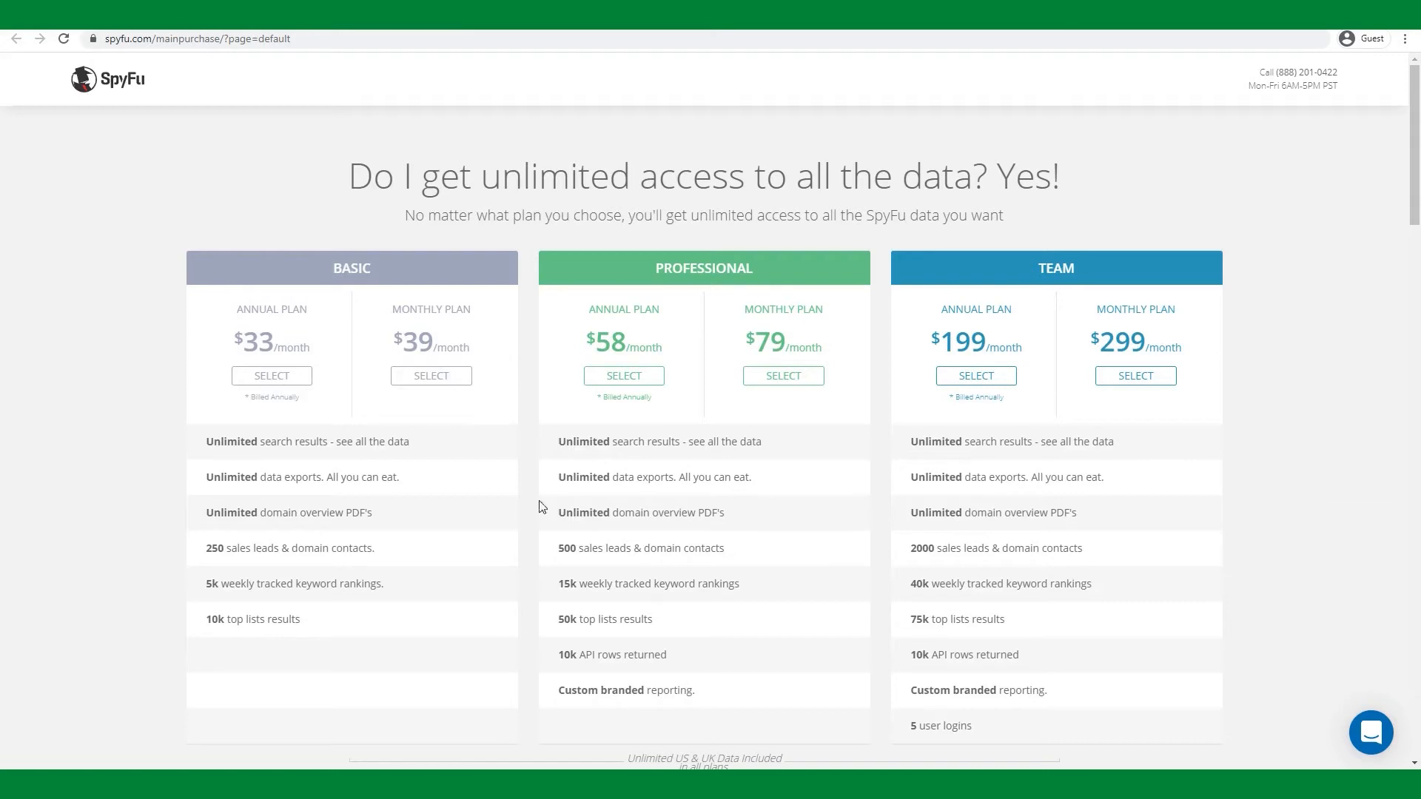
mouse_move(769, 302)
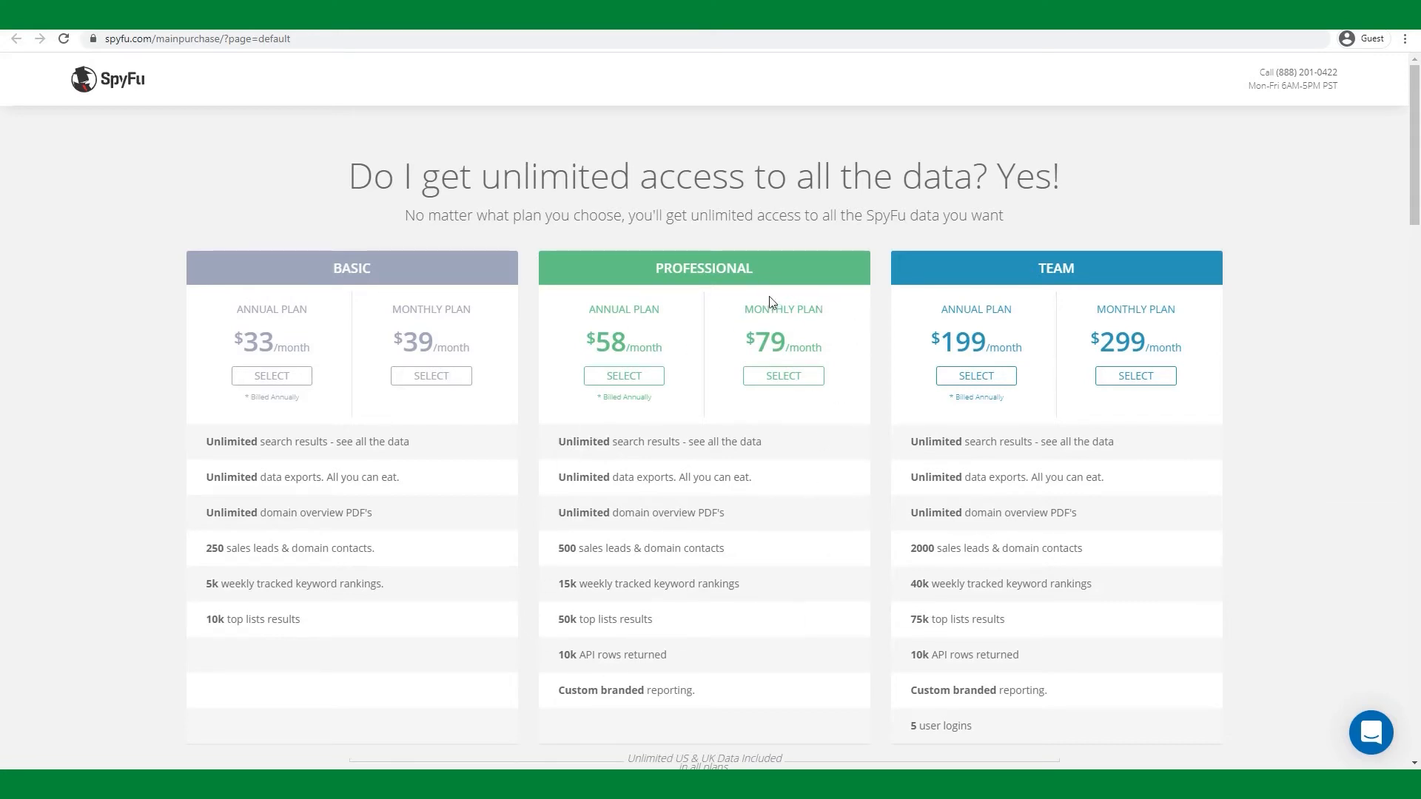
mouse_move(694, 360)
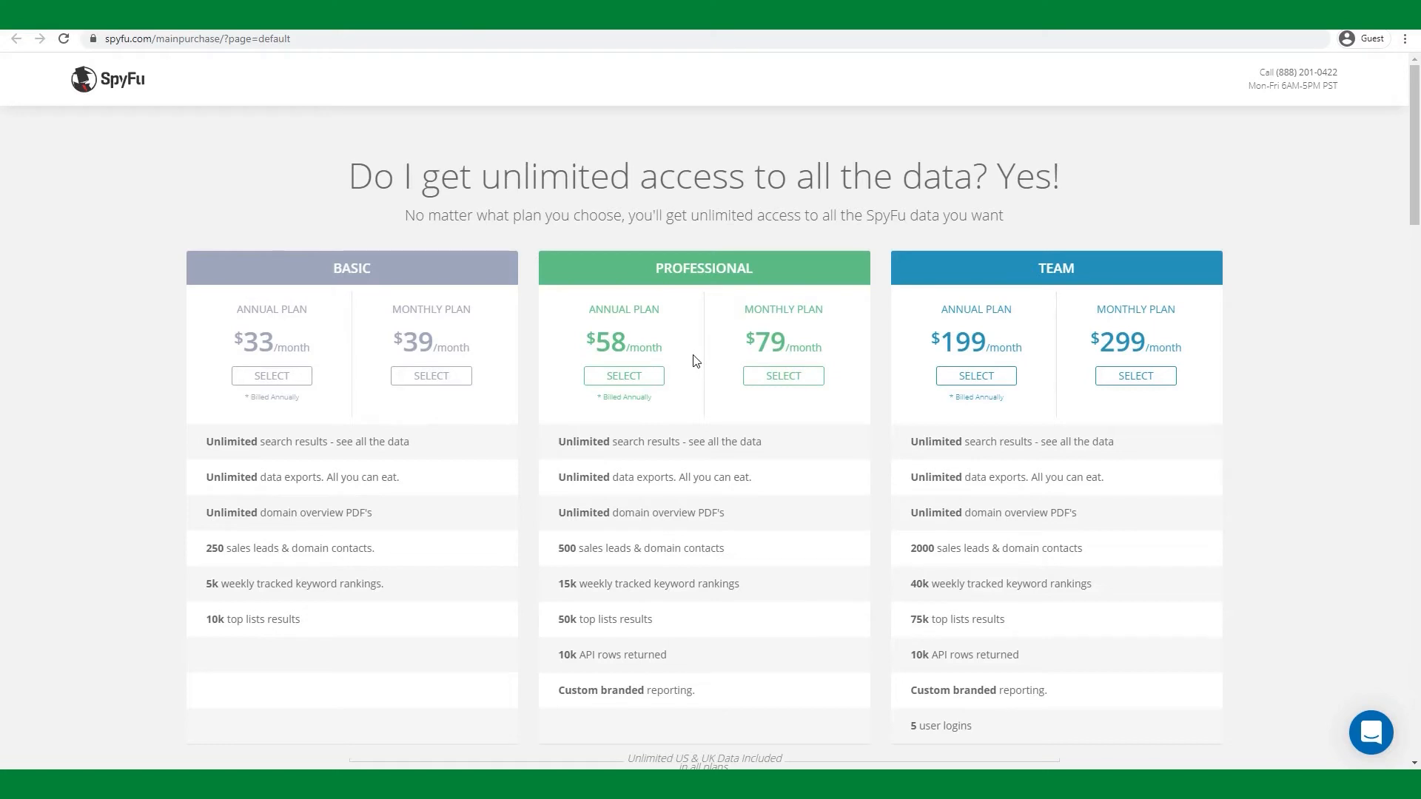
mouse_move(704, 357)
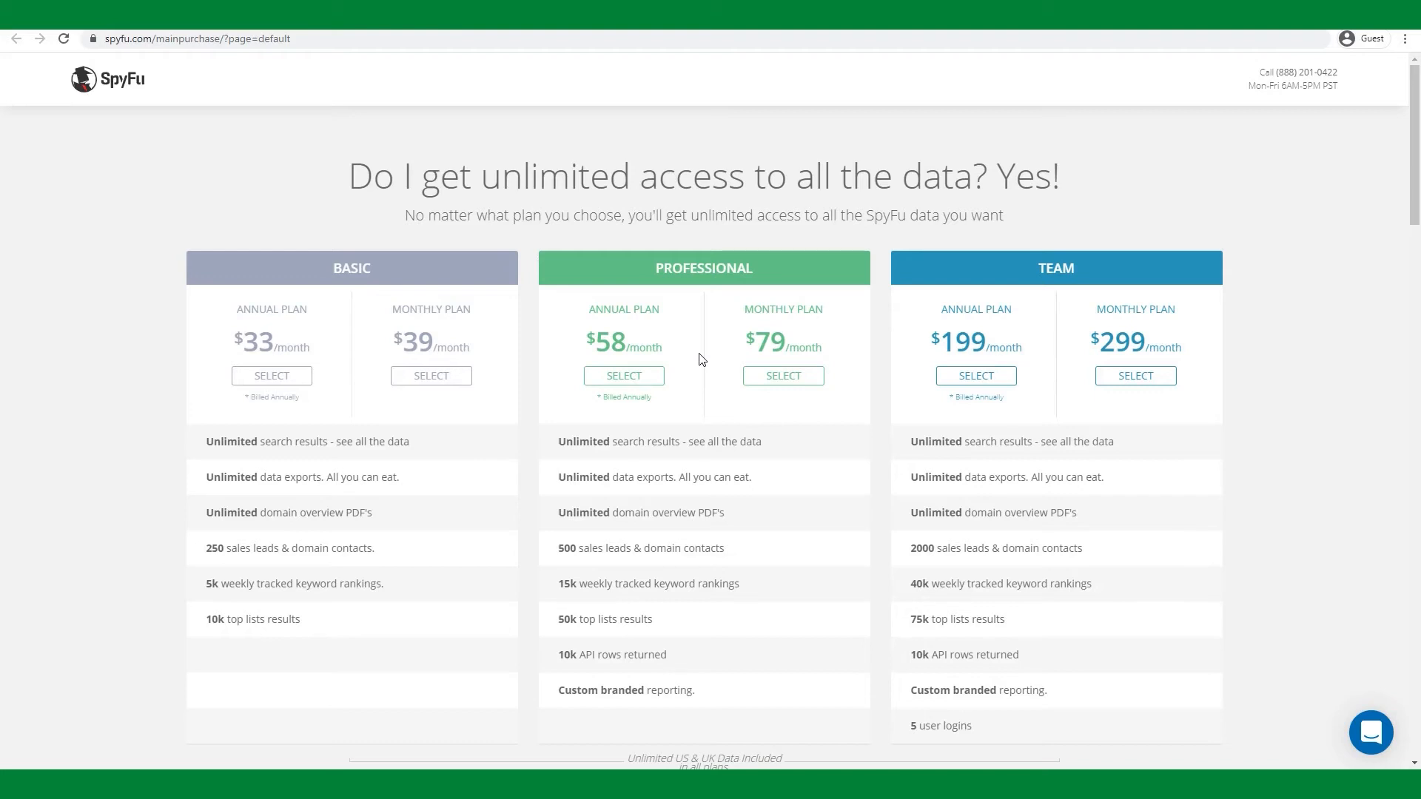
mouse_move(693, 382)
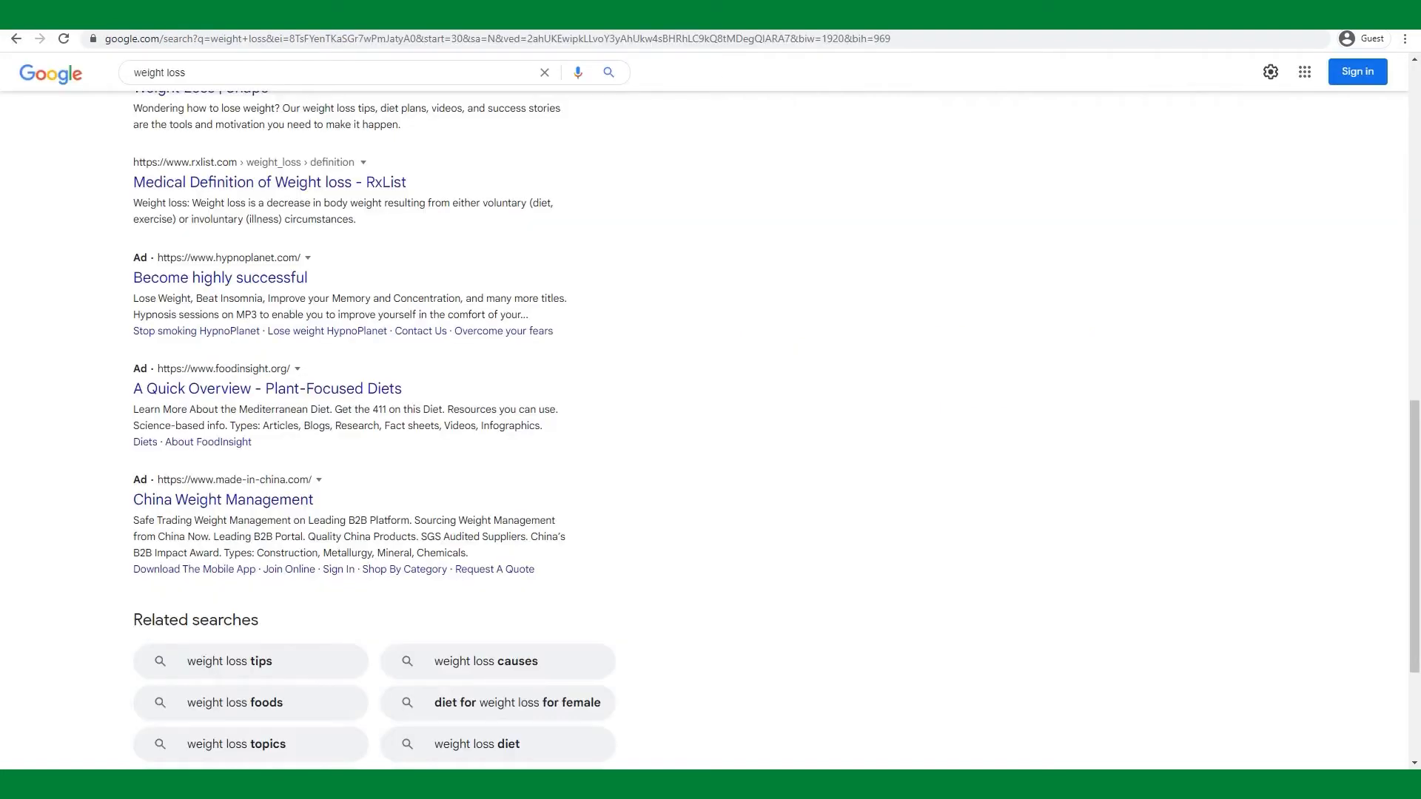
mouse_move(651, 205)
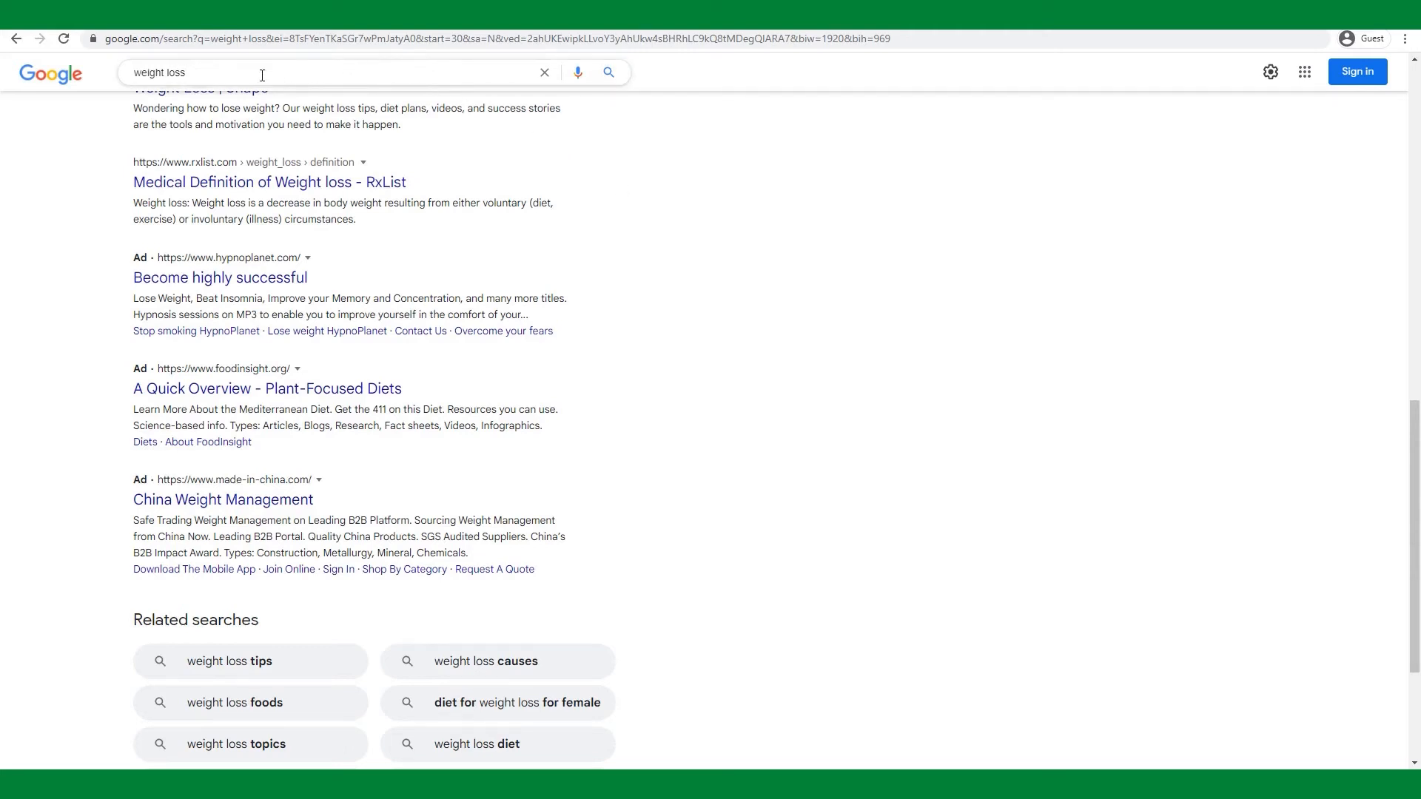
Bring the Google 'weight loss' results down past the ads to related searches and page numbers
left_click(260, 74)
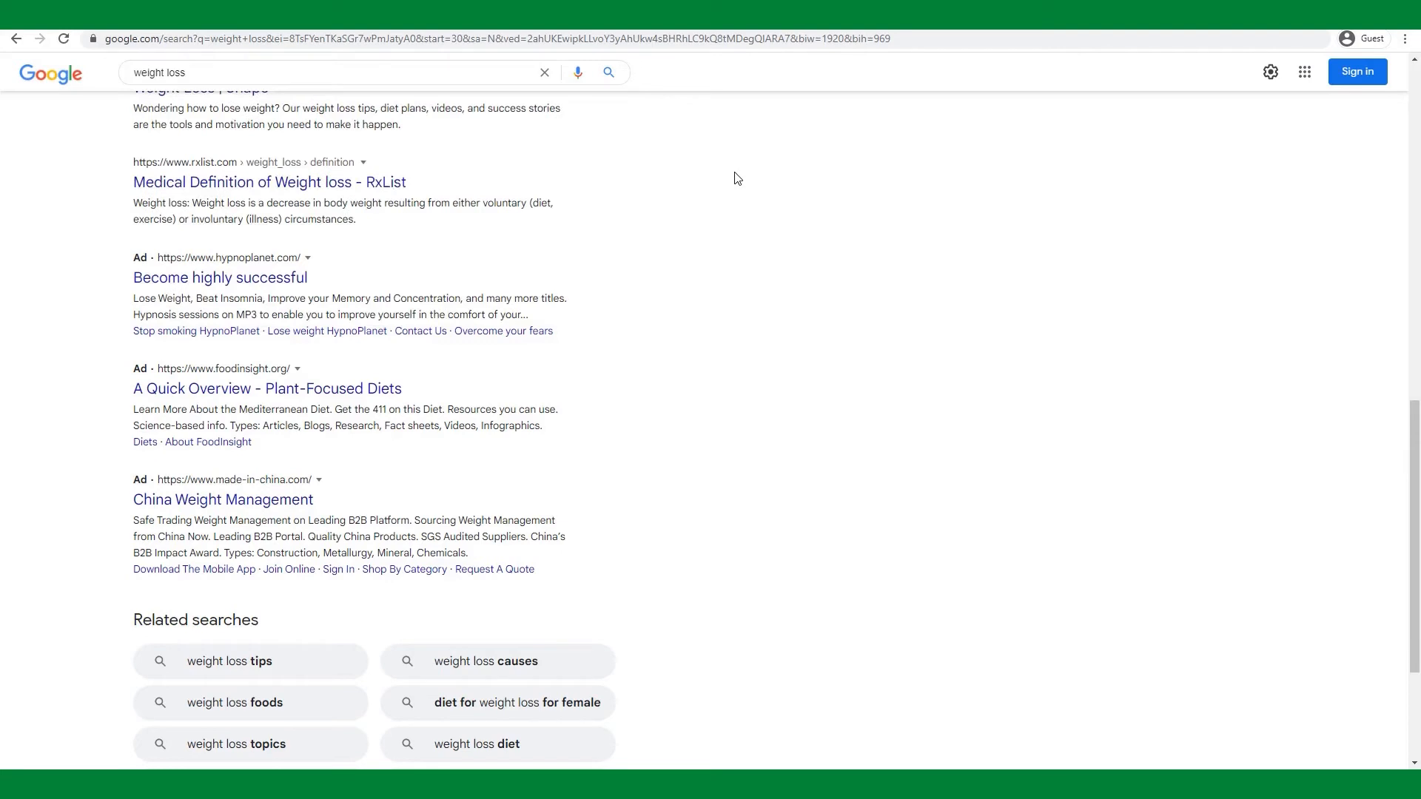
mouse_move(677, 171)
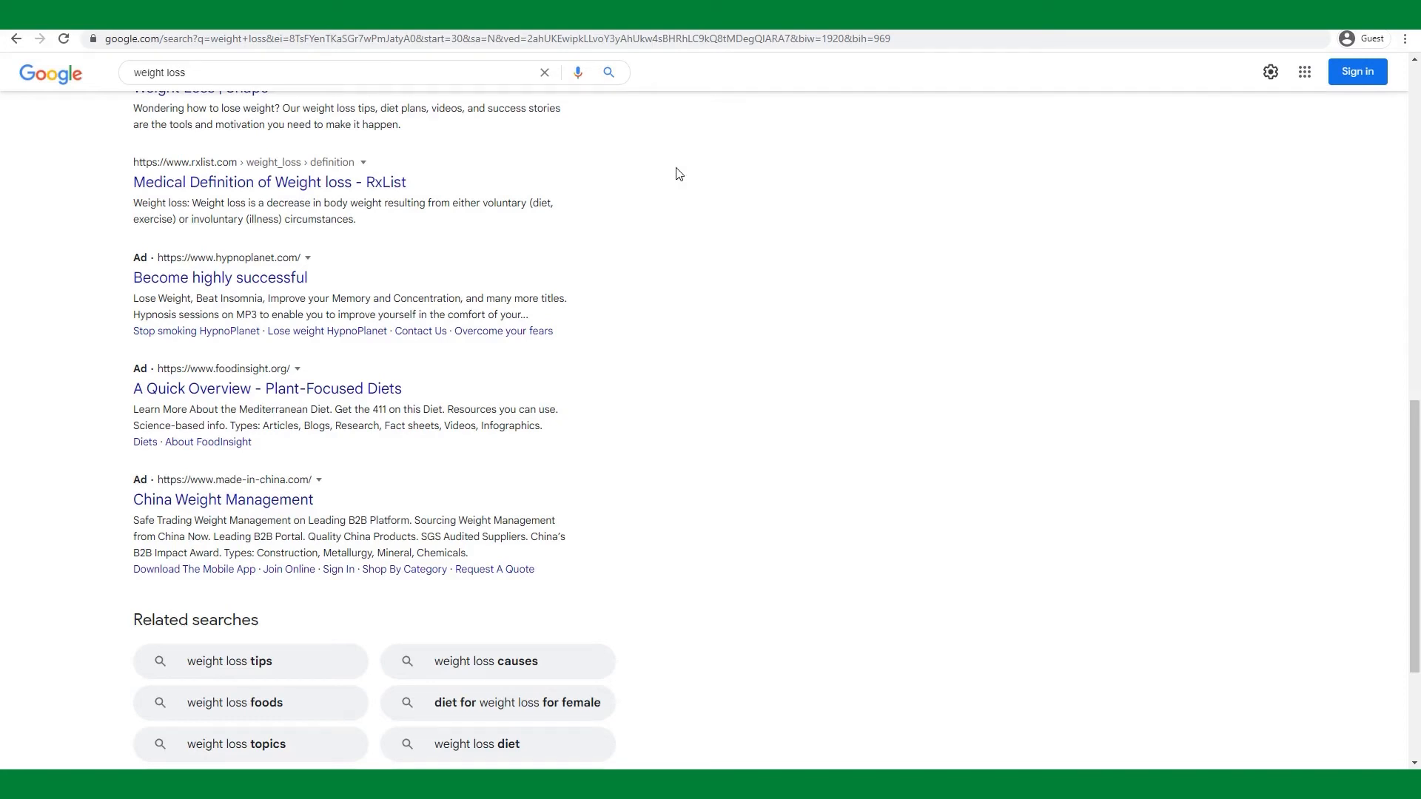
mouse_move(725, 213)
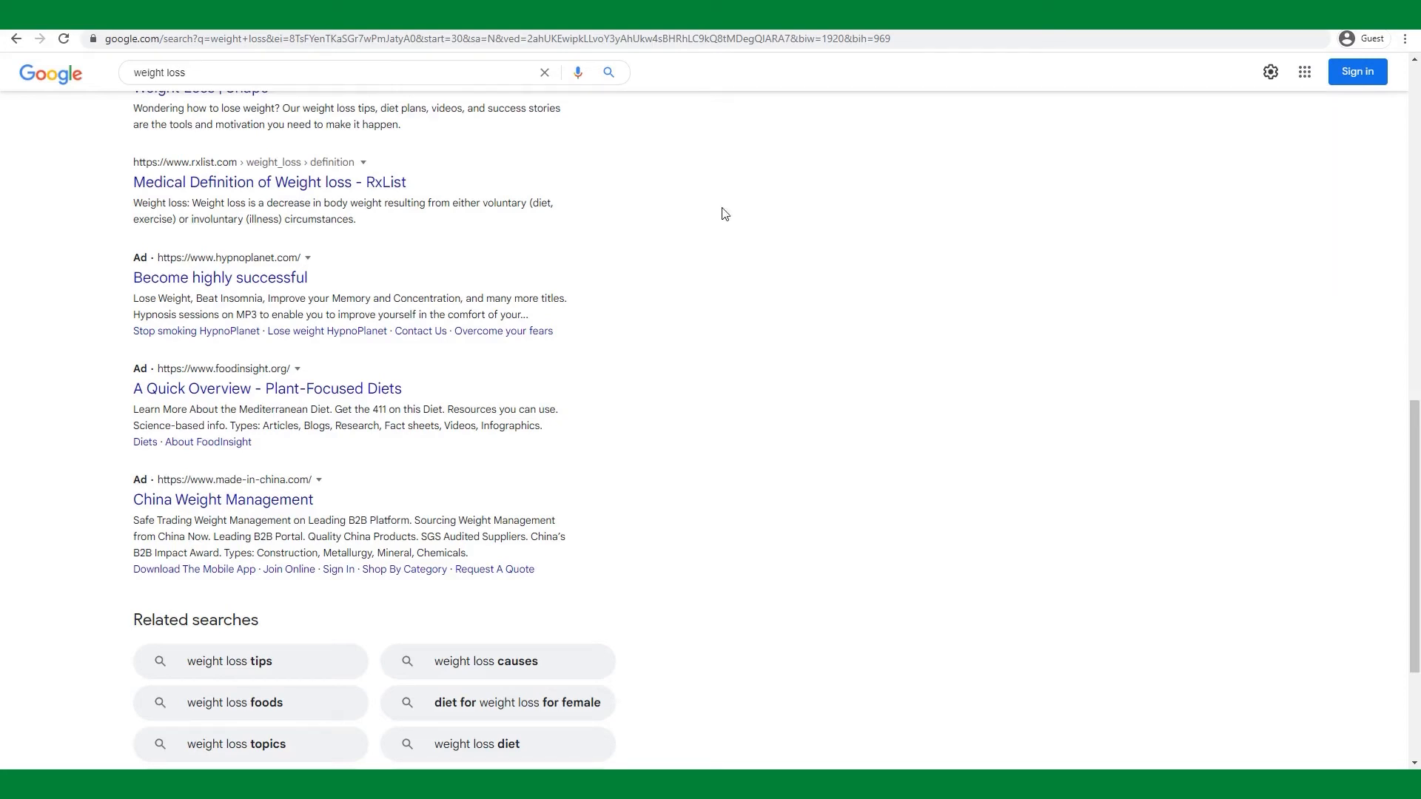
mouse_move(712, 202)
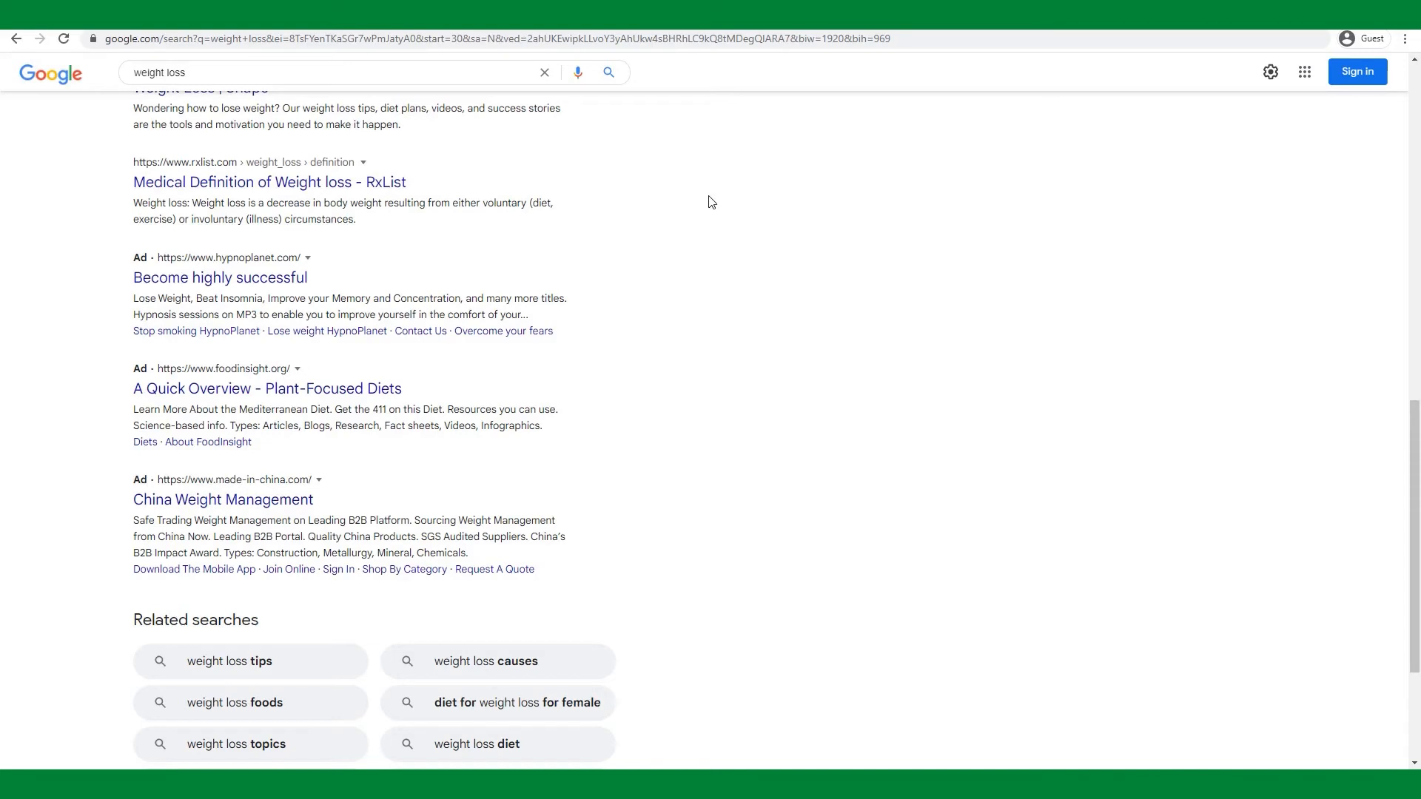
scroll("down", 3)
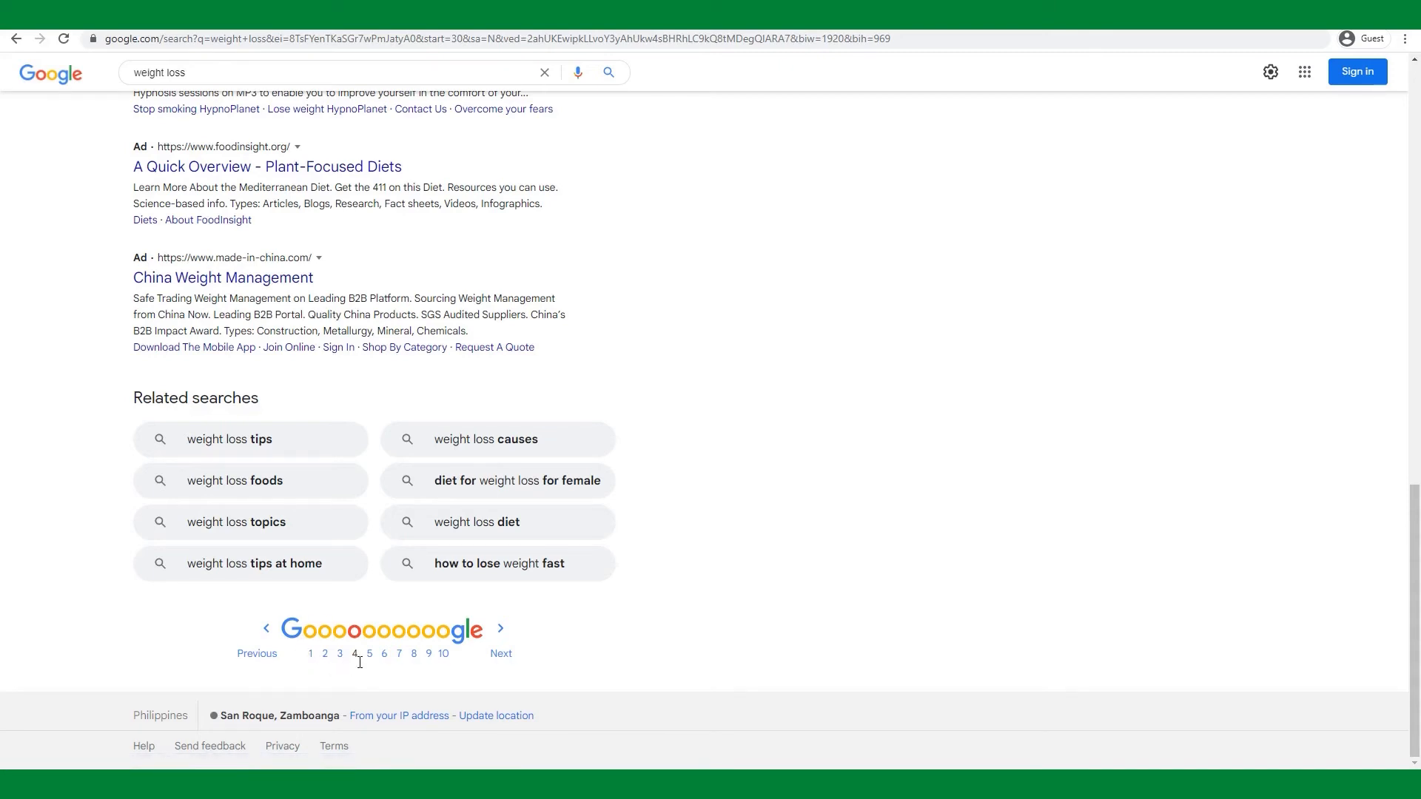
scroll("up", 3)
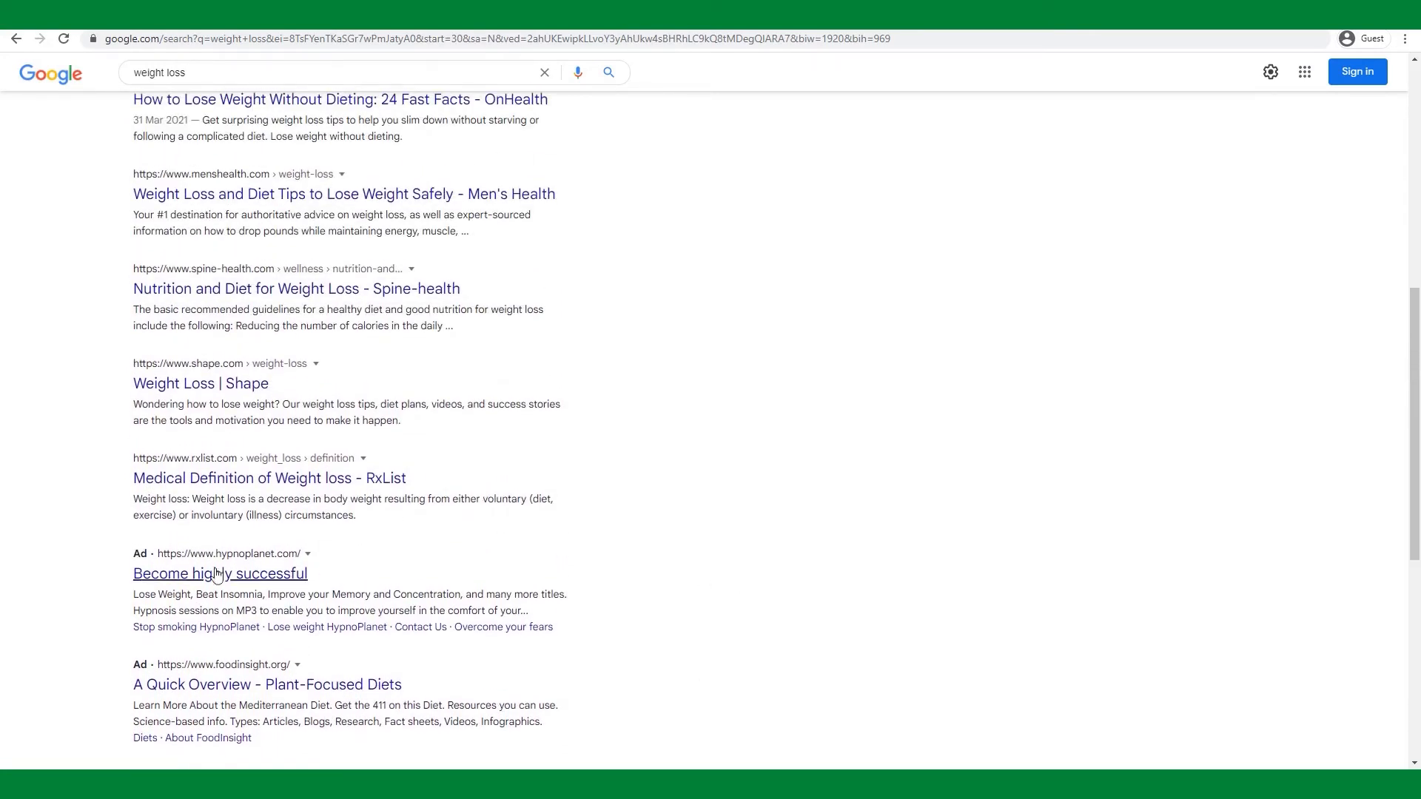
scroll("down", 3)
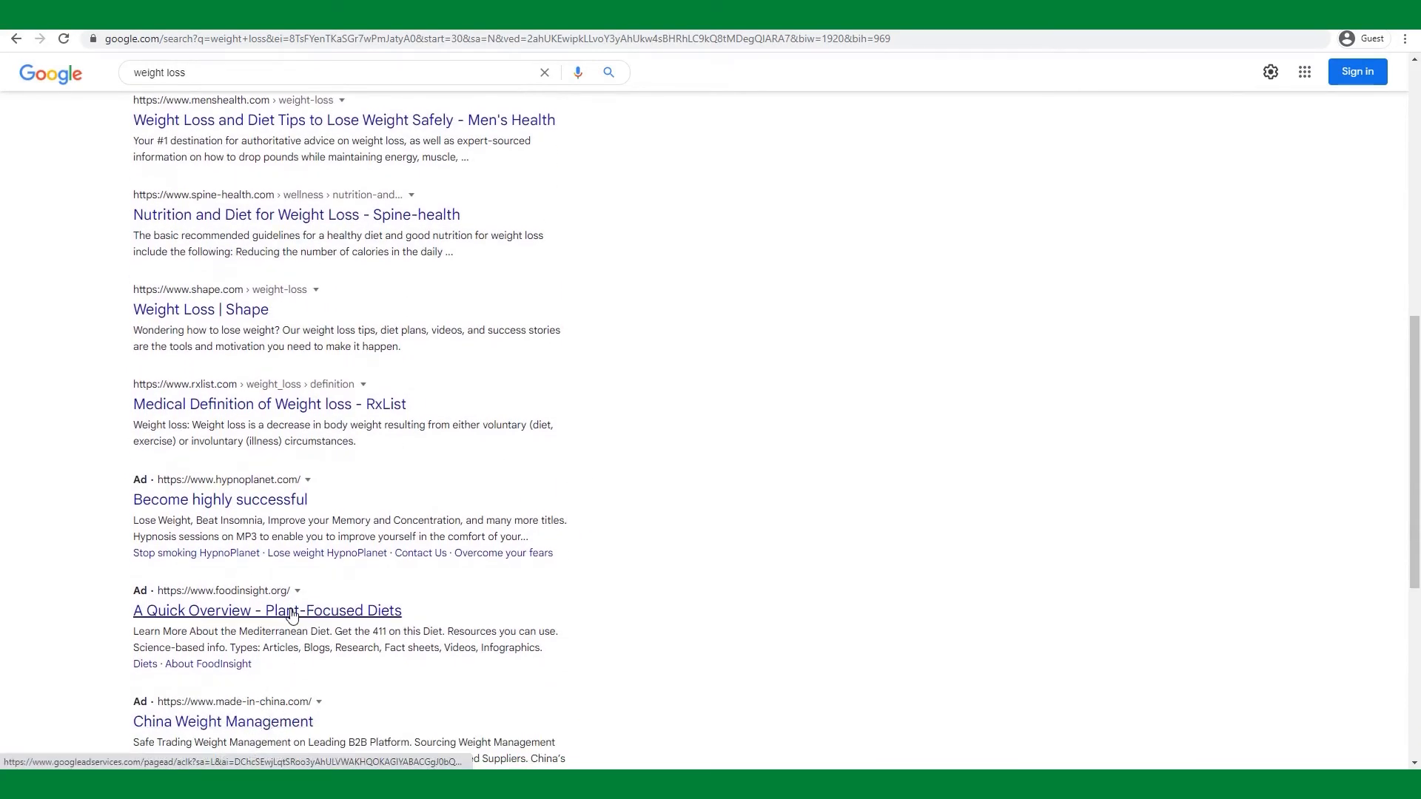
scroll("down", 3)
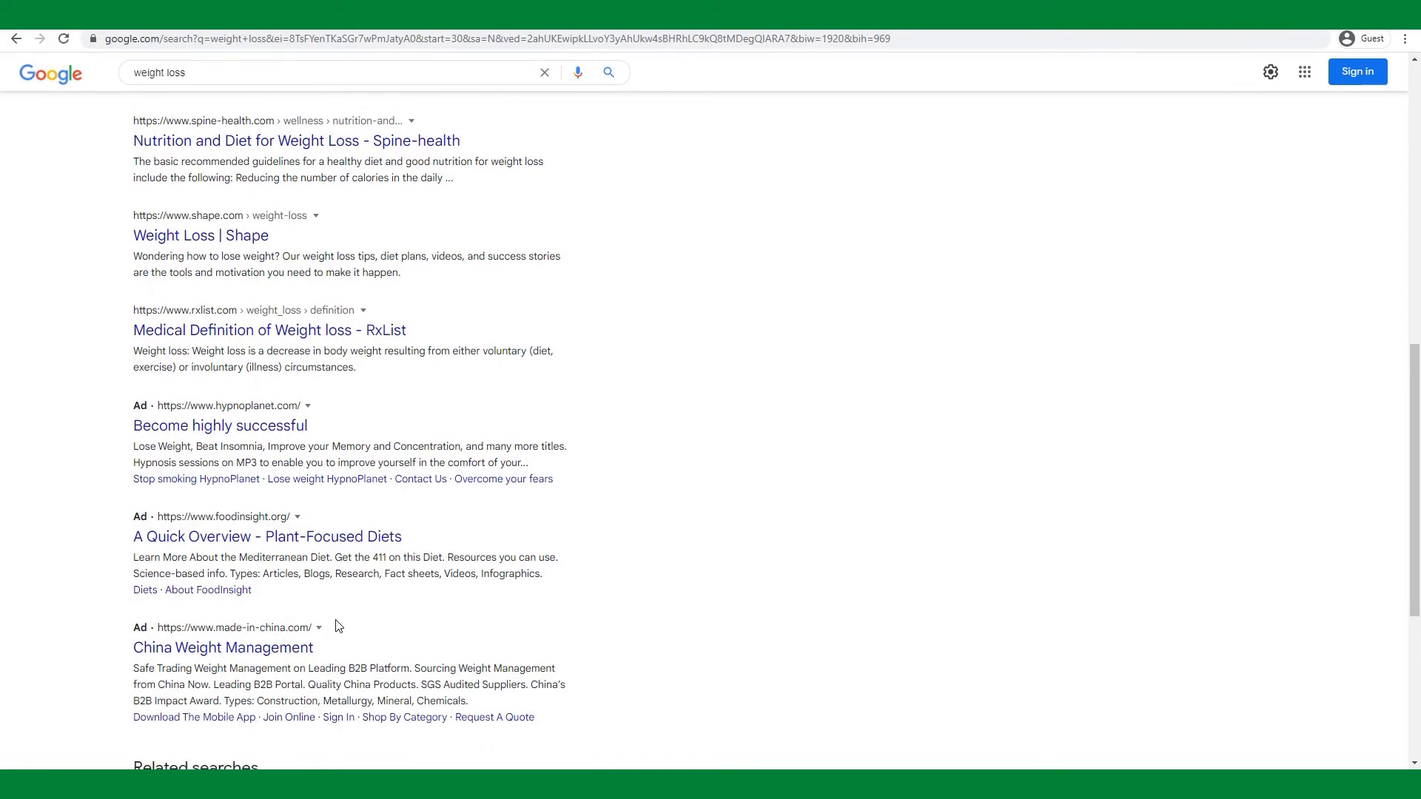
scroll("down", 3)
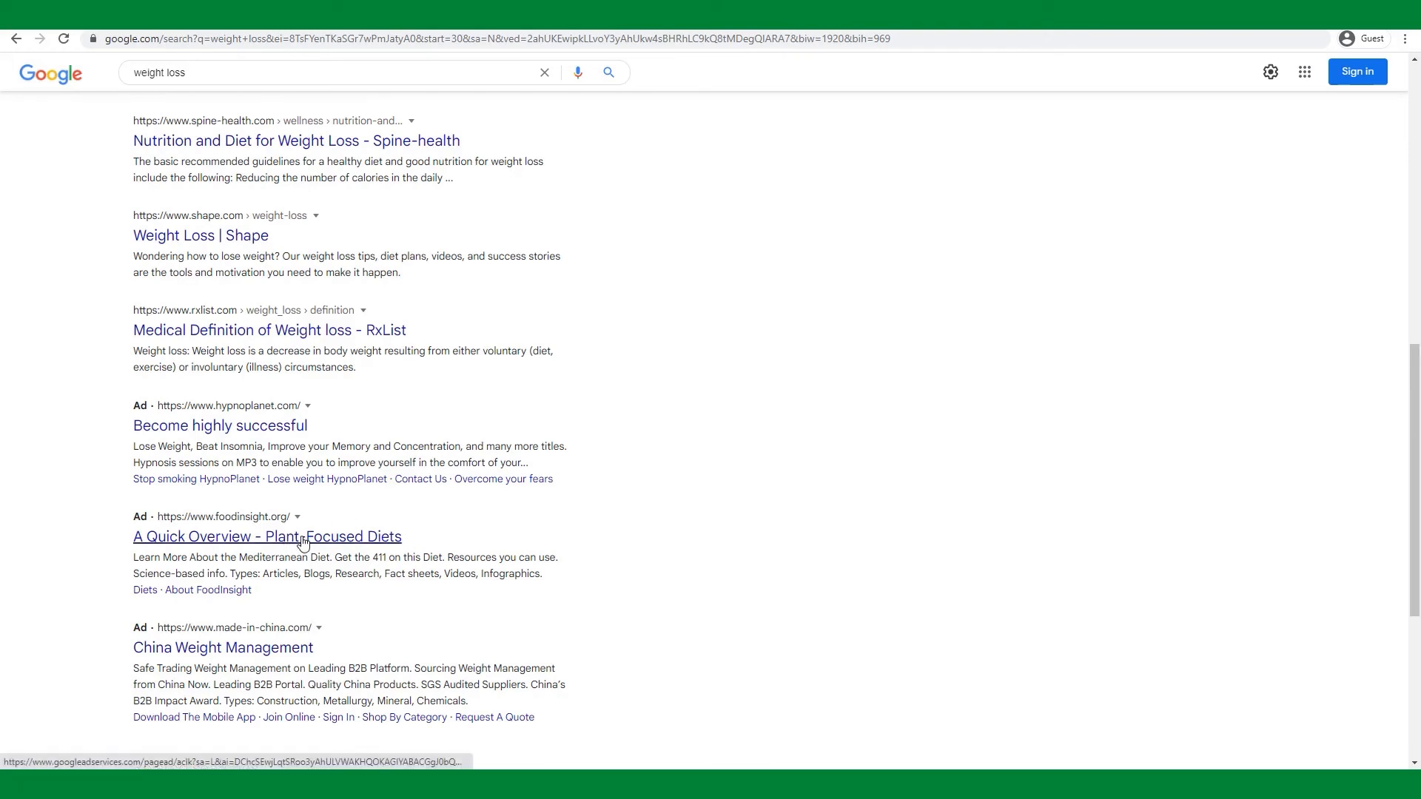
Visit FoodInsight's Mediterranean diet article from its ad and reach the footer's email contact
left_click(267, 537)
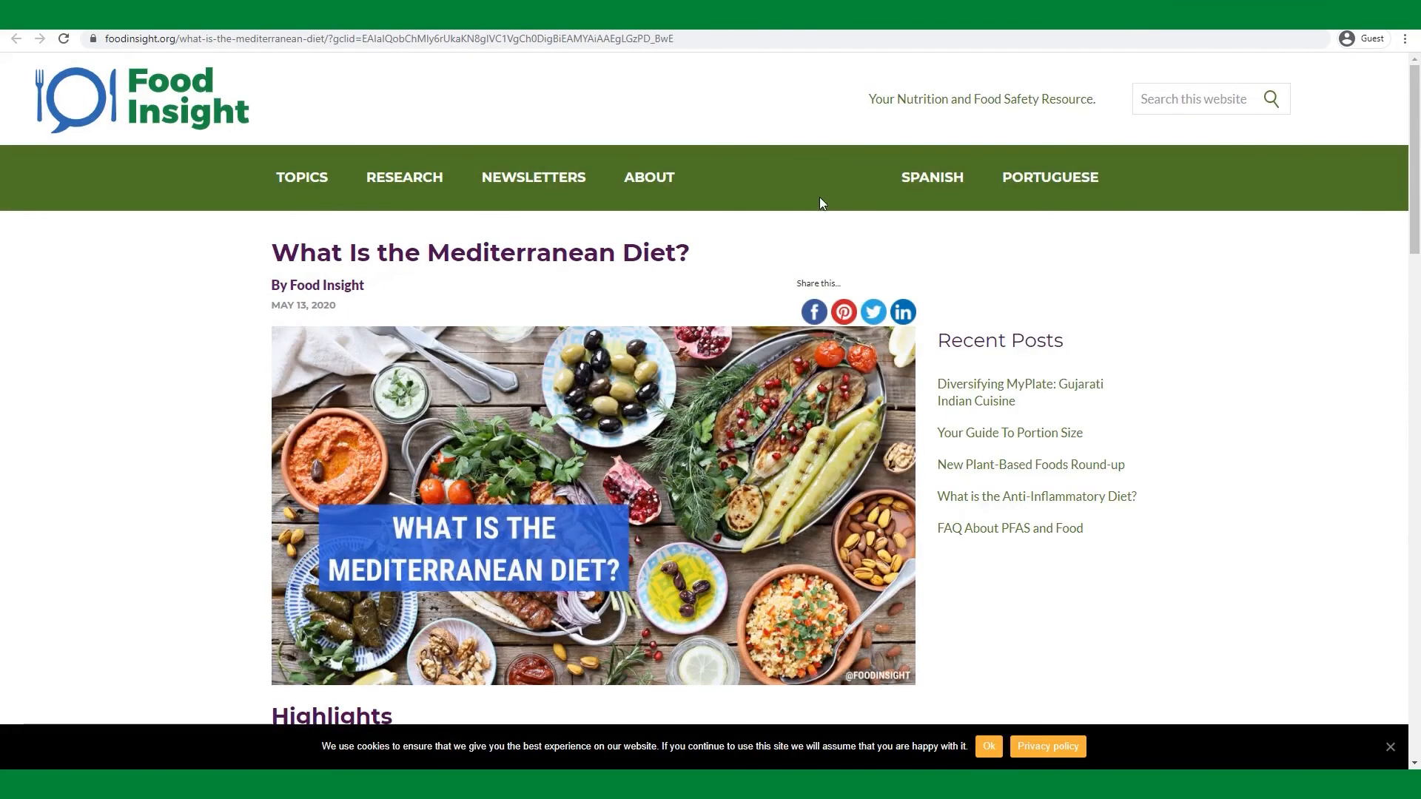
scroll("down", 3)
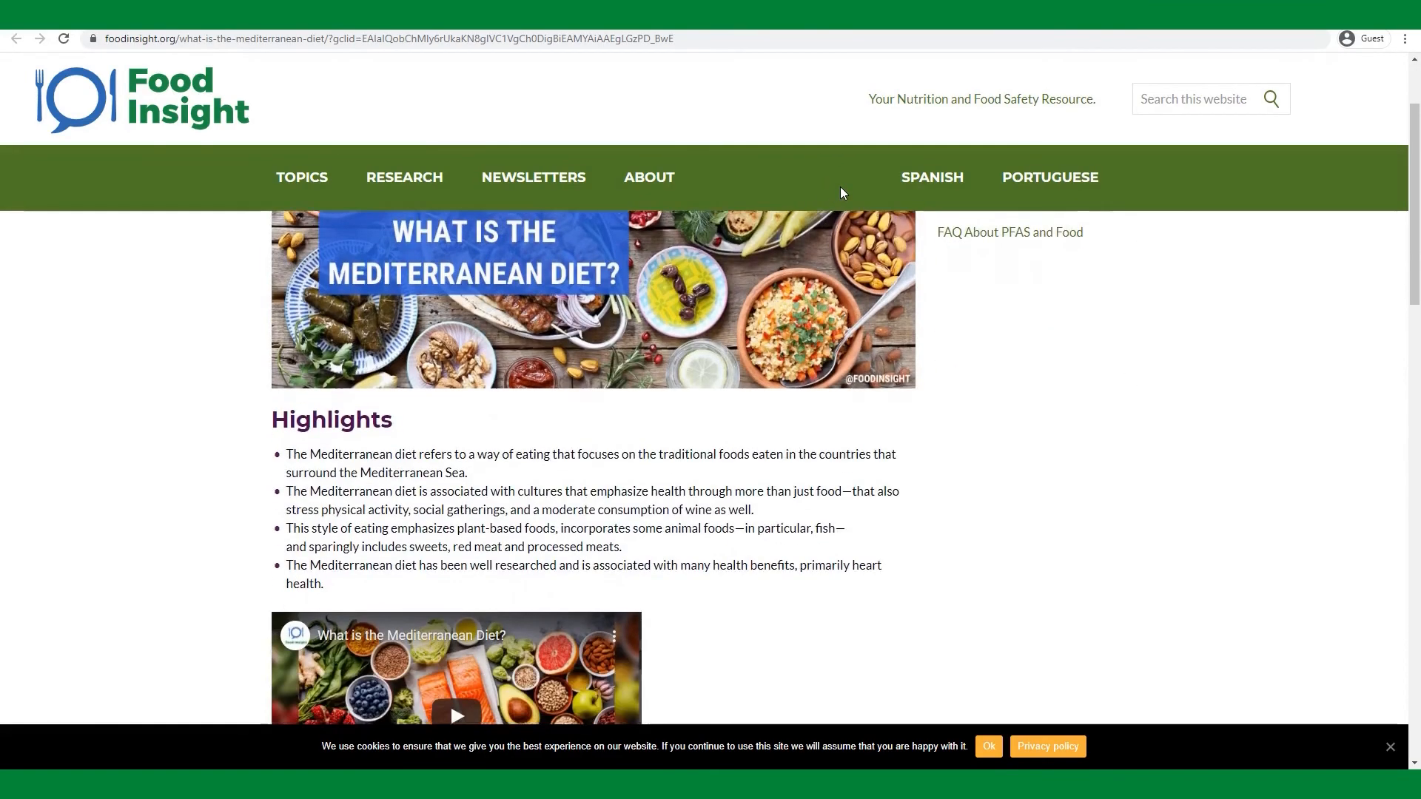
scroll("down", 3)
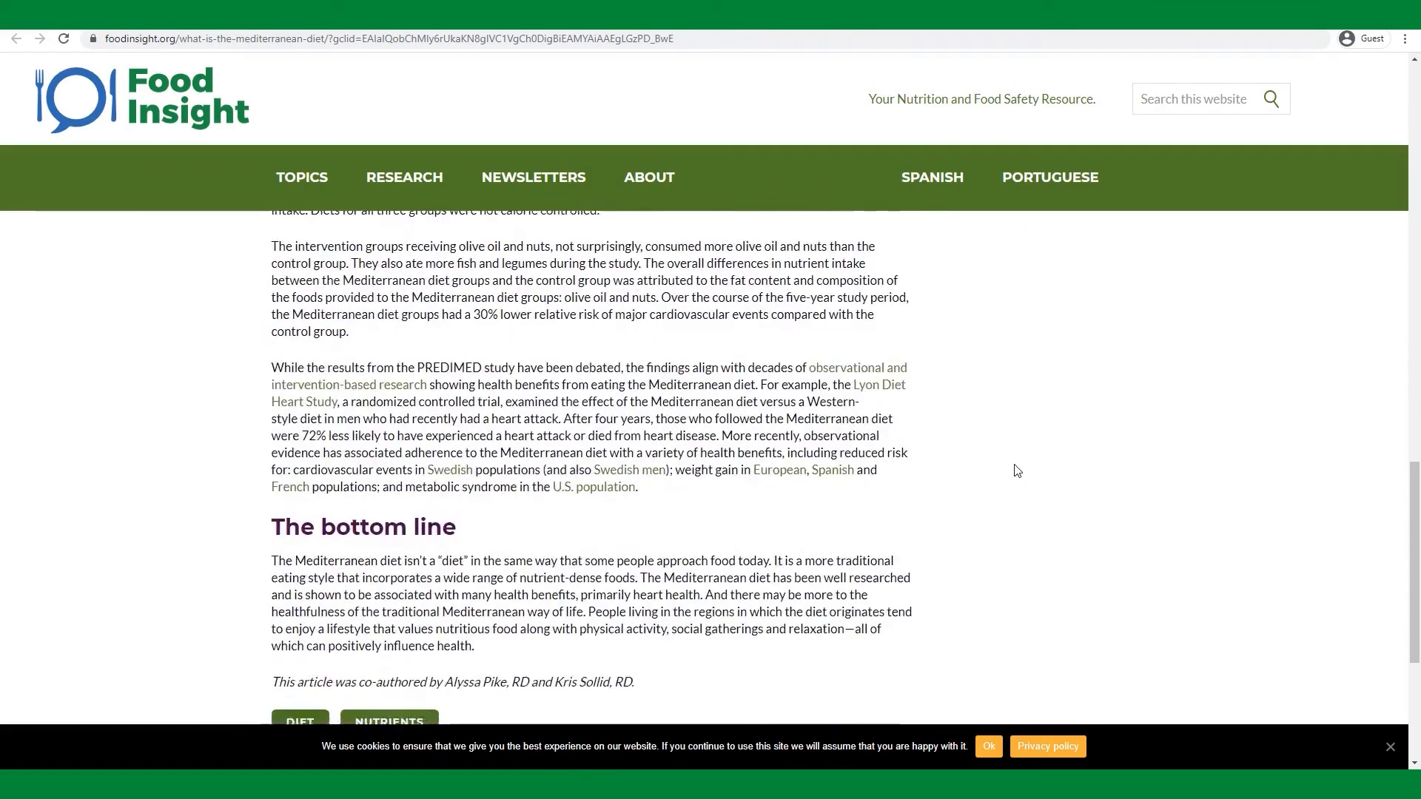
scroll("down", 3)
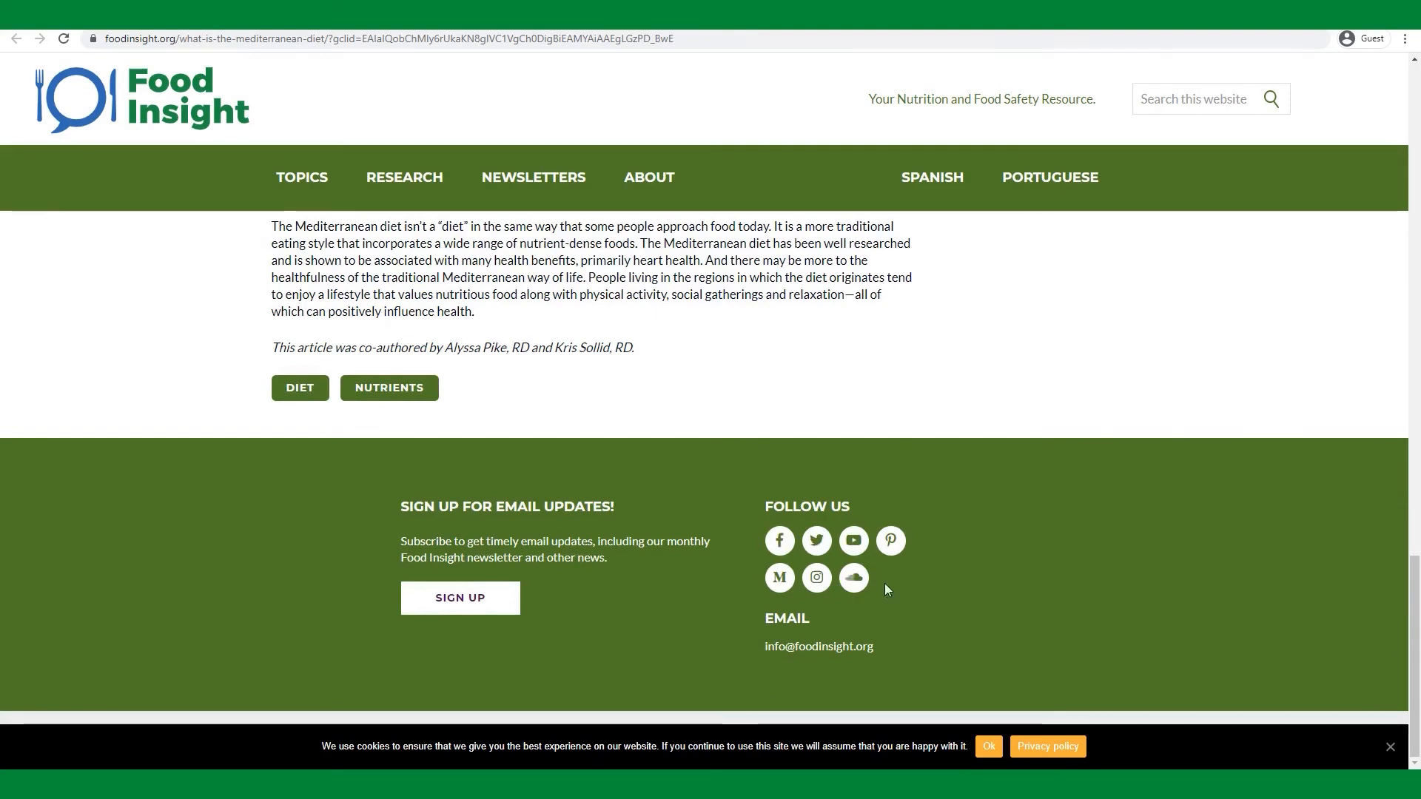
mouse_move(870, 503)
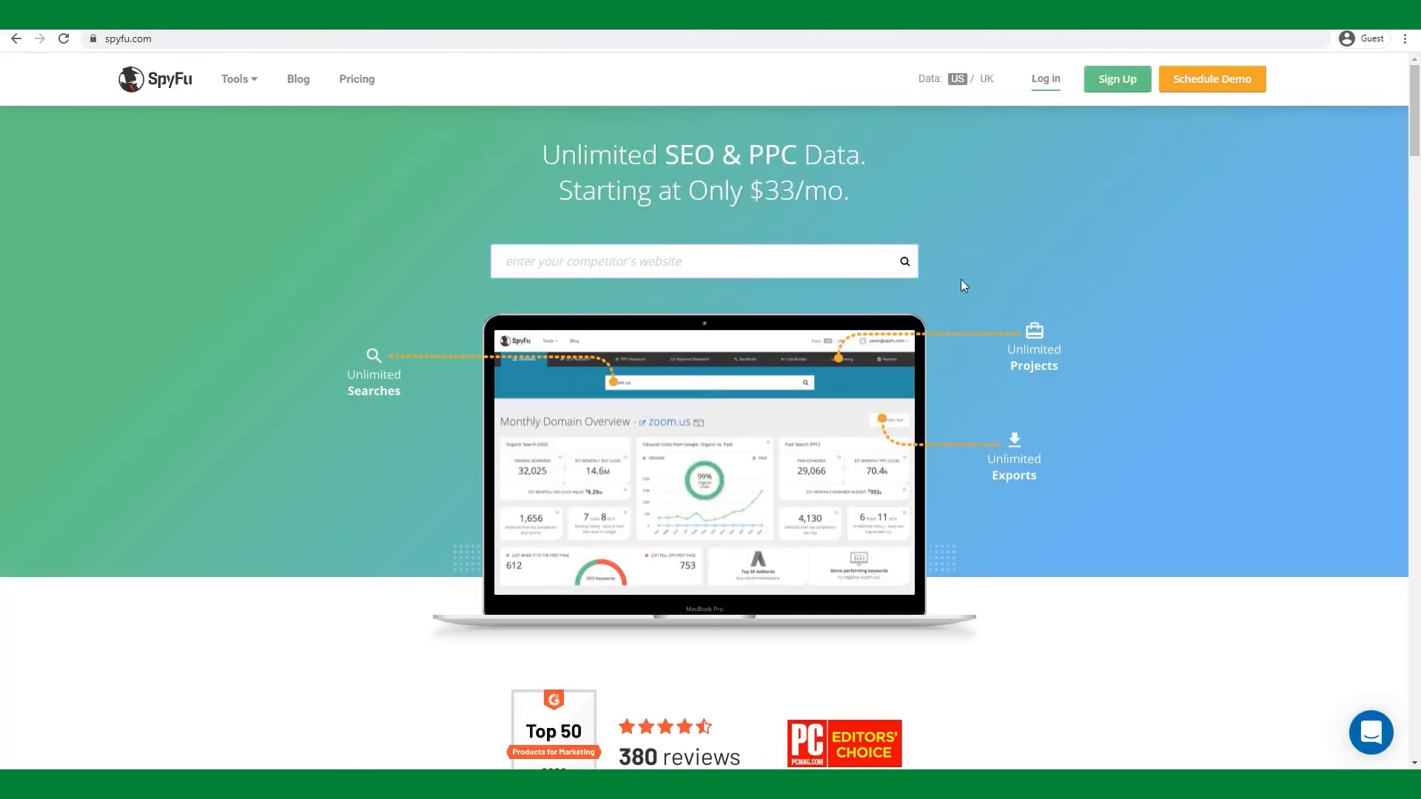
scroll("down", 3)
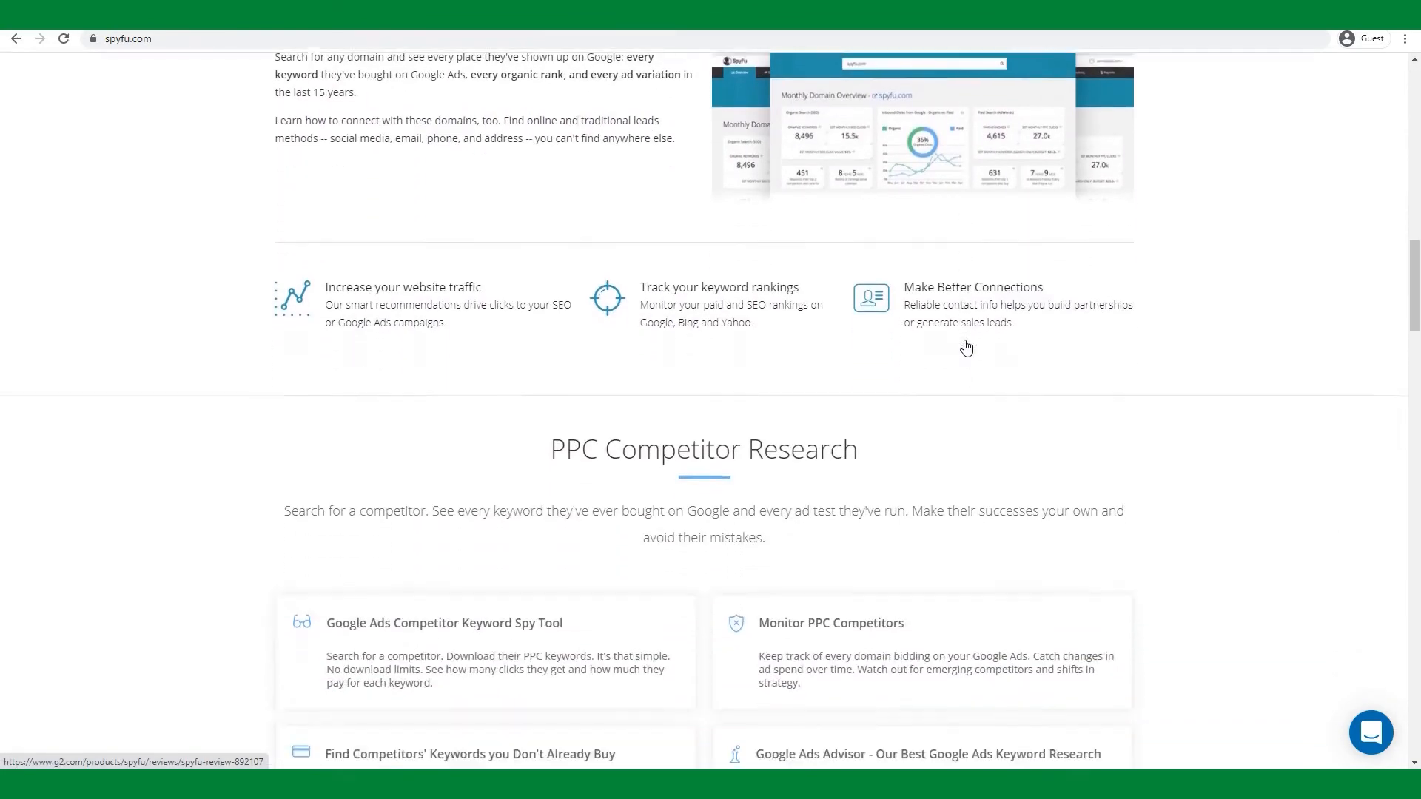
scroll("down", 3)
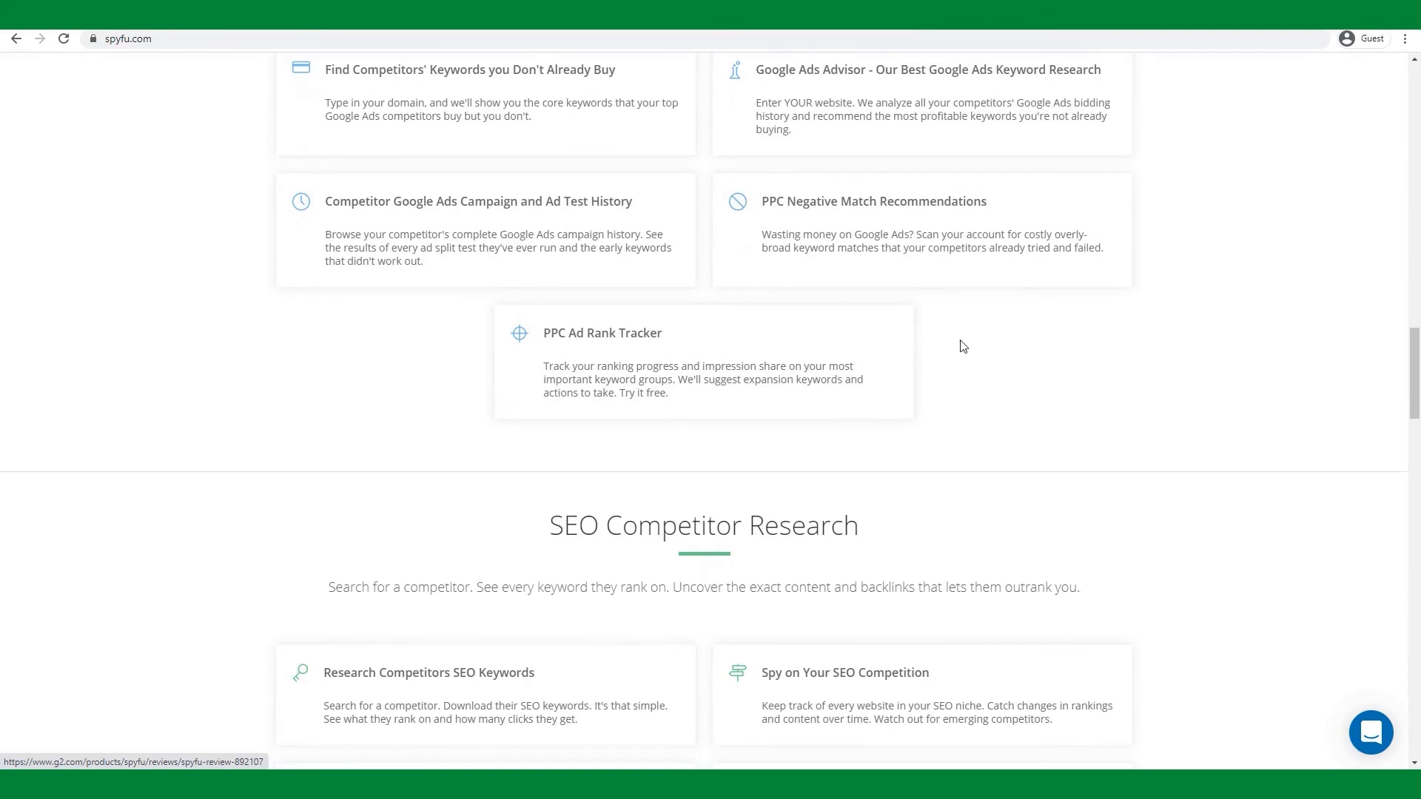
scroll("down", 3)
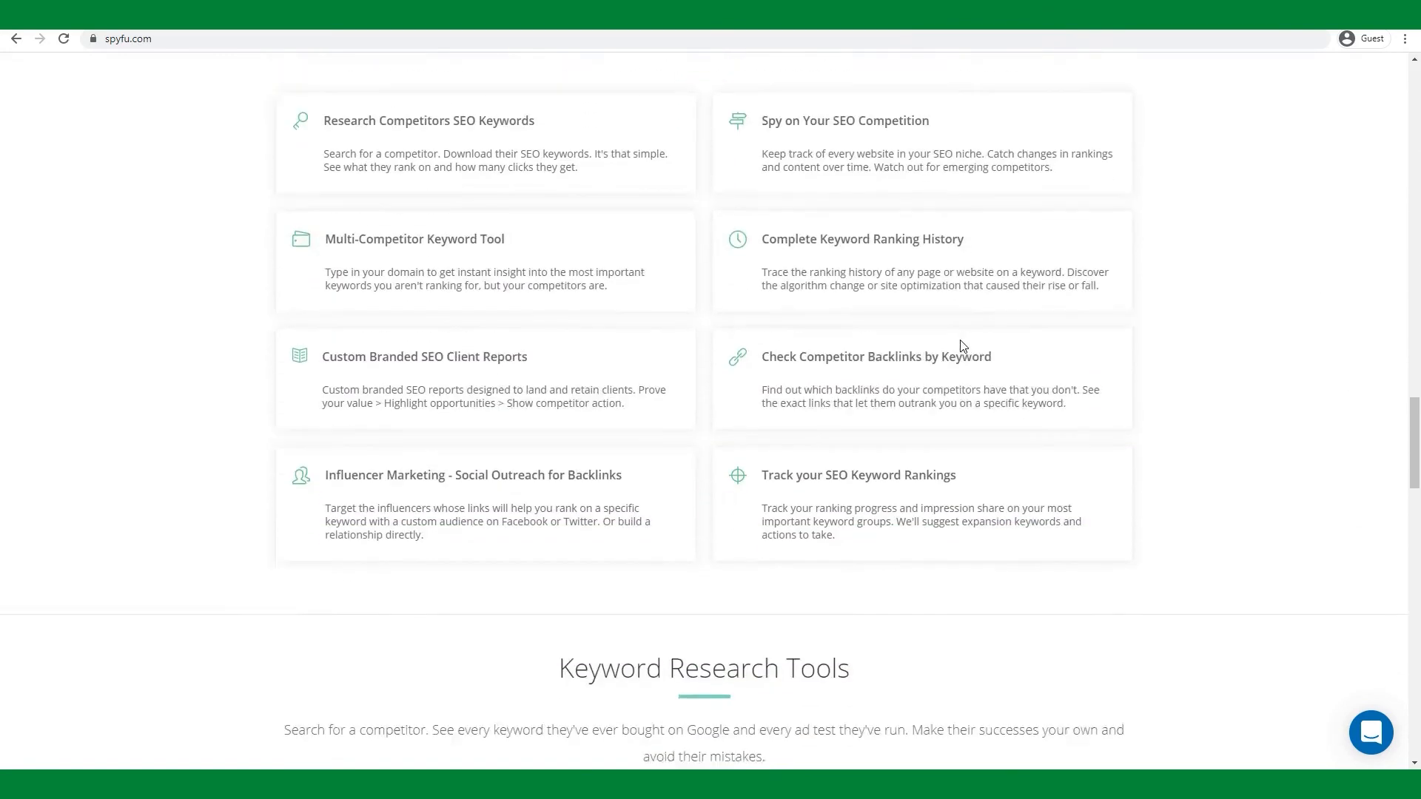
scroll("down", 3)
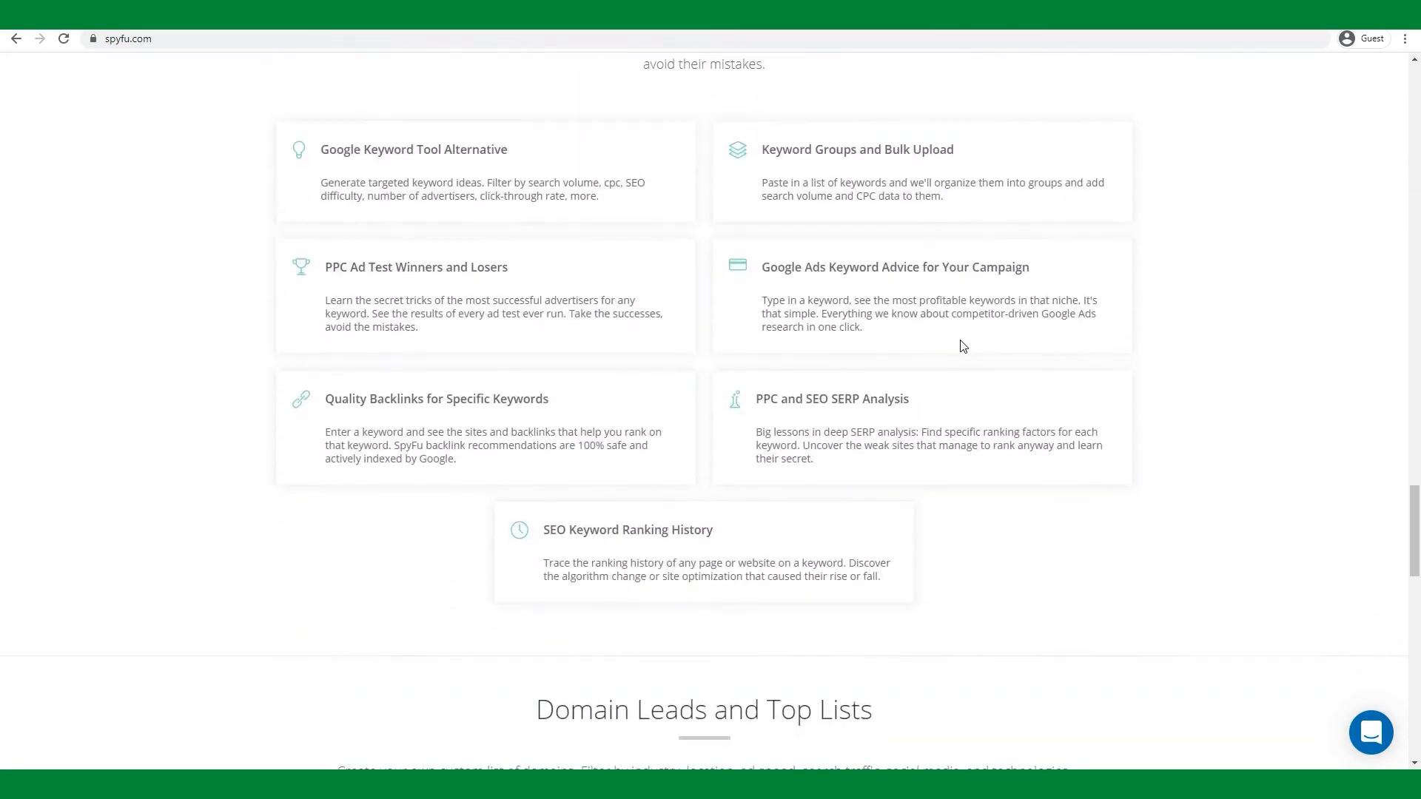
scroll("down", 3)
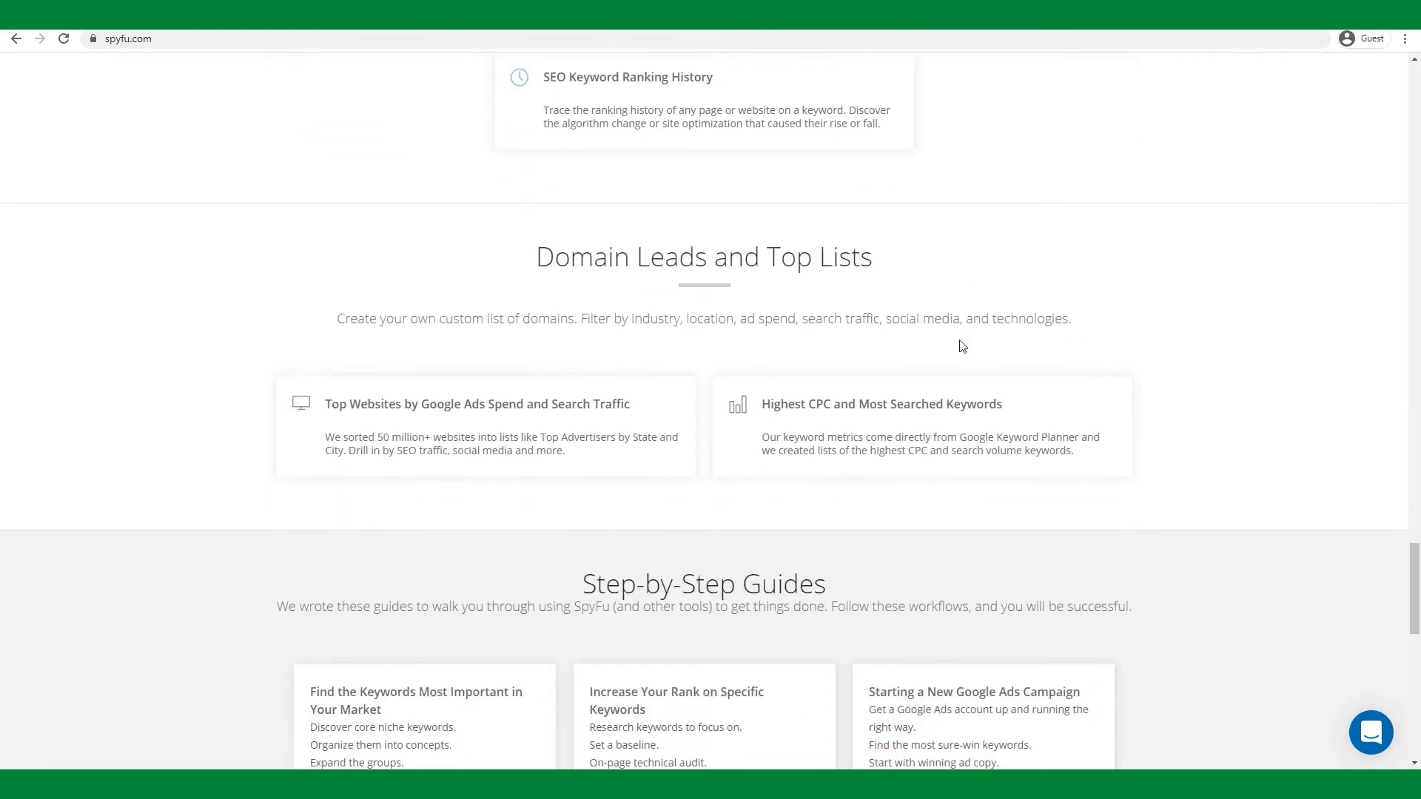
scroll("down", 3)
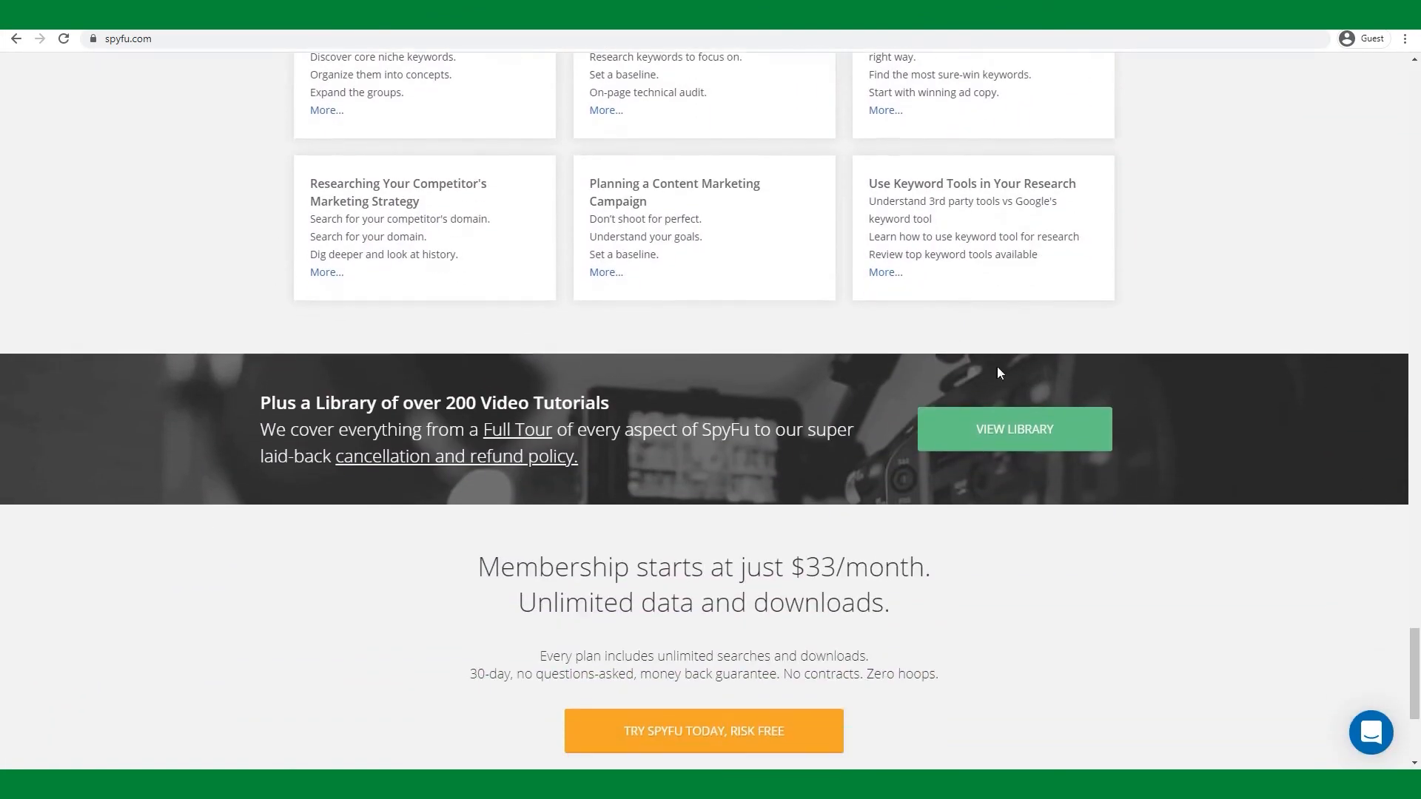
scroll("down", 3)
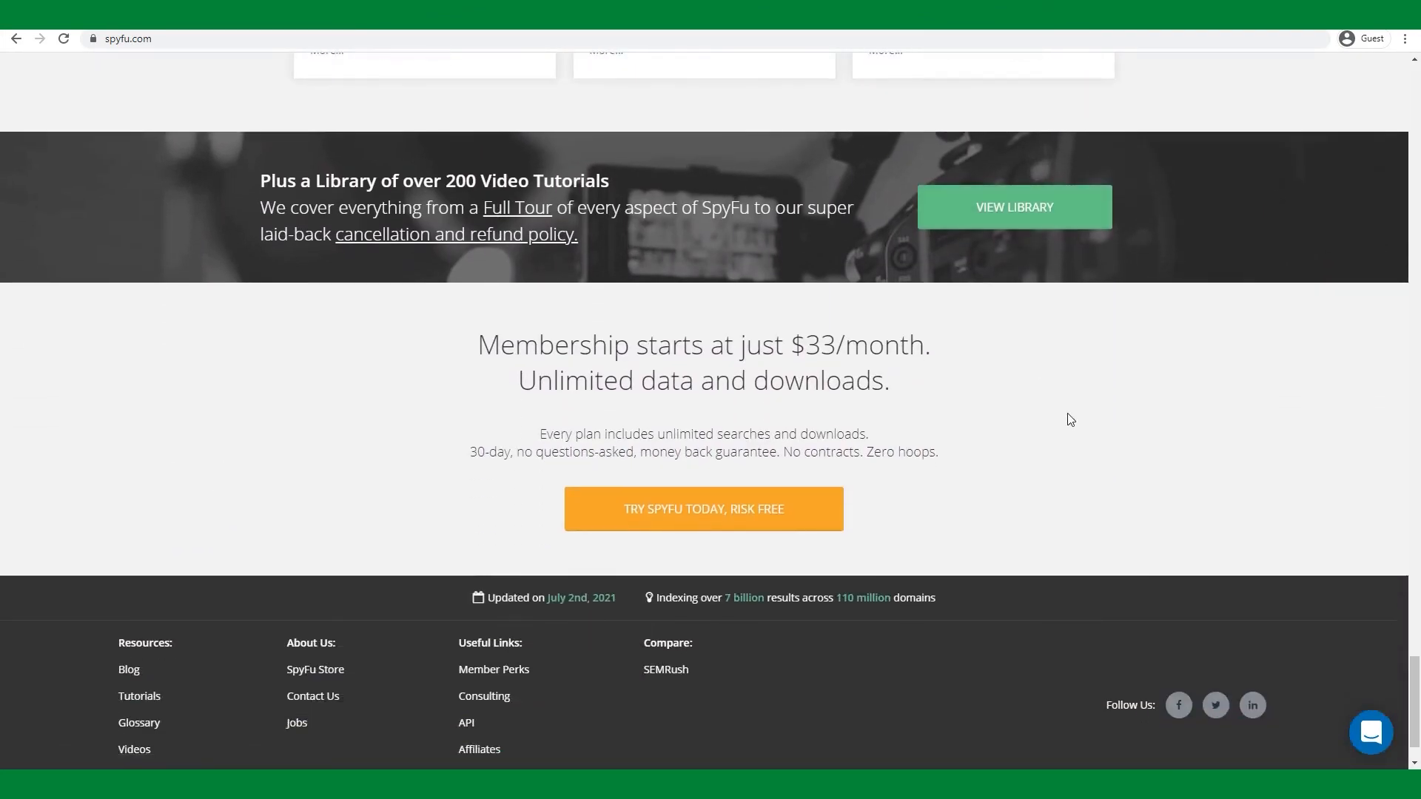
mouse_move(1027, 423)
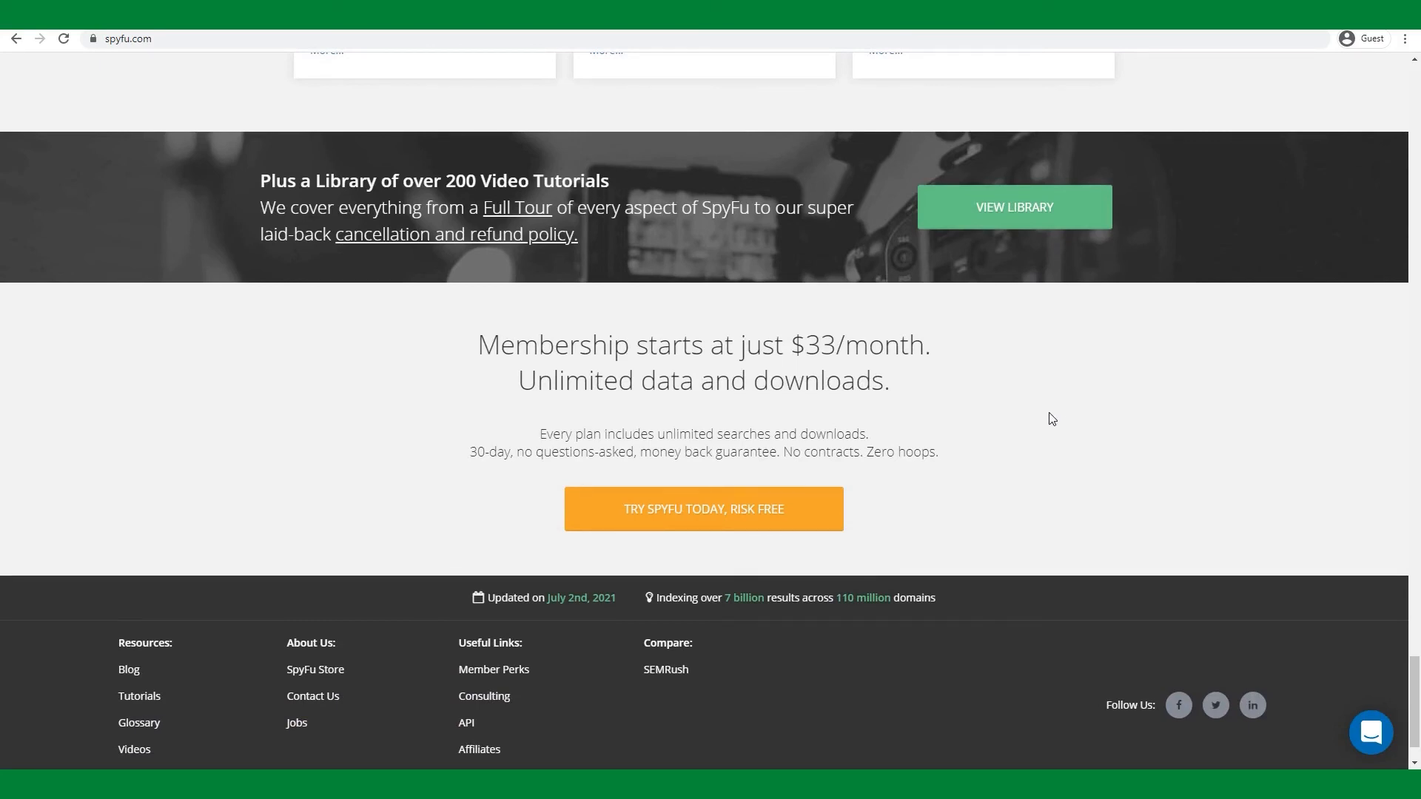
mouse_move(1089, 437)
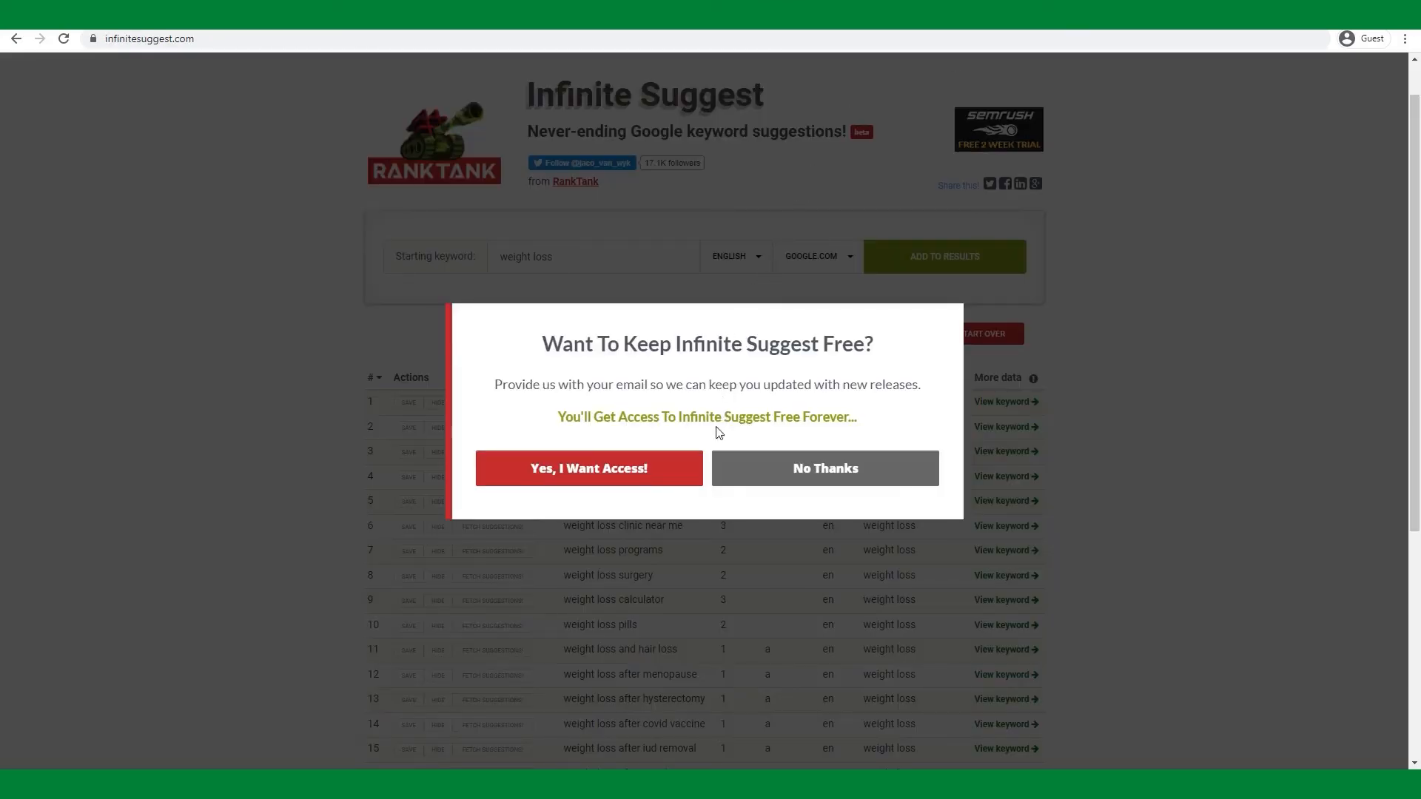
mouse_move(692, 478)
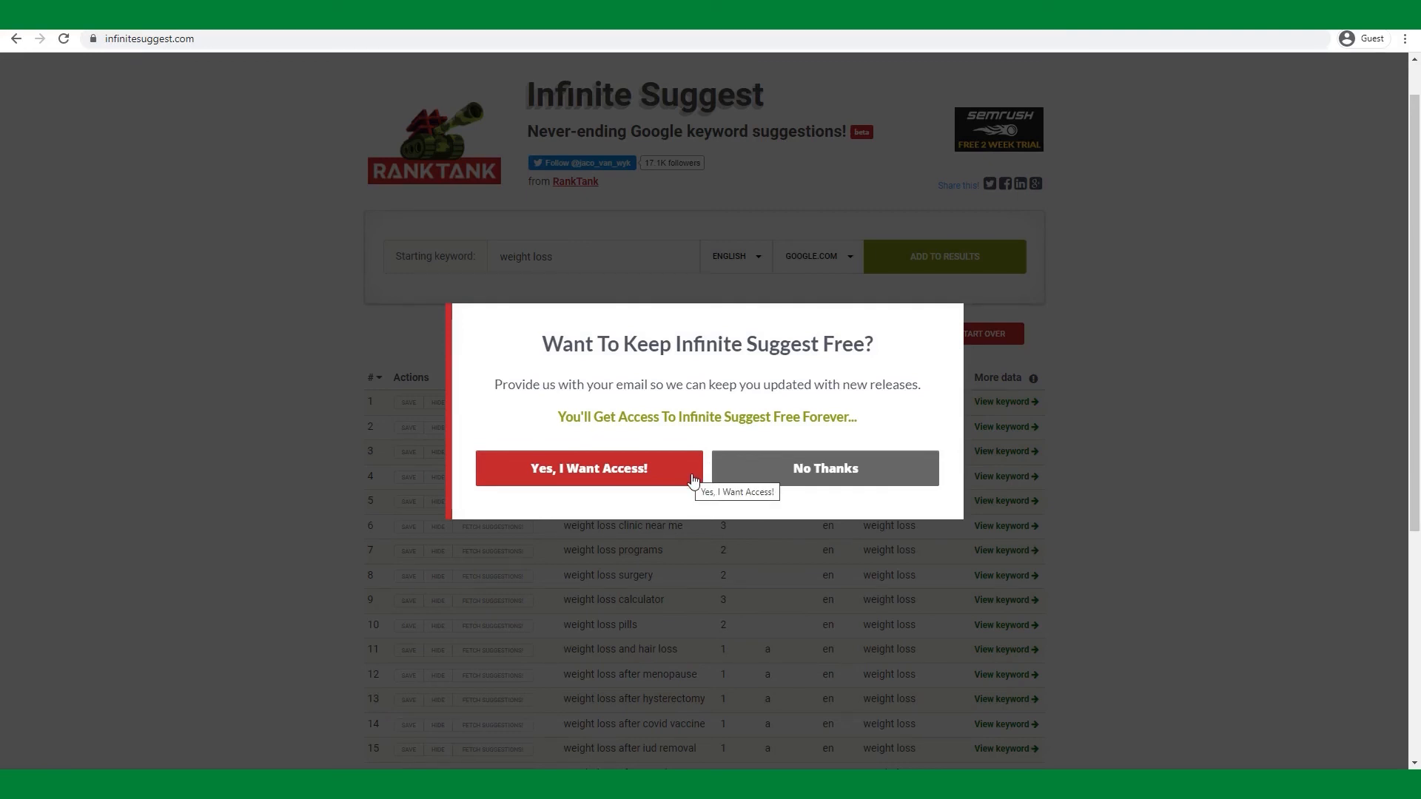
Dismiss the email signup popup and look through page 1 of the 353 'weight loss' keyword suggestions
left_click(826, 467)
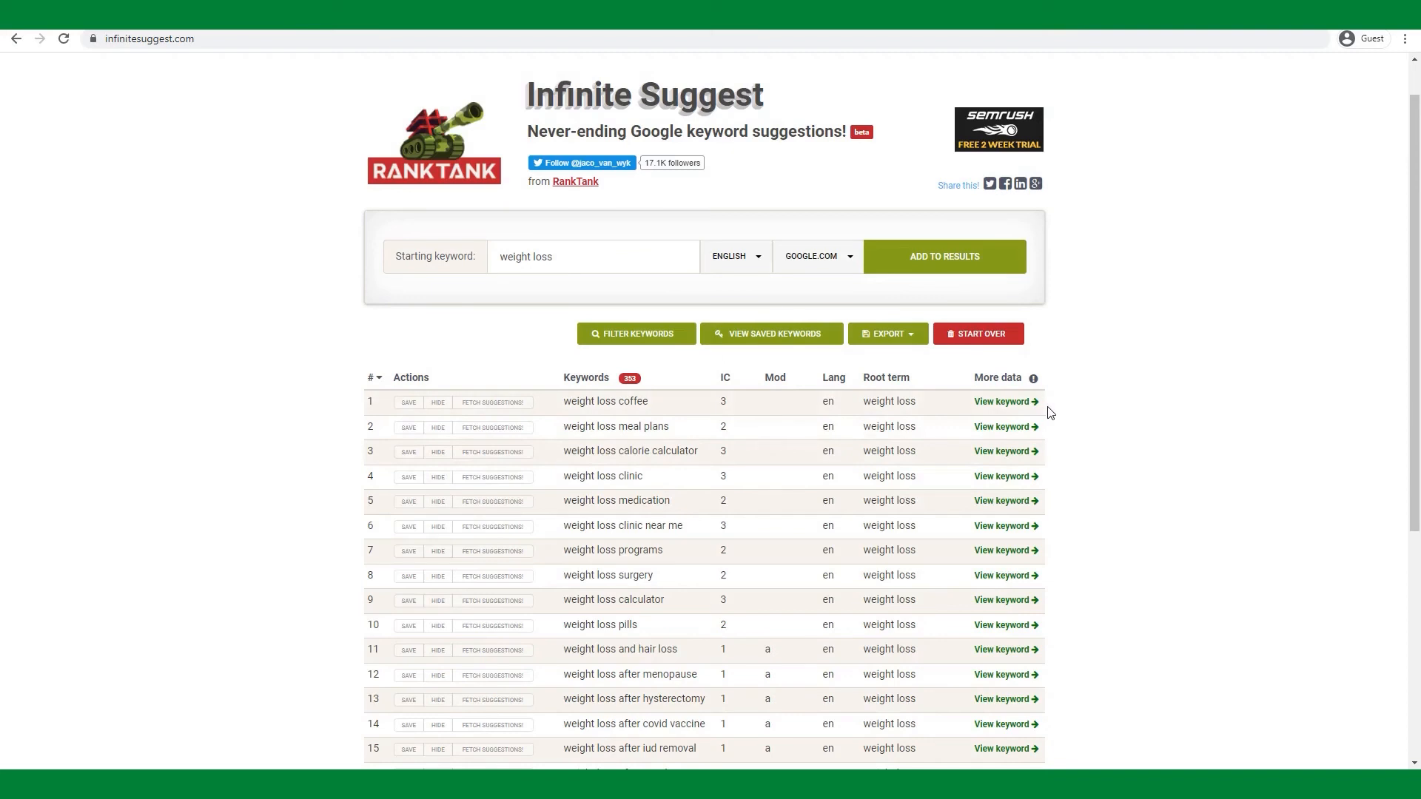
mouse_move(991, 388)
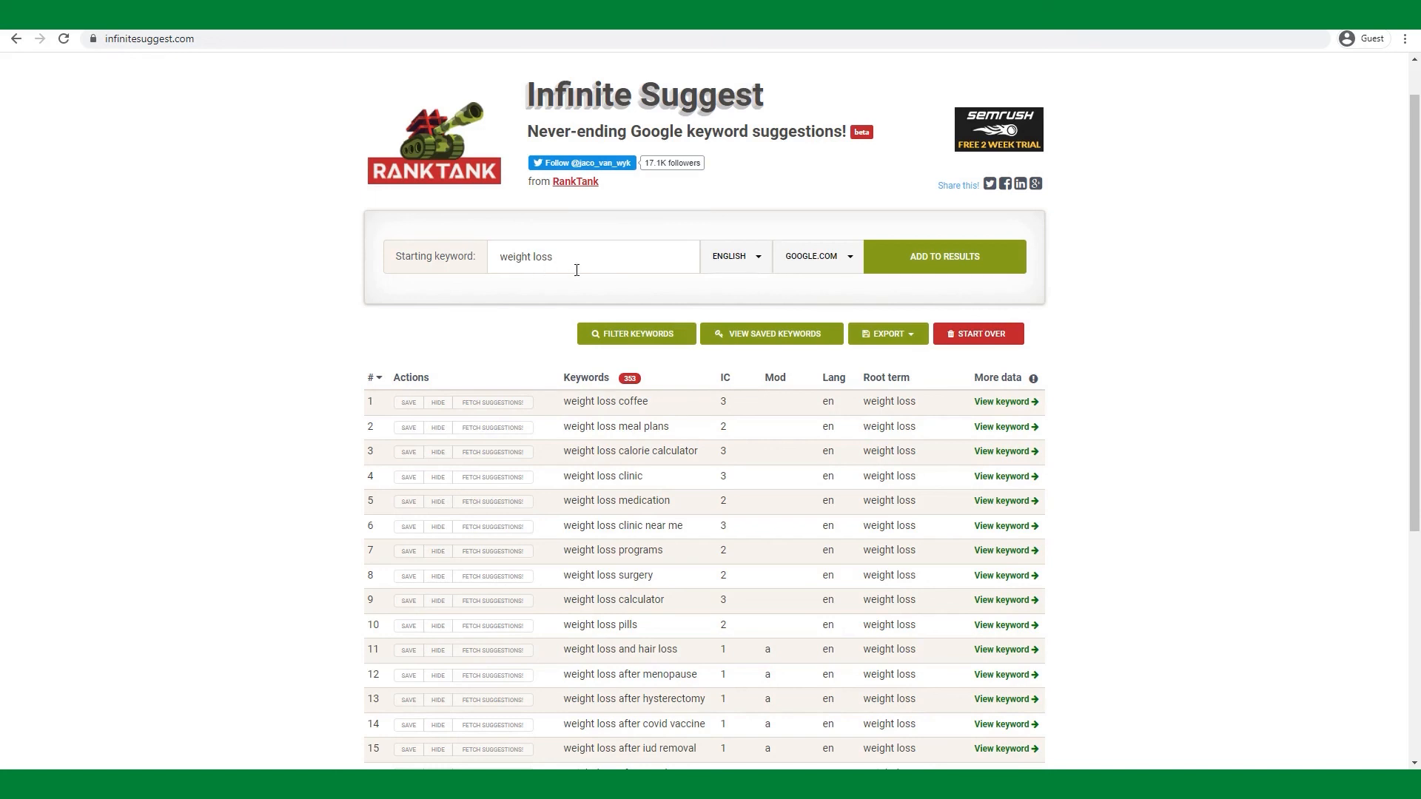
mouse_move(580, 276)
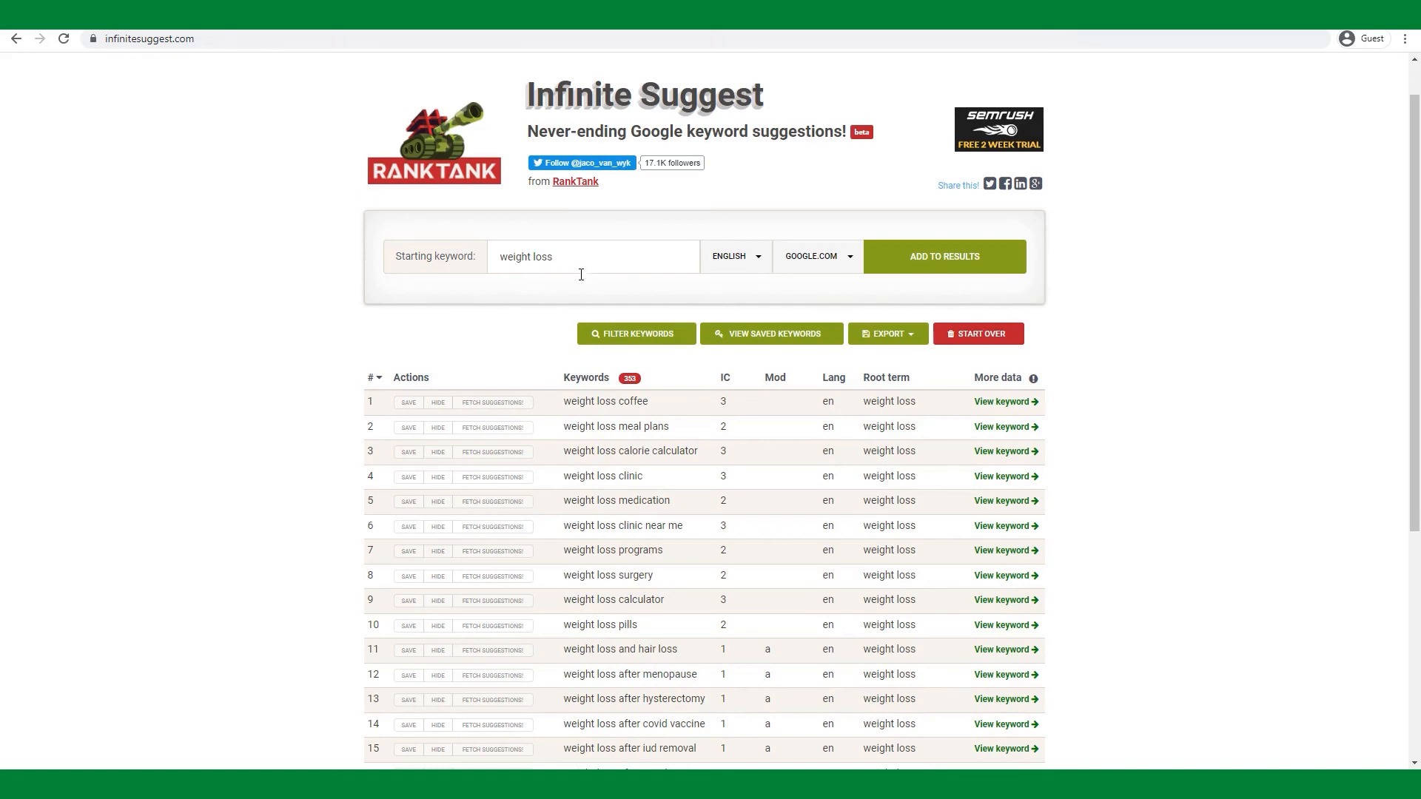
scroll("down", 3)
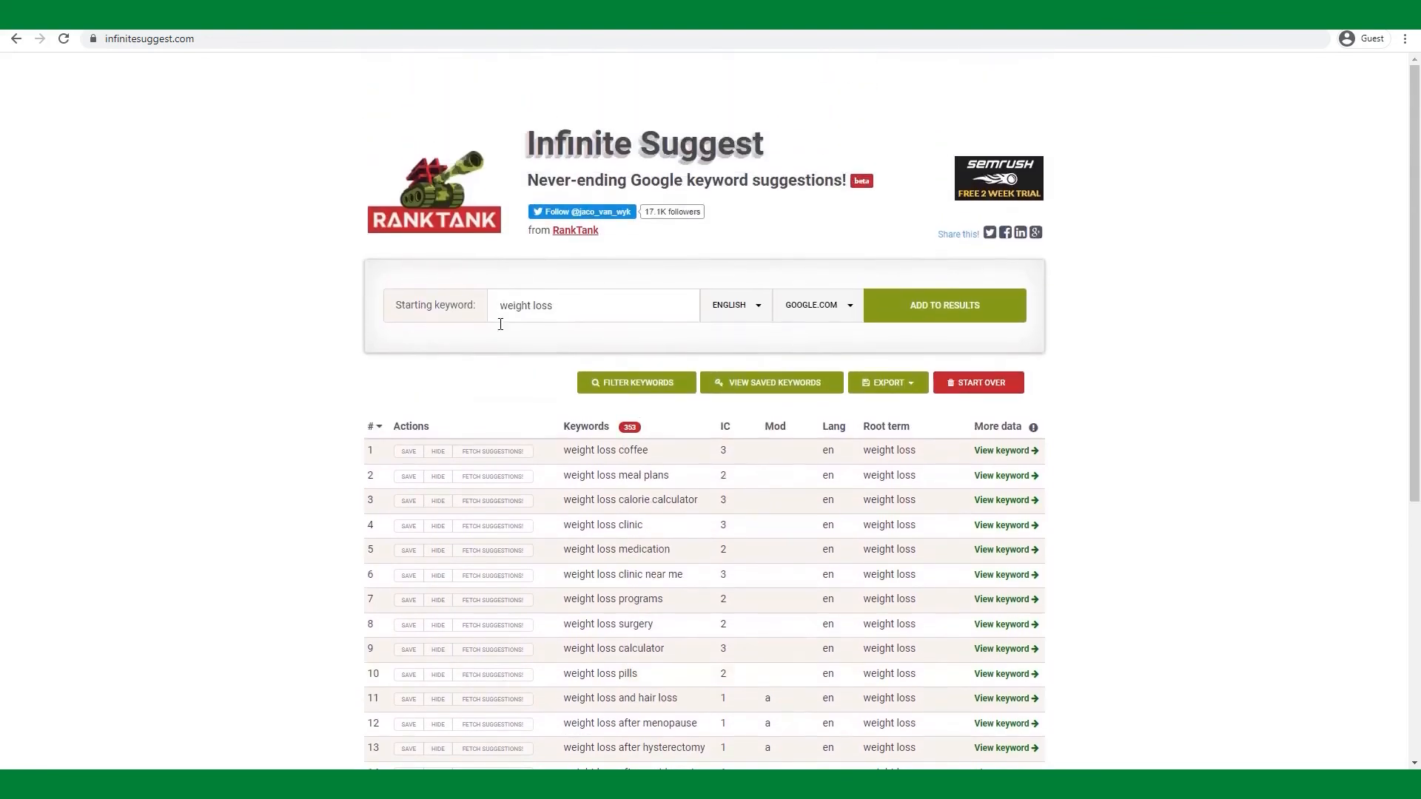
mouse_move(589, 461)
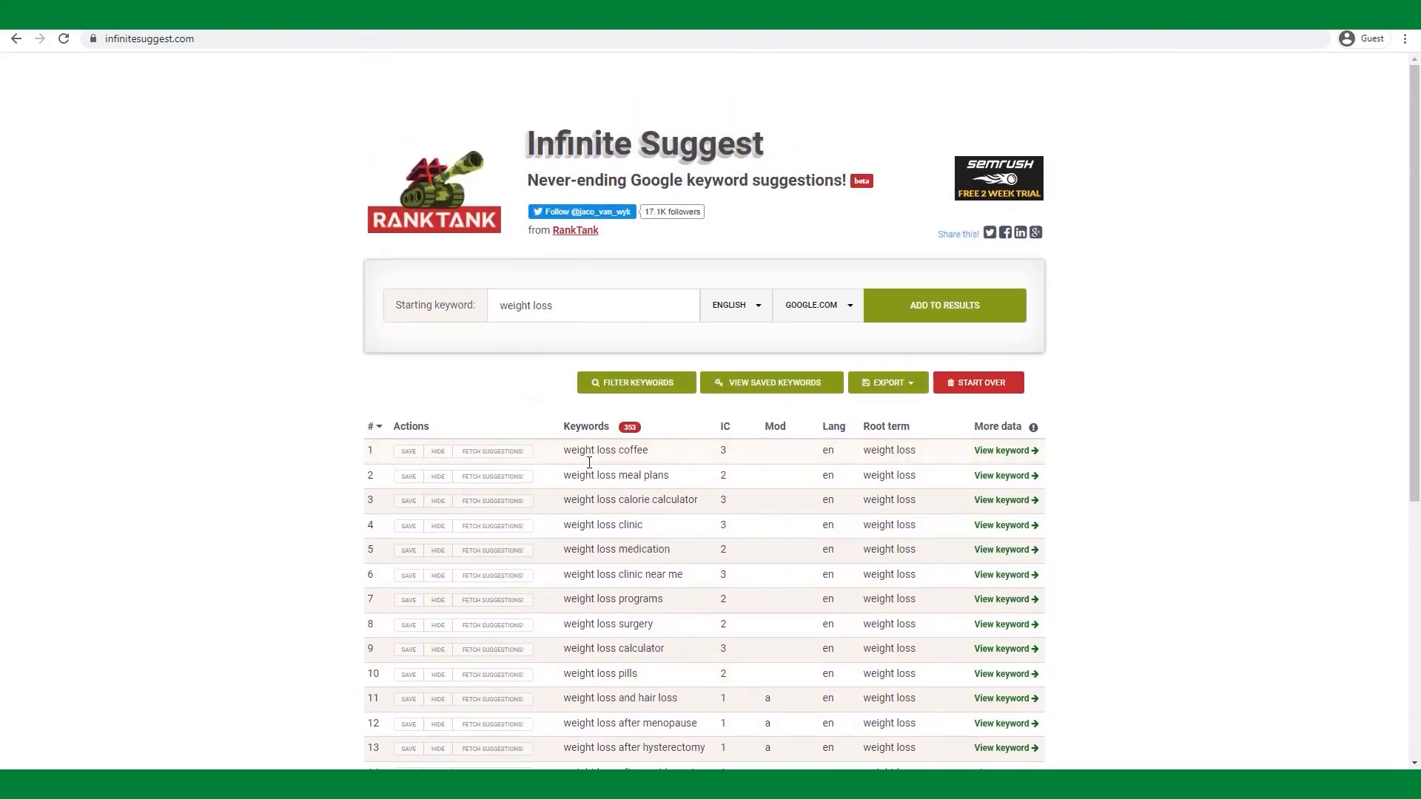
scroll("down", 3)
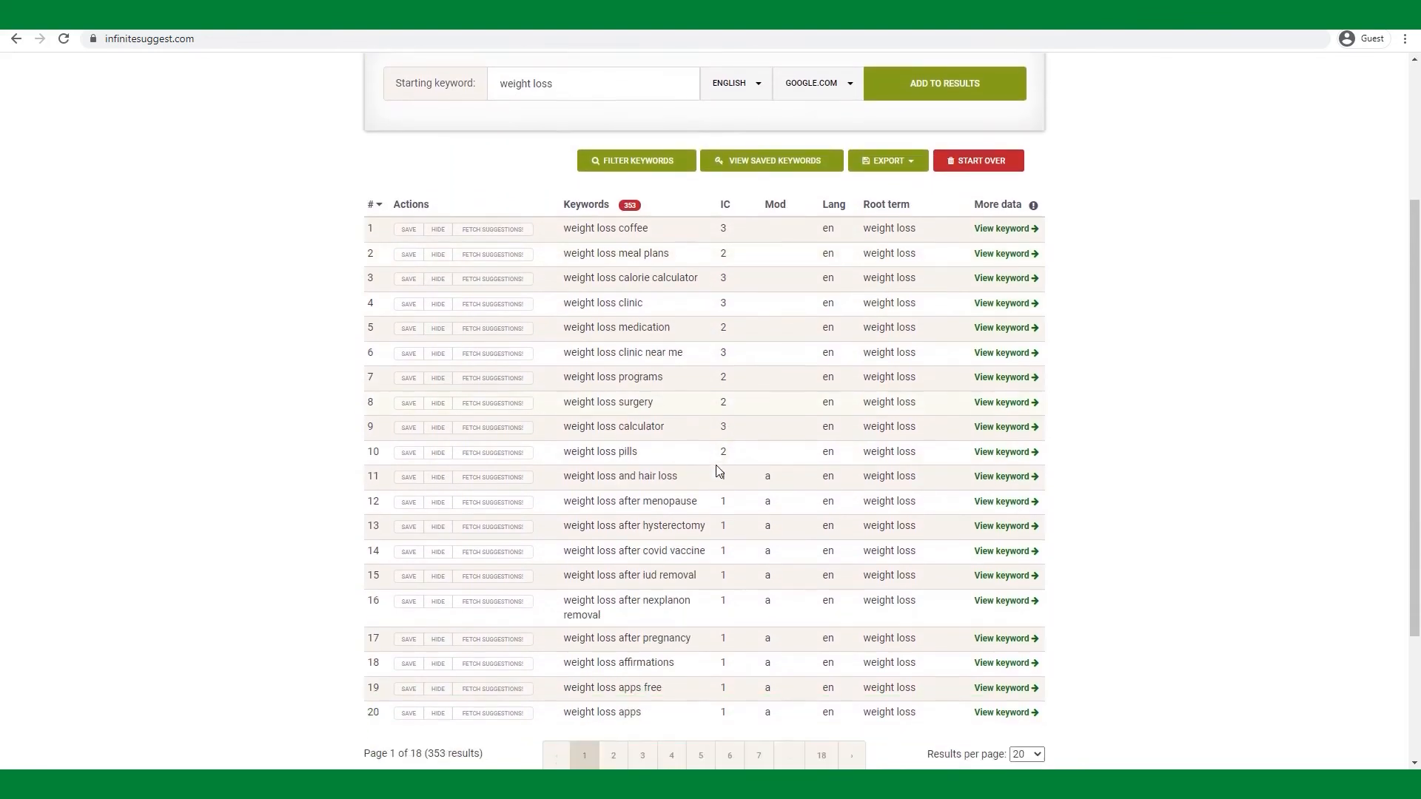
scroll("down", 3)
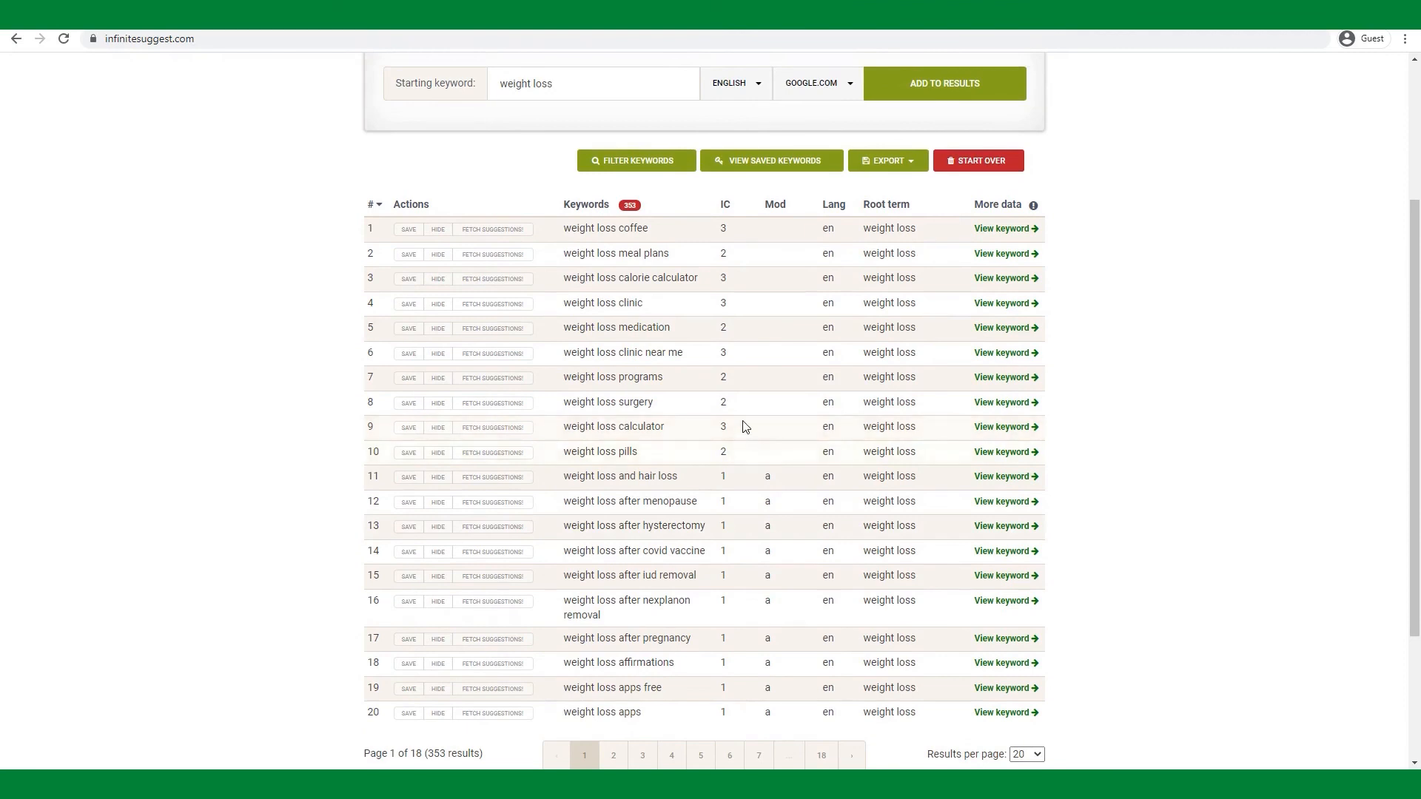
mouse_move(770, 382)
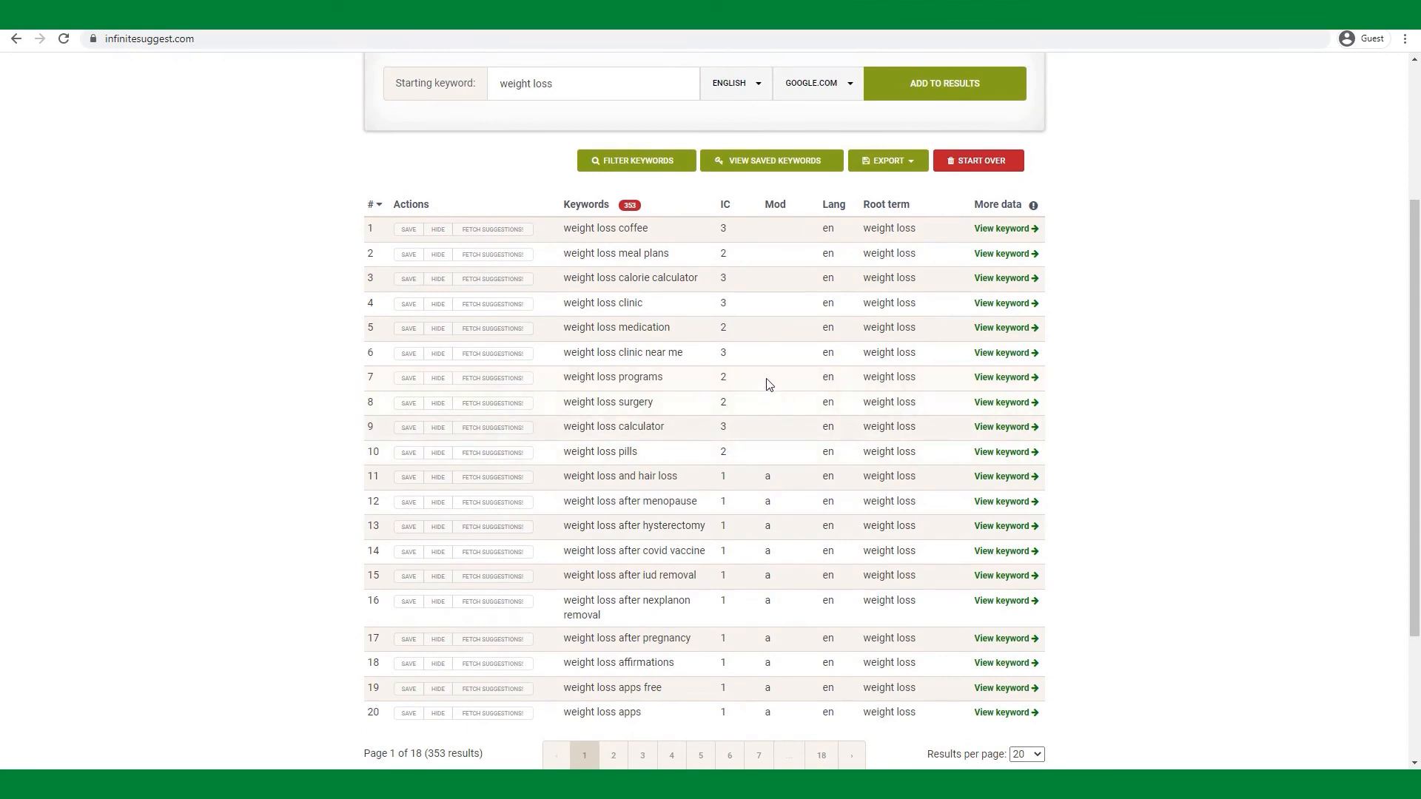